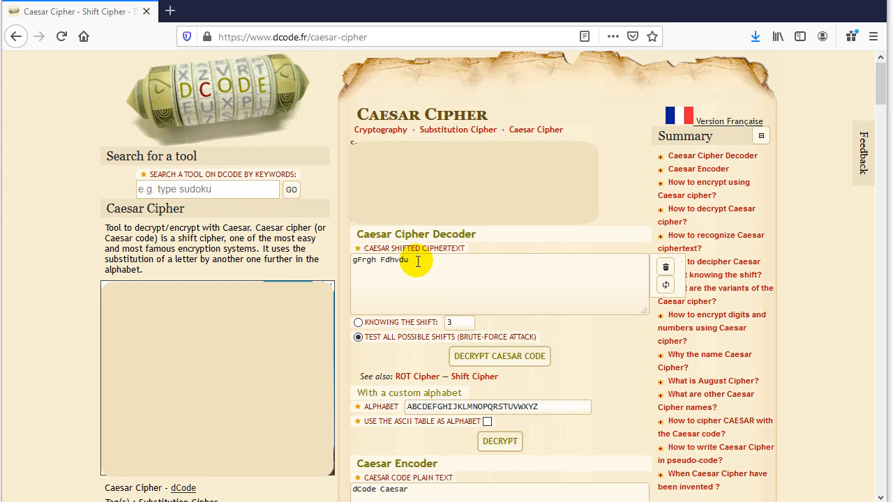
{"action": "mouse_move", "coordinate": [415, 268]}
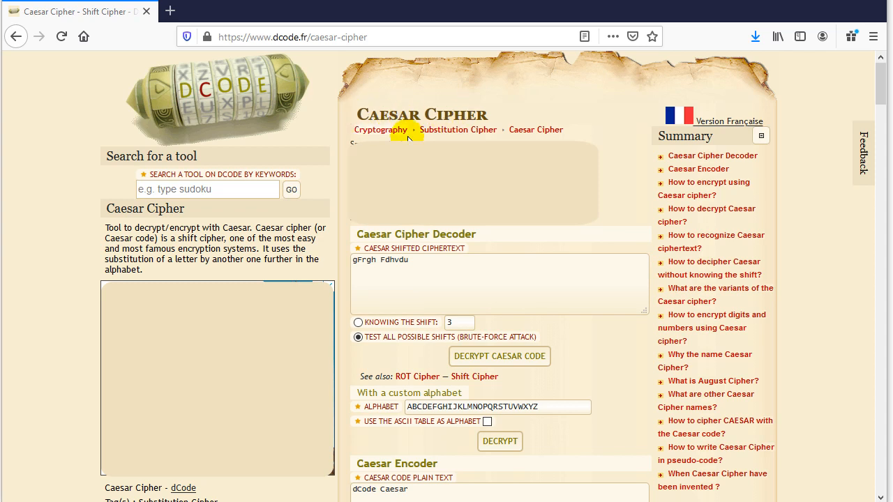
{"action": "mouse_move", "coordinate": [416, 254]}
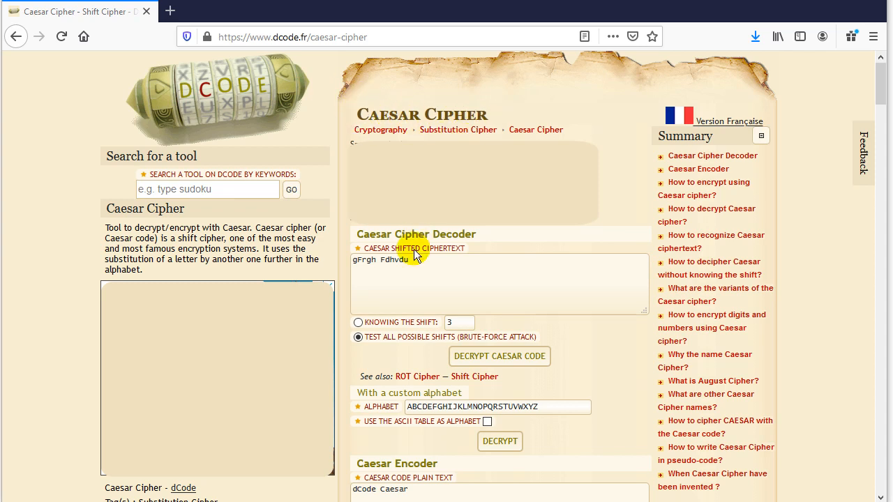
Select dCode's ciphertext box to replace the sample text with the long encoded message
{"action": "left_click", "coordinate": [411, 262]}
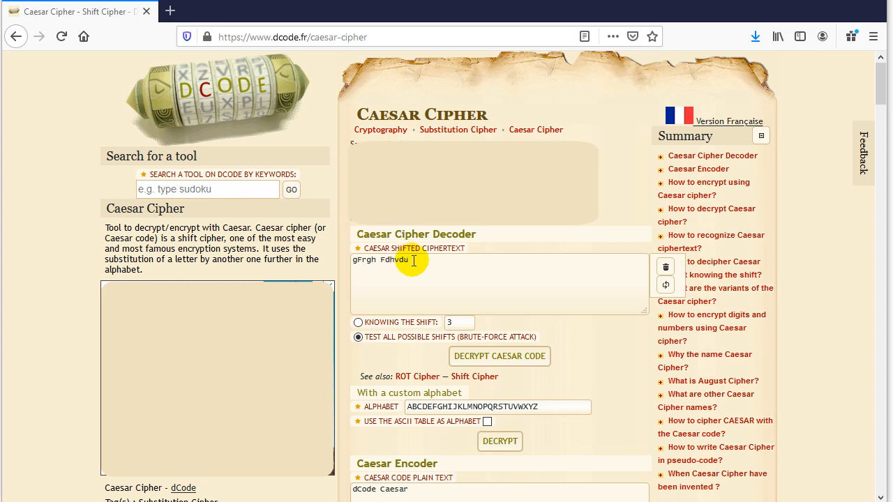
{"action": "mouse_move", "coordinate": [417, 271]}
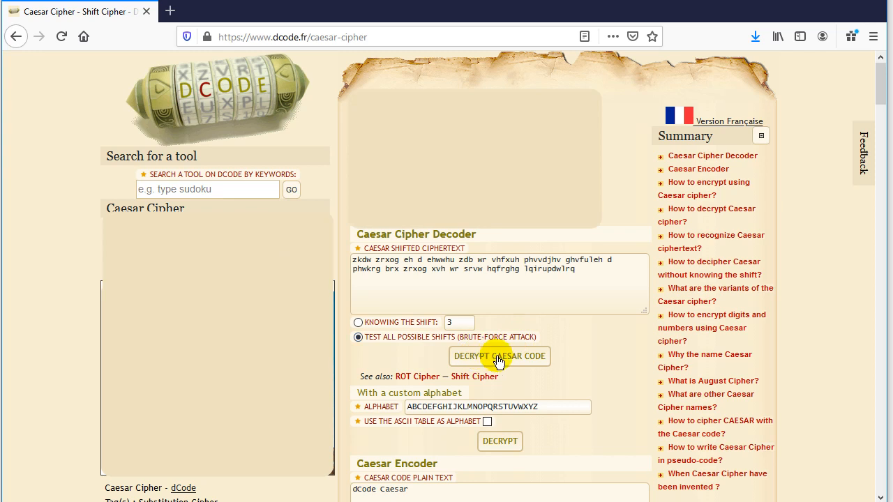
Decrypt the message in dCode under all shifts; the +3 result reads as English
{"action": "left_click", "coordinate": [500, 356]}
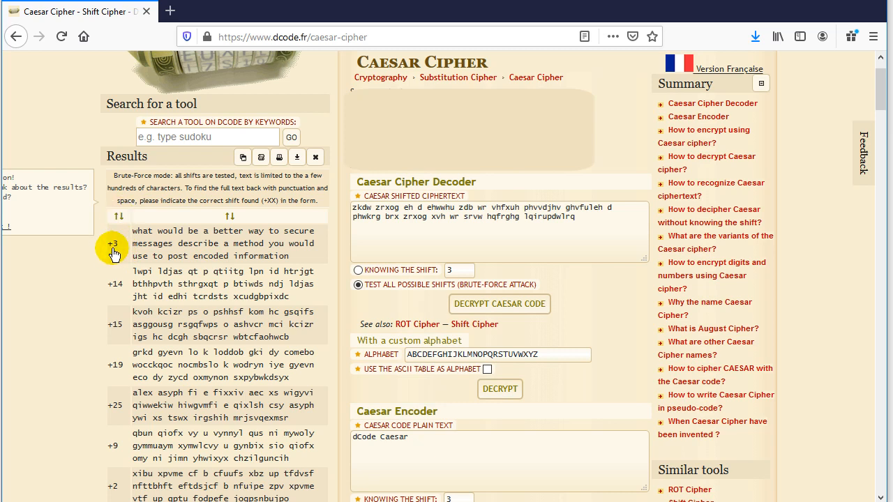
{"action": "mouse_move", "coordinate": [201, 264]}
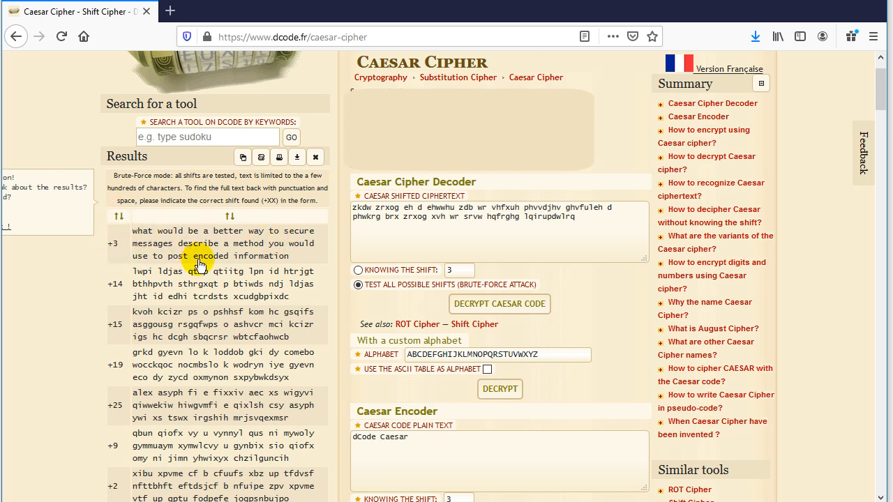
{"action": "mouse_move", "coordinate": [234, 264]}
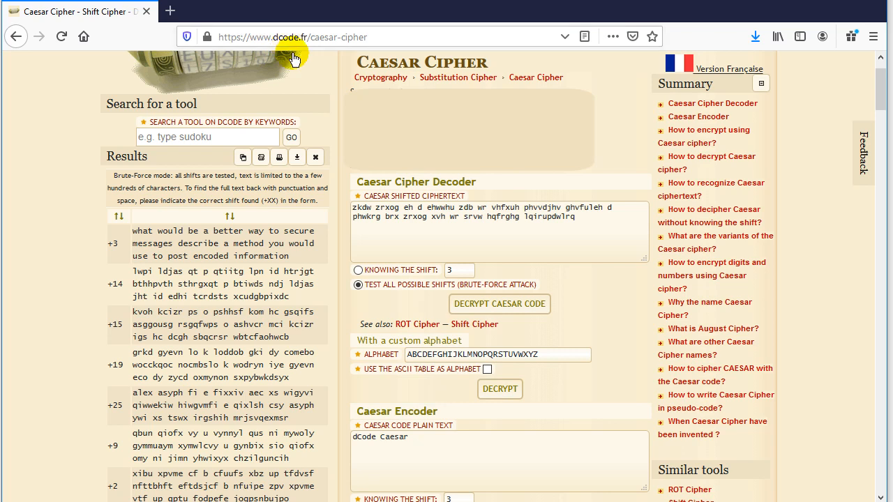
{"action": "mouse_move", "coordinate": [695, 427]}
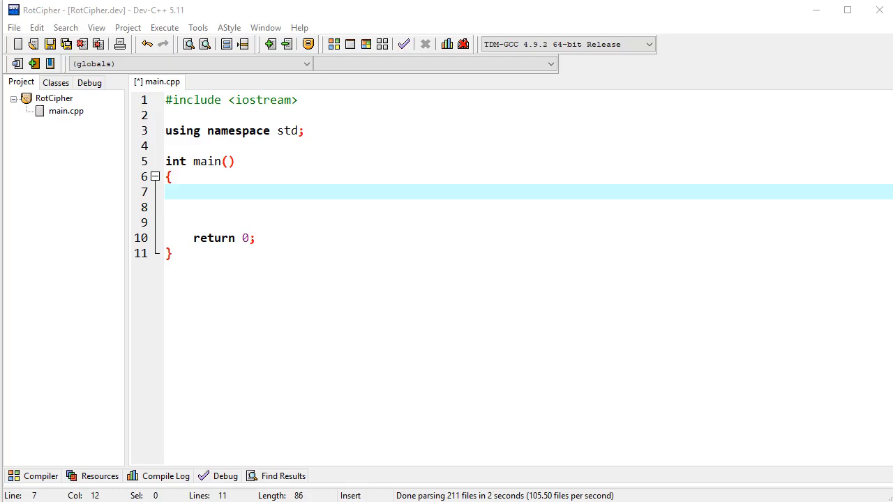
{"action": "mouse_move", "coordinate": [333, 322]}
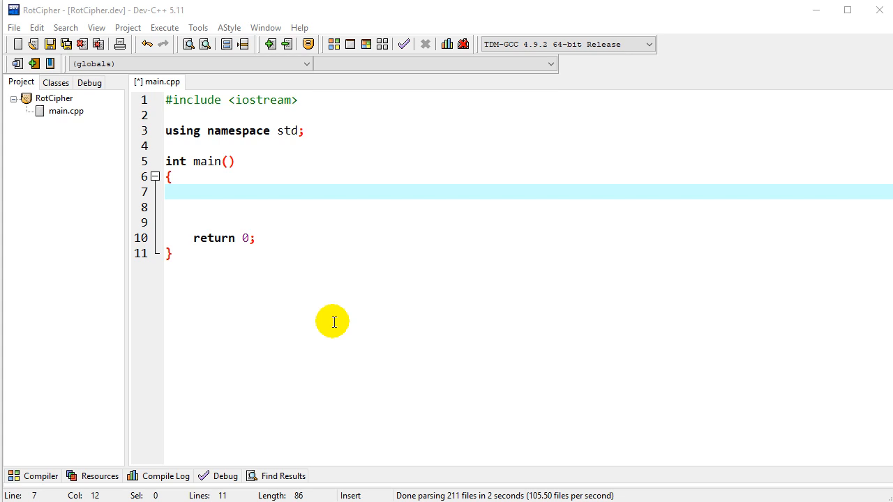
{"action": "mouse_move", "coordinate": [198, 200]}
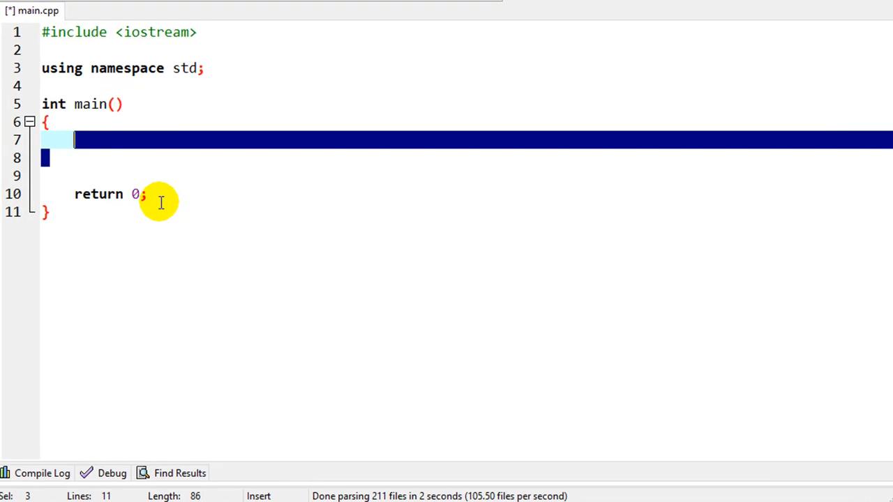
{"action": "mouse_move", "coordinate": [61, 131]}
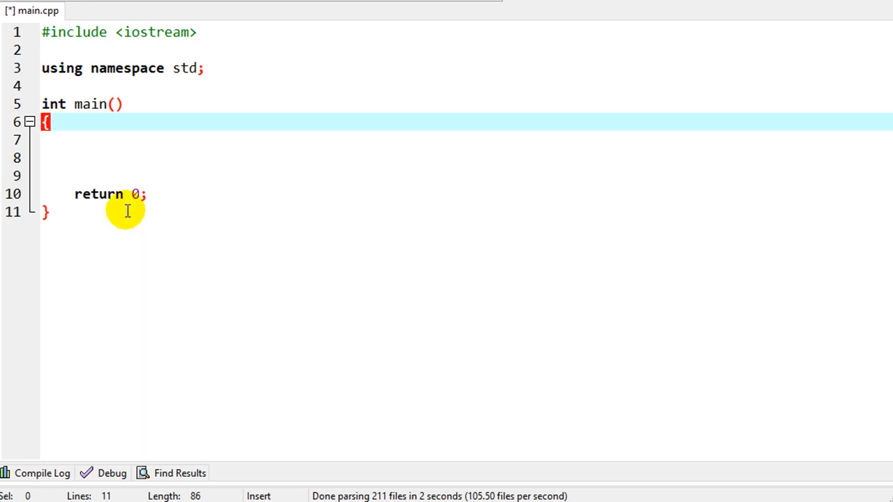
On line 7 of main, declare string crypt_text = "" to hold the encoded message
{"action": "left_click", "coordinate": [71, 139]}
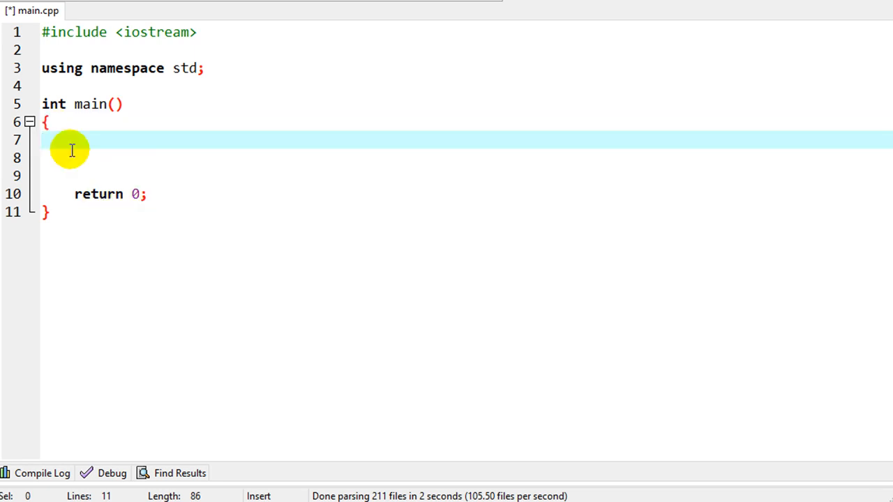
{"action": "type", "text": "string"}
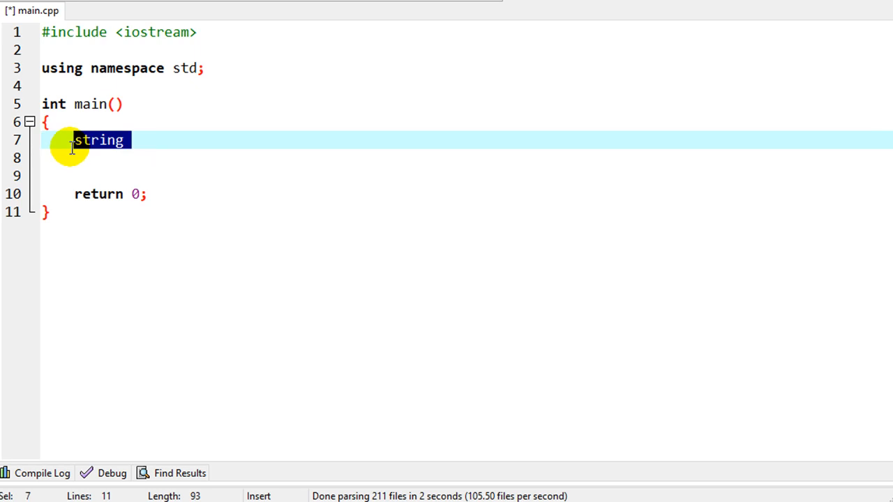
{"action": "type", "text": "crypt"}
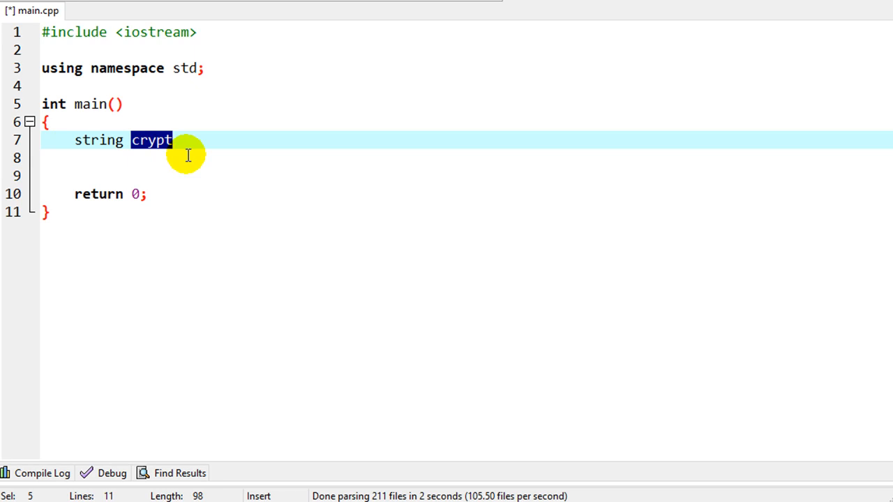
{"action": "type", "text": "_text"}
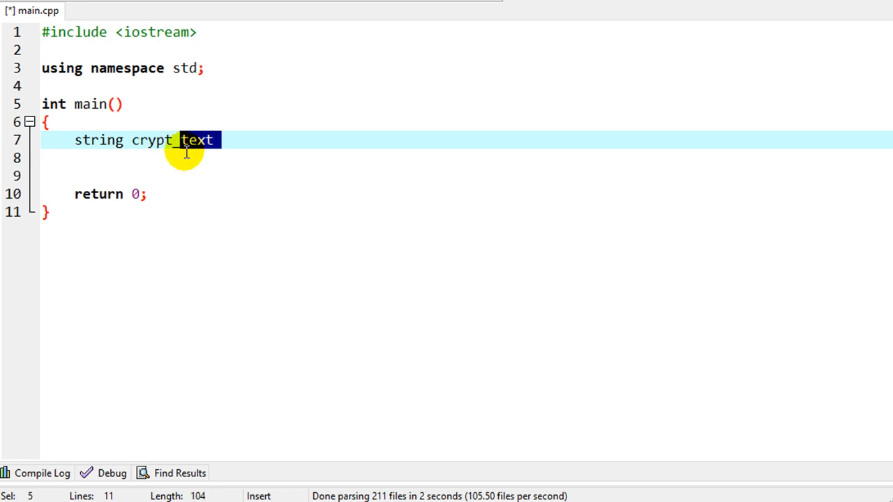
{"action": "type", "text": "= \"\""}
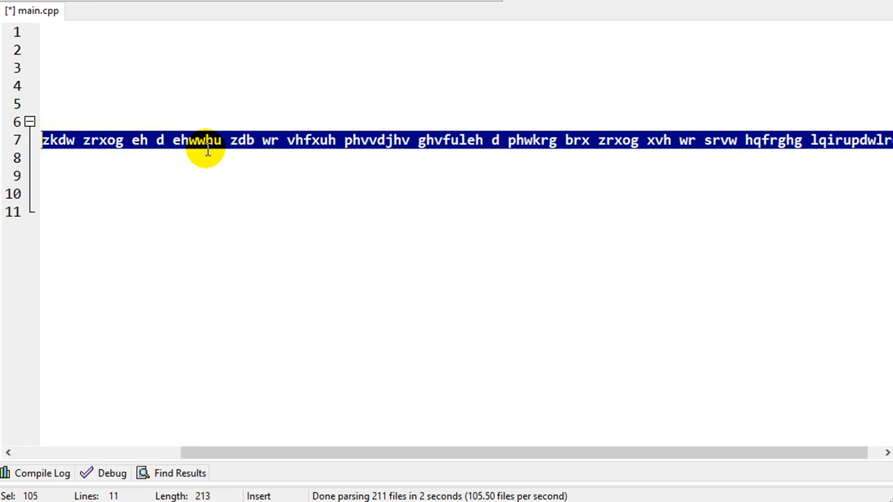
{"action": "mouse_move", "coordinate": [800, 131]}
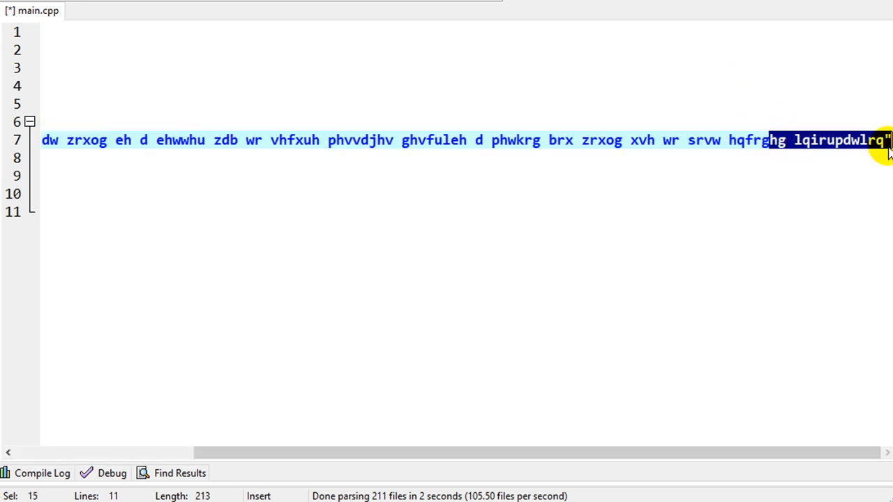
Write the outer loop for (int j=0;j<26;j++) below crypt_text with an empty body
{"action": "type", "text": ";"}
{"action": "left_click", "coordinate": [466, 158]}
{"action": "type", "text": "for"}
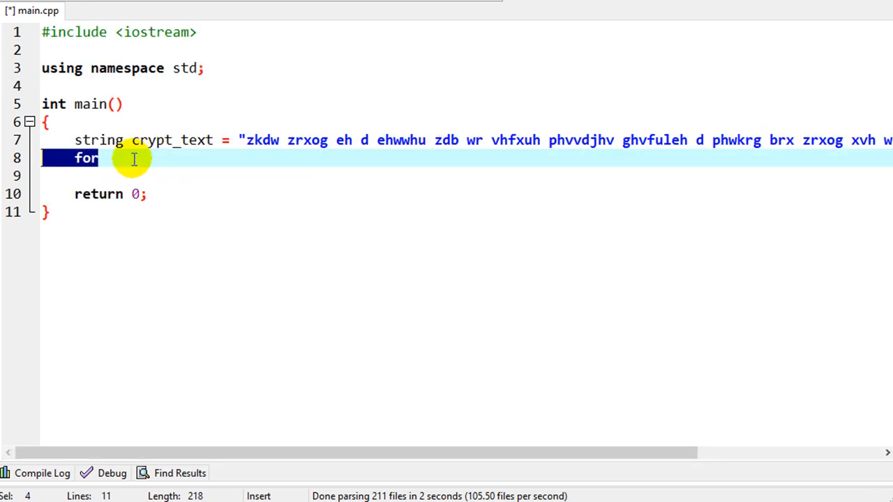
{"action": "mouse_move", "coordinate": [251, 140]}
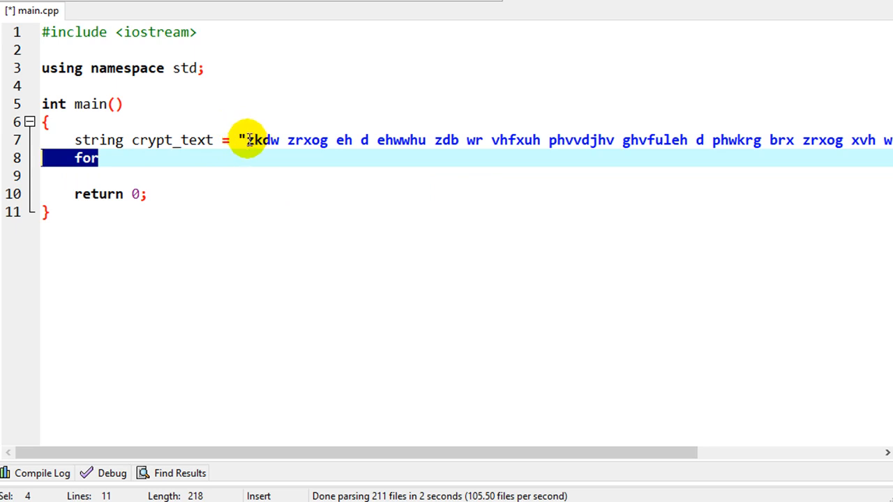
{"action": "mouse_move", "coordinate": [575, 145]}
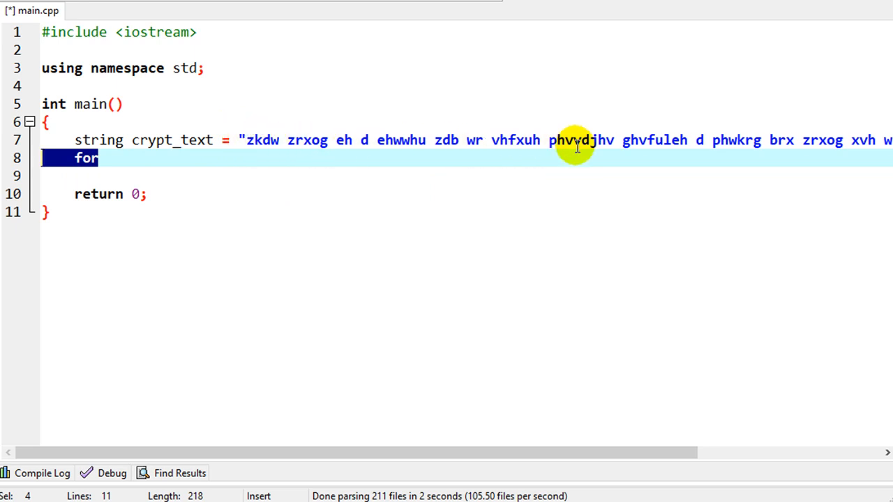
{"action": "mouse_move", "coordinate": [245, 172]}
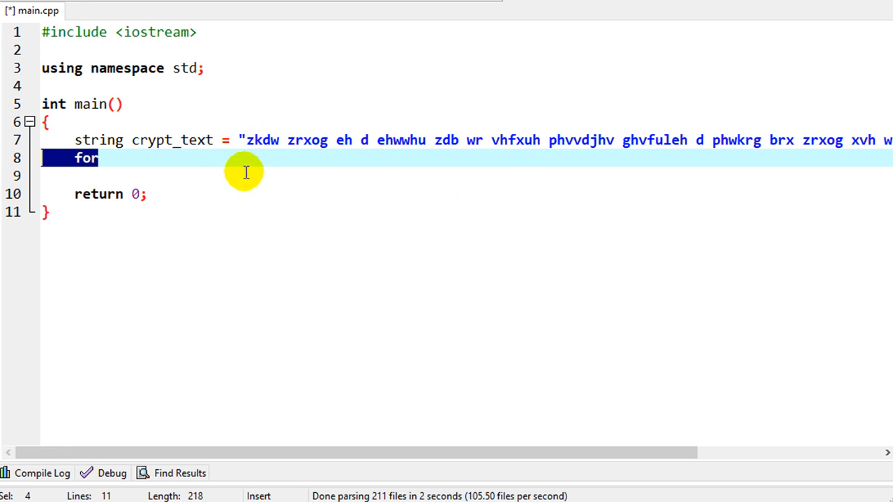
{"action": "mouse_move", "coordinate": [227, 178]}
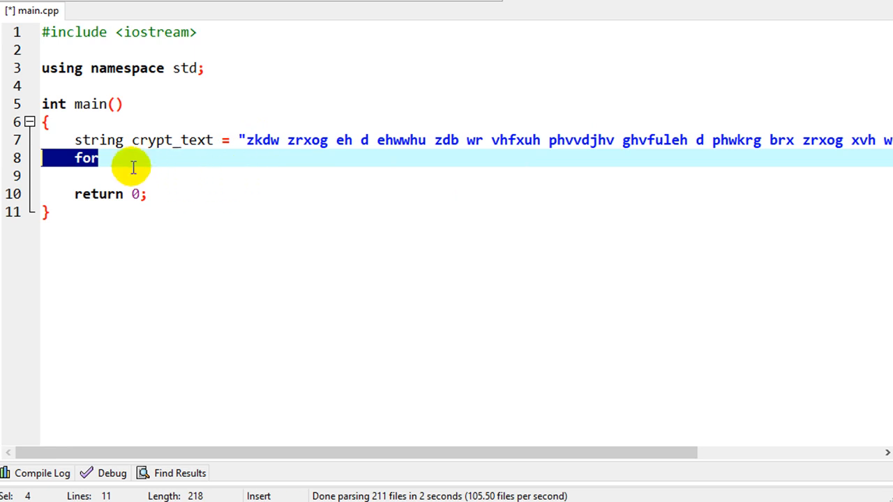
{"action": "type", "text": "()"}
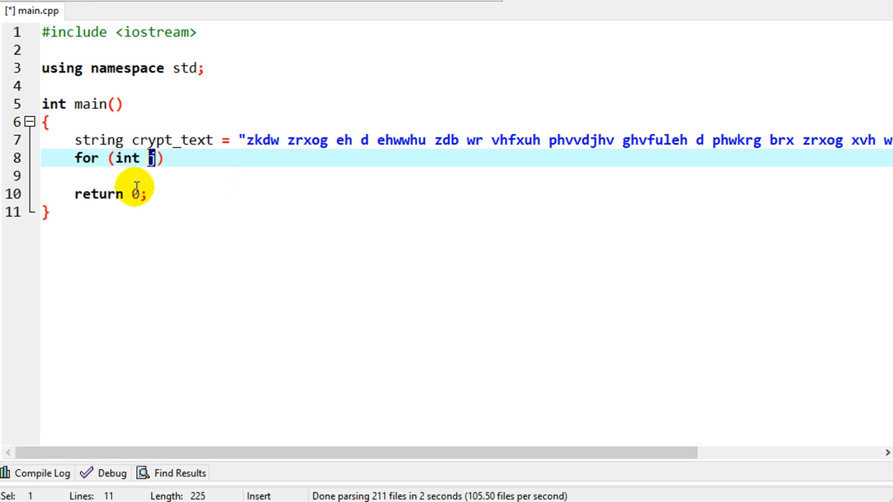
{"action": "mouse_move", "coordinate": [150, 176]}
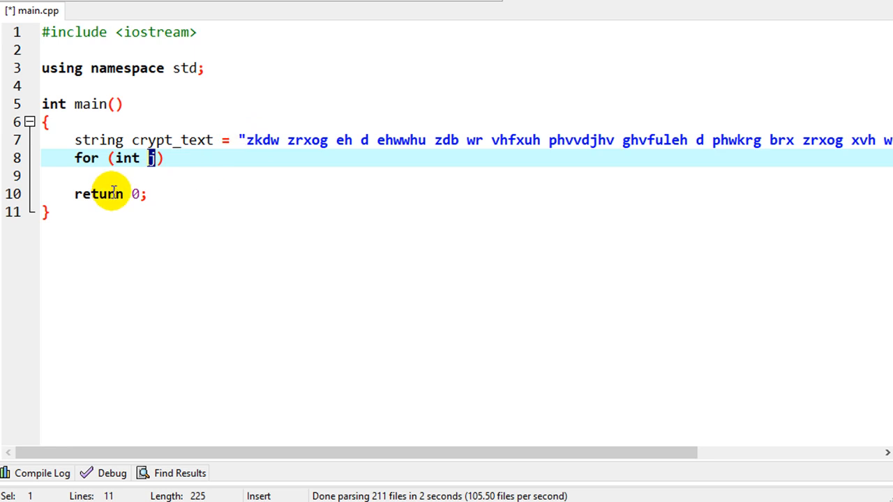
{"action": "type", "text": "="}
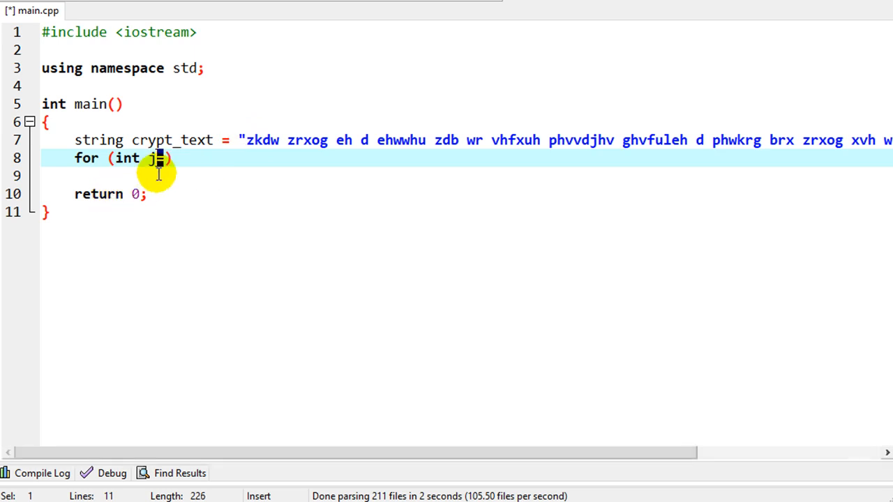
{"action": "type", "text": "0"}
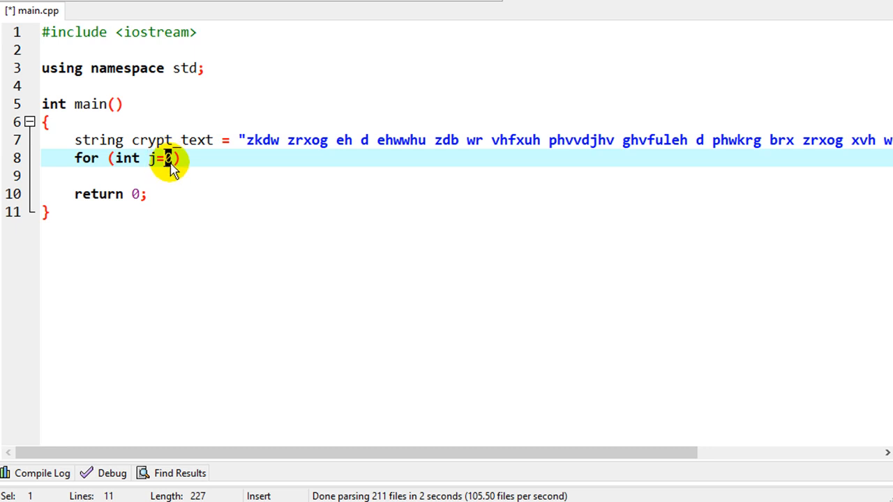
{"action": "mouse_move", "coordinate": [173, 167]}
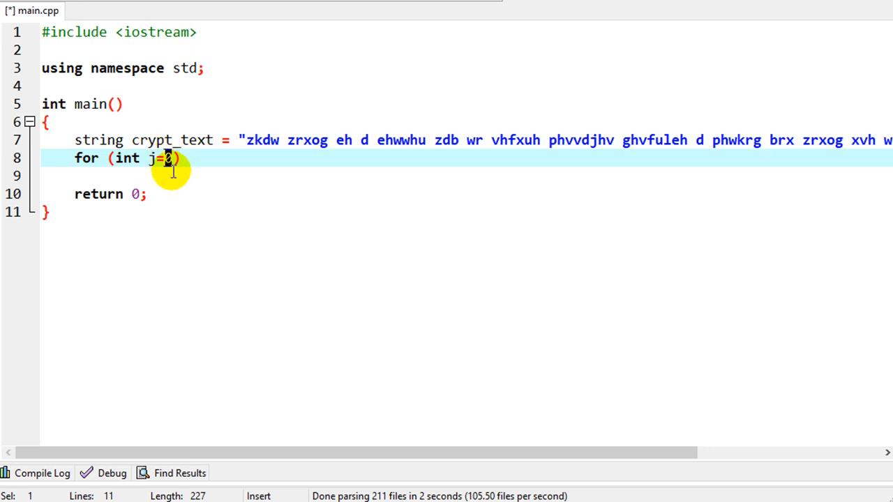
{"action": "type", "text": "0"}
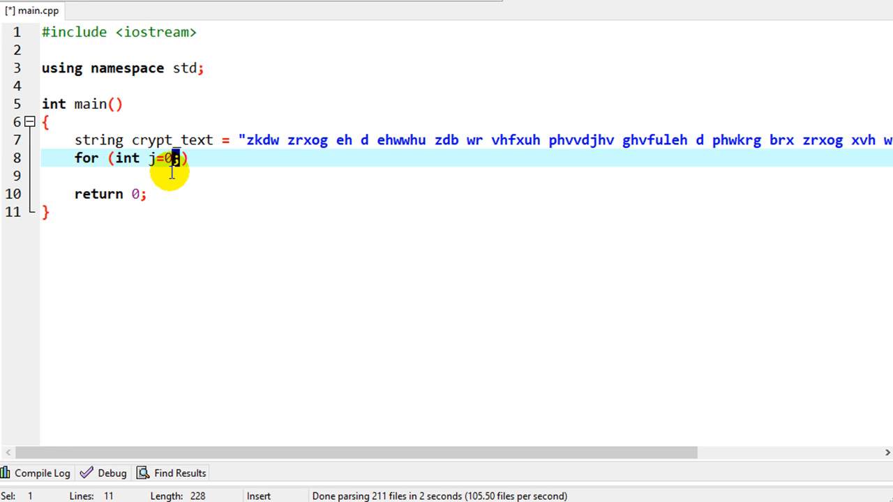
{"action": "type", "text": ";"}
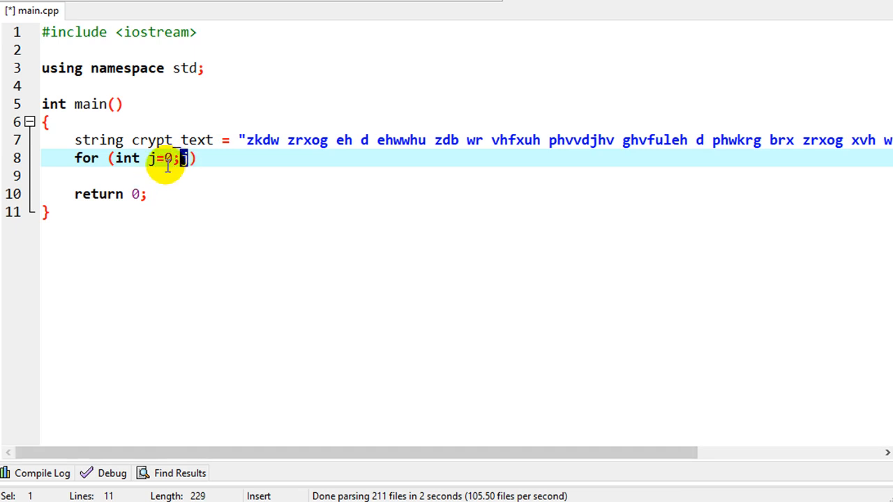
{"action": "type", "text": "j"}
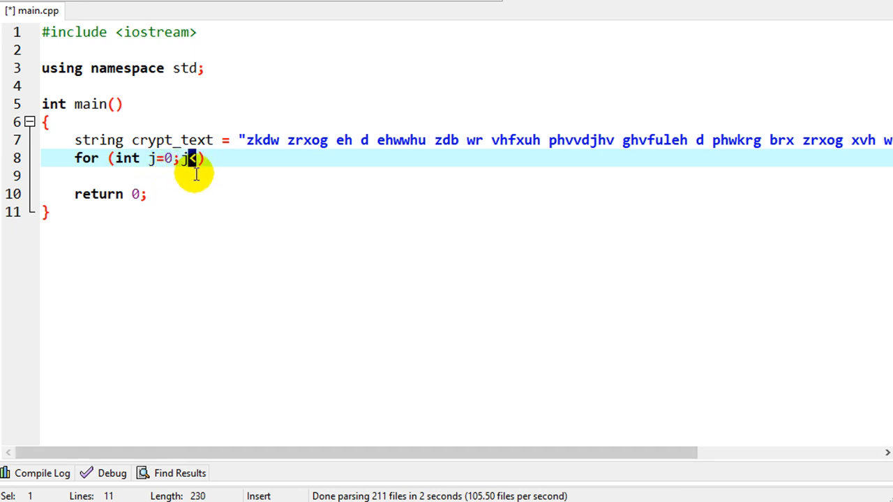
{"action": "type", "text": "<26"}
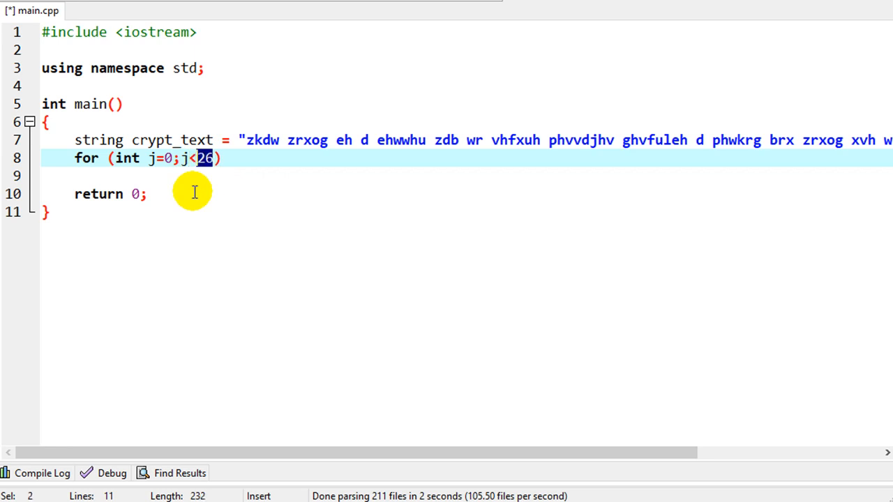
{"action": "mouse_move", "coordinate": [220, 158]}
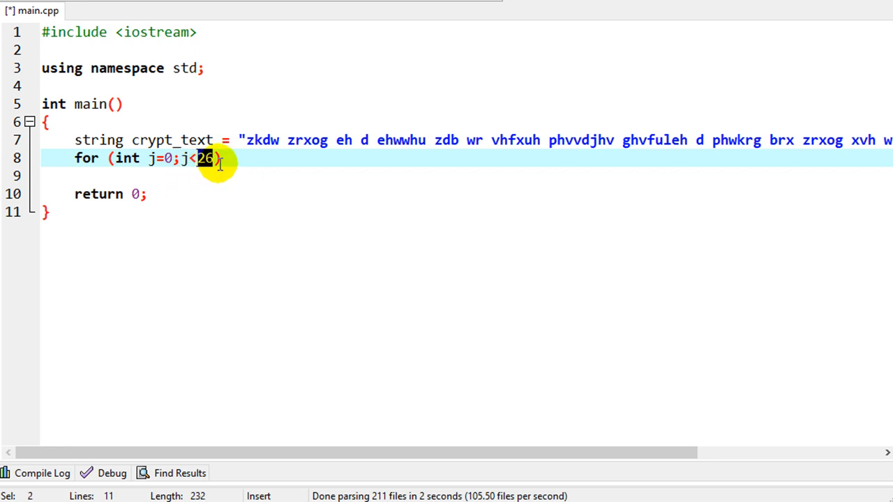
{"action": "mouse_move", "coordinate": [162, 177]}
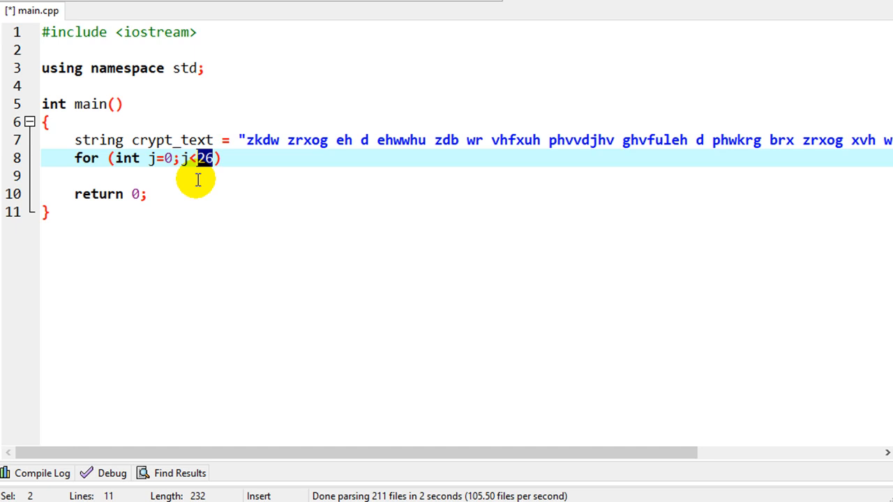
{"action": "mouse_move", "coordinate": [223, 152]}
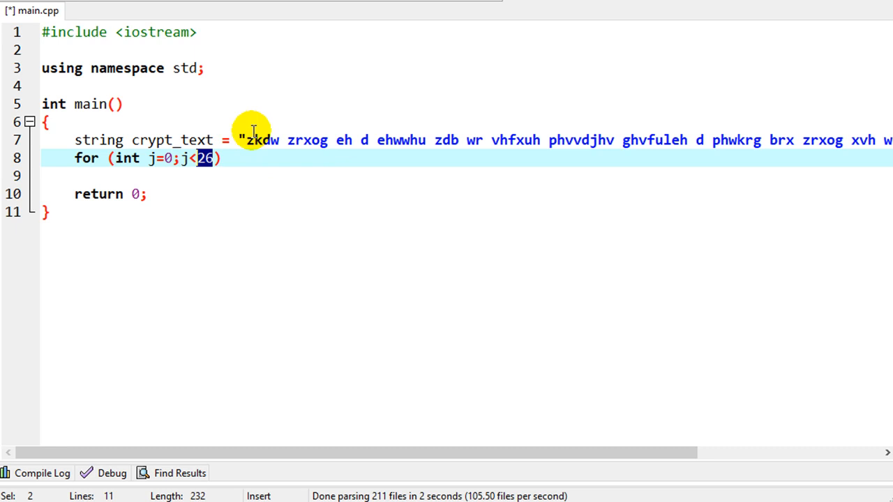
{"action": "type", "text": "6"}
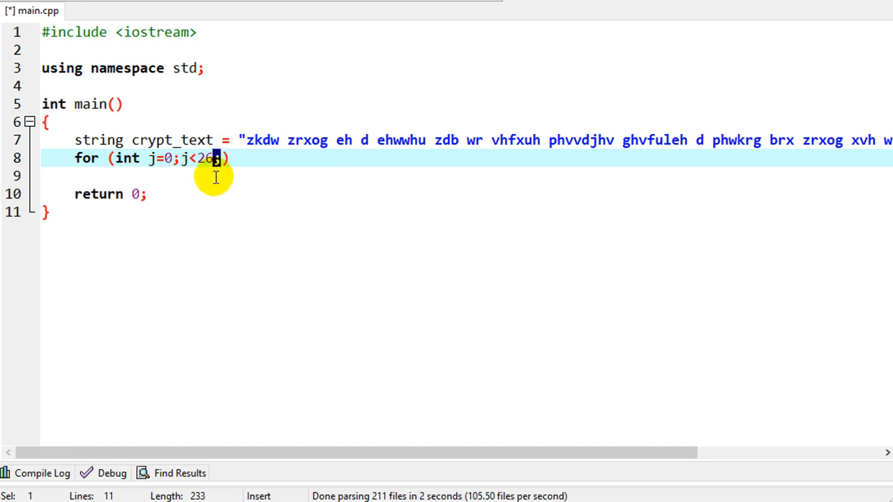
{"action": "type", "text": "j++"}
{"action": "left_click", "coordinate": [467, 176]}
{"action": "type", "text": "{"}
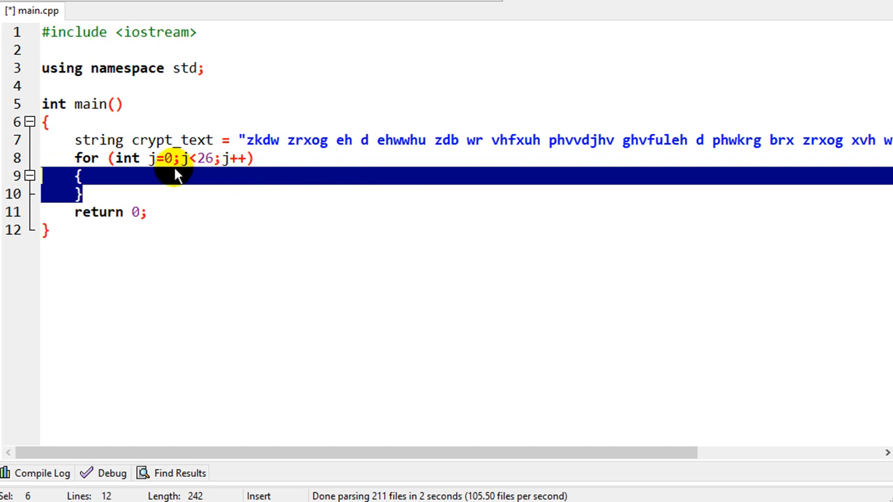
{"action": "mouse_move", "coordinate": [249, 123]}
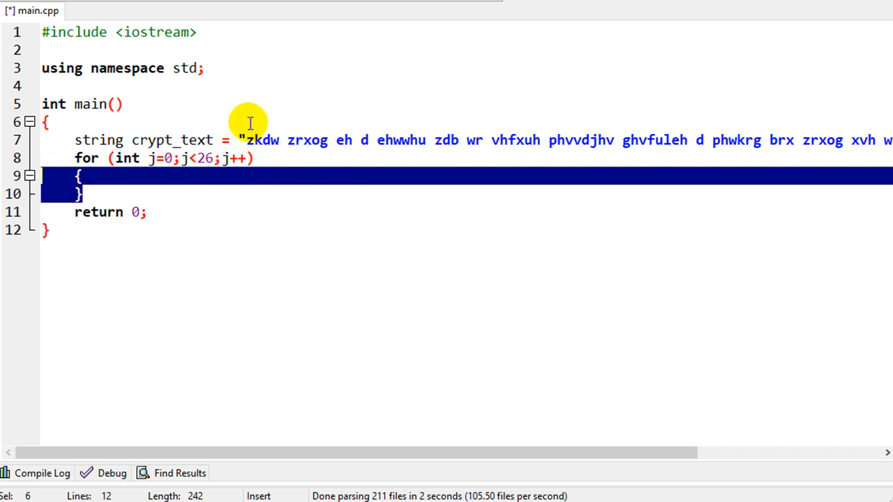
{"action": "mouse_move", "coordinate": [250, 158]}
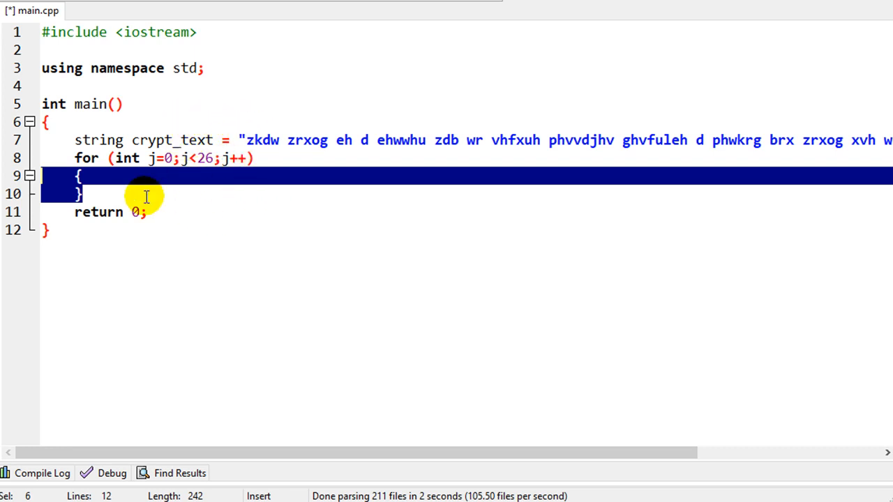
Inside the j loop, write for (int i=0;i<crypt_text.length();i++)
{"action": "type", "text": "for"}
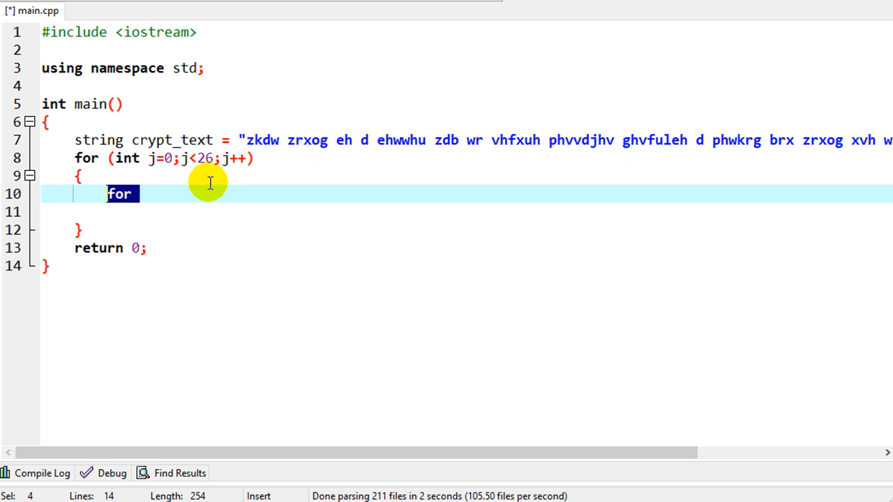
{"action": "type", "text": "()"}
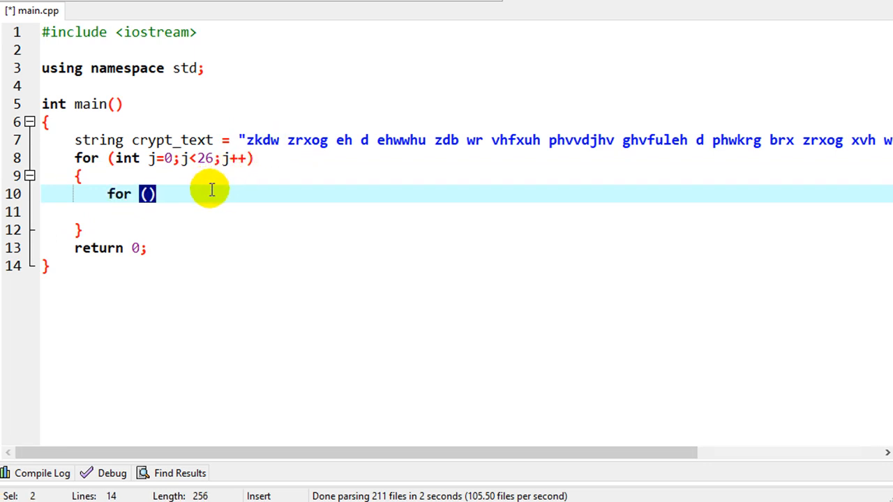
{"action": "type", "text": "int i=0"}
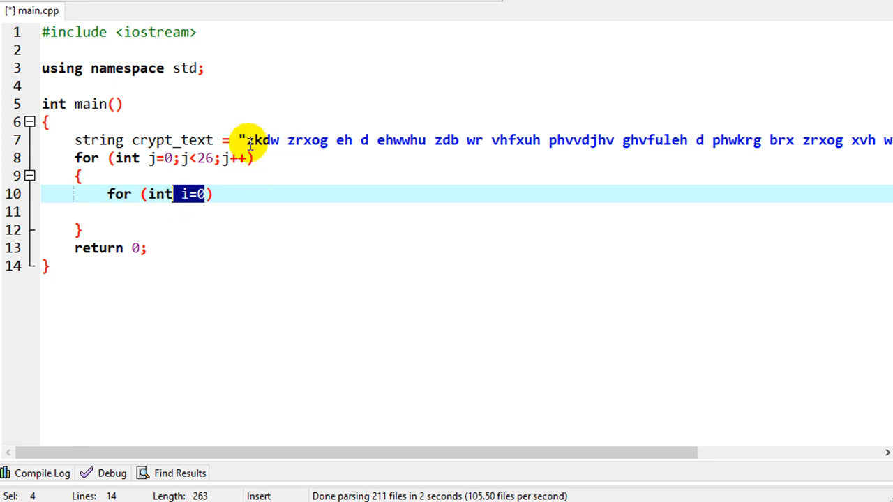
{"action": "mouse_move", "coordinate": [266, 182]}
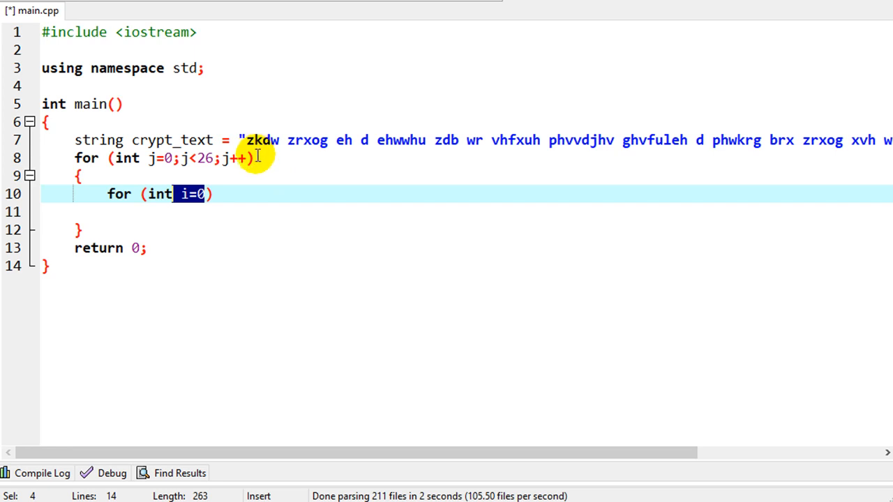
{"action": "mouse_move", "coordinate": [258, 140]}
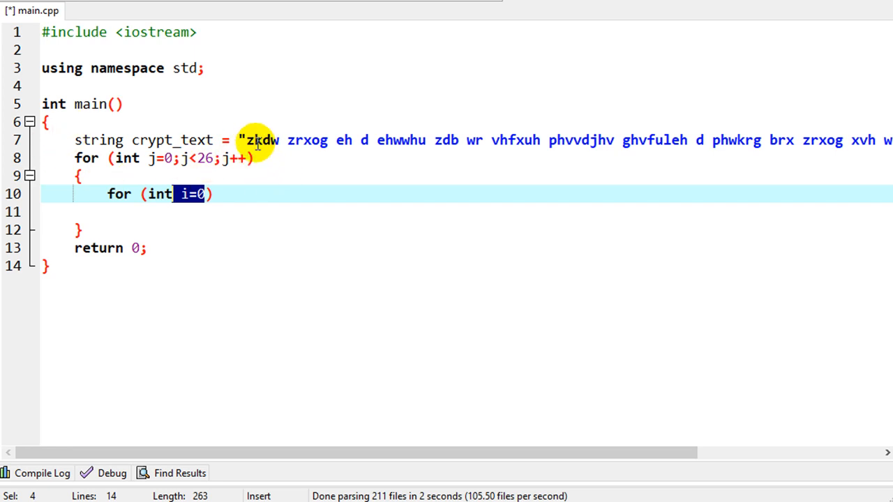
{"action": "mouse_move", "coordinate": [181, 203]}
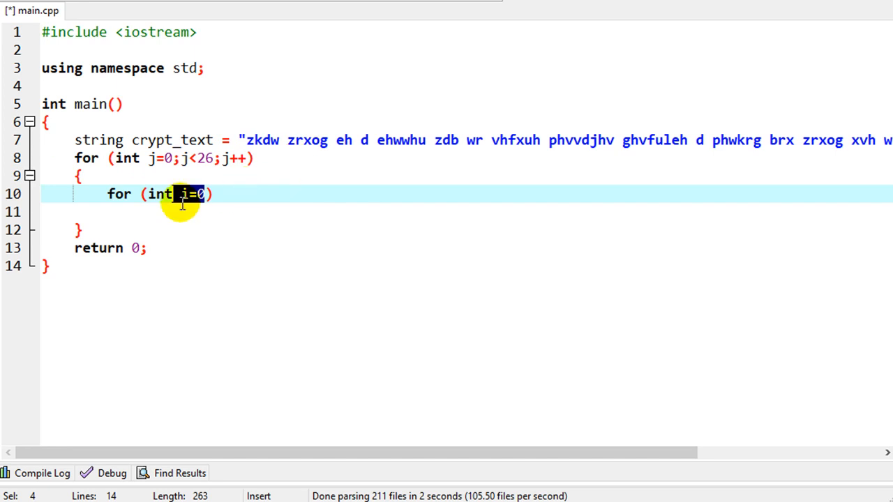
{"action": "type", "text": "0"}
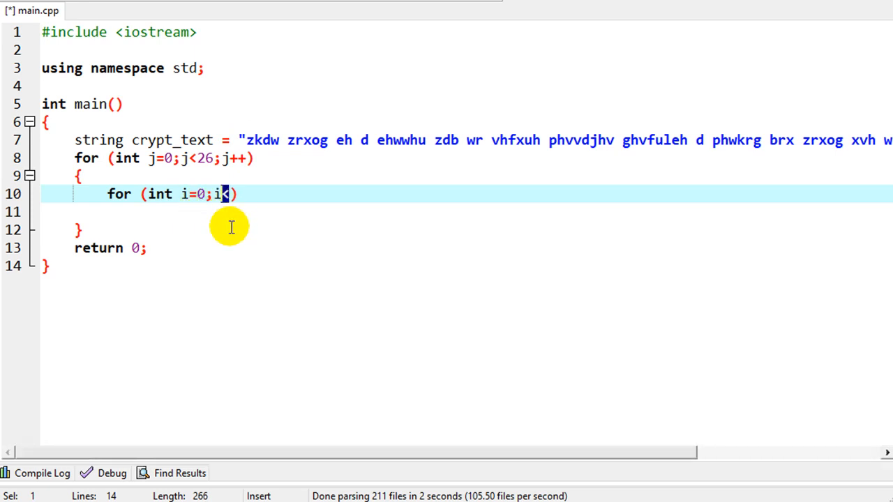
{"action": "type", "text": "crypt"}
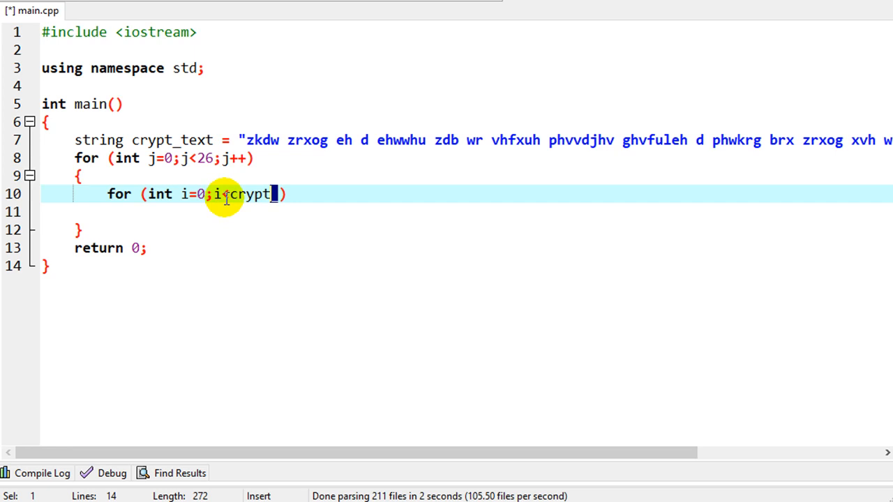
{"action": "type", "text": "_text."}
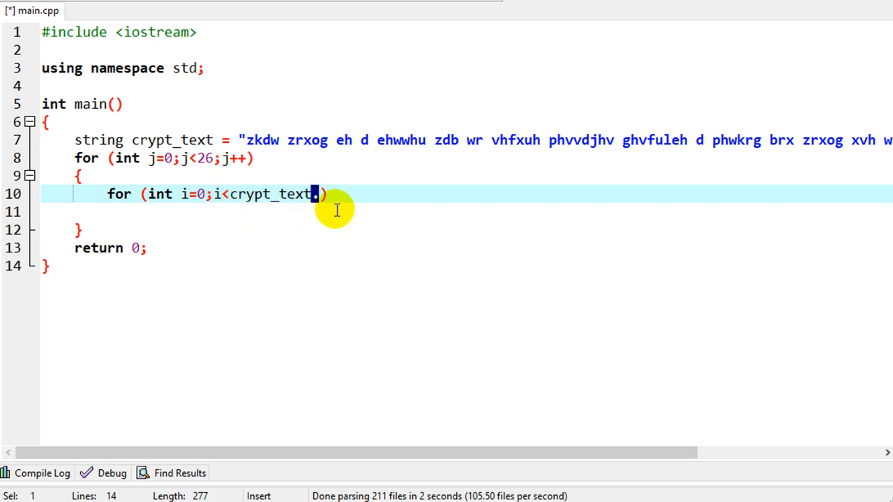
{"action": "mouse_move", "coordinate": [168, 122]}
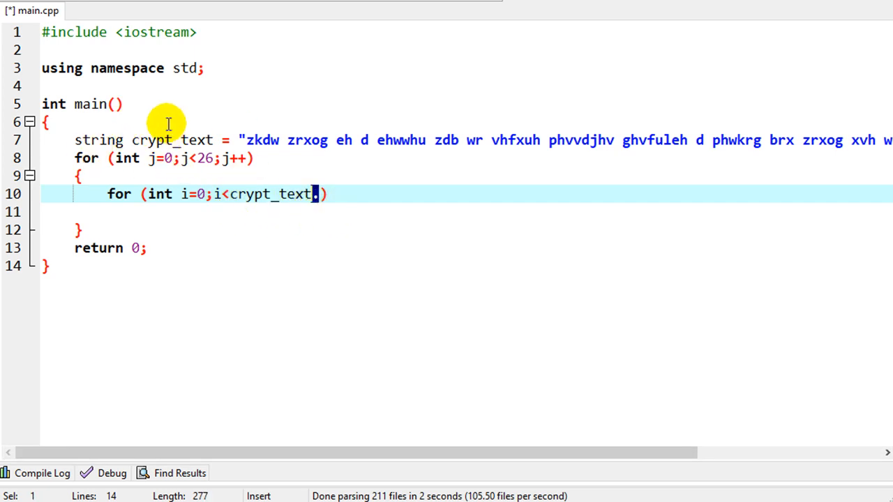
{"action": "mouse_move", "coordinate": [303, 203]}
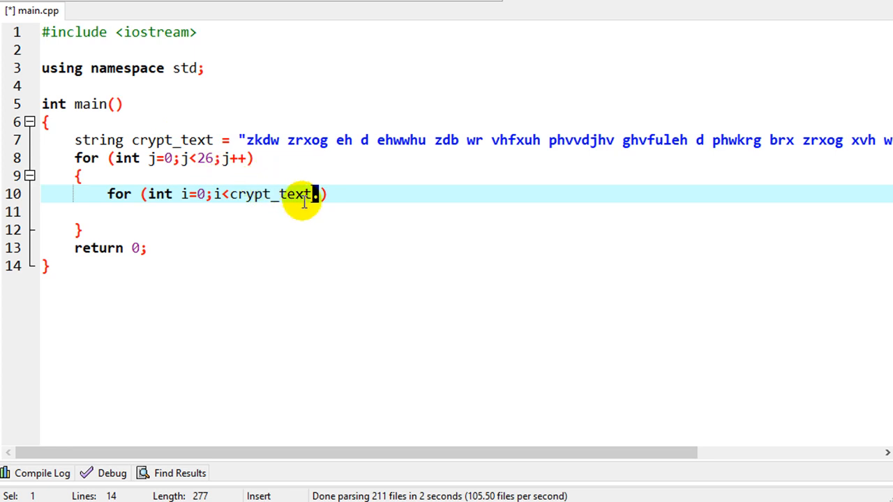
{"action": "type", "text": ".length"}
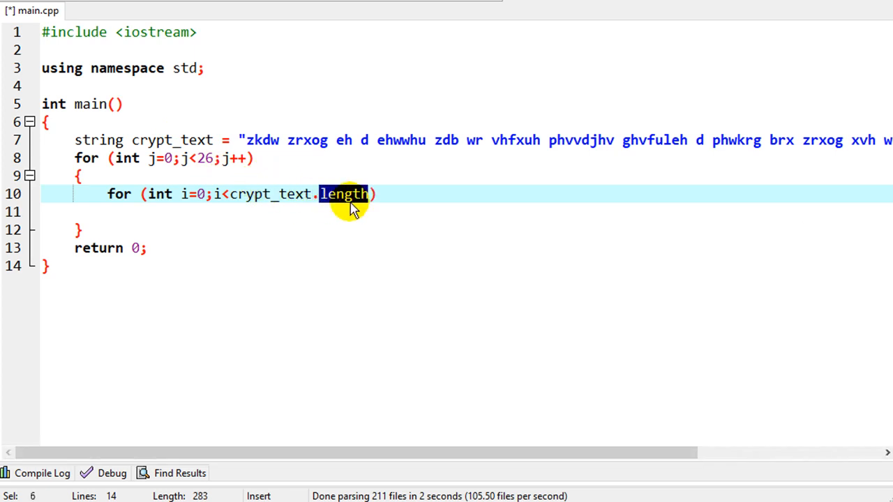
{"action": "type", "text": "()"}
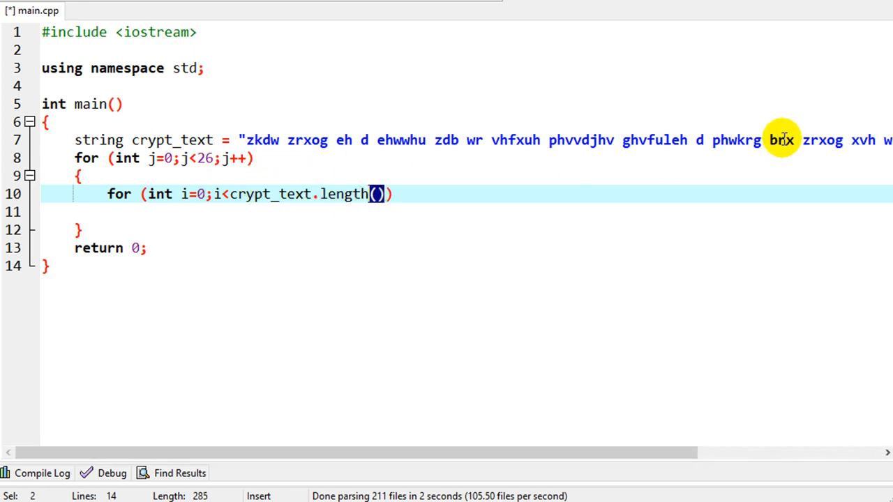
{"action": "type", "text": ";"}
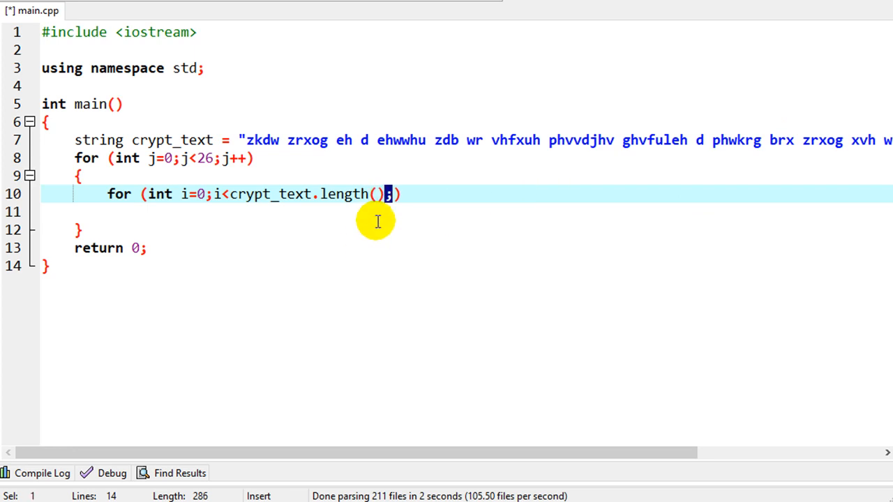
{"action": "mouse_move", "coordinate": [389, 213]}
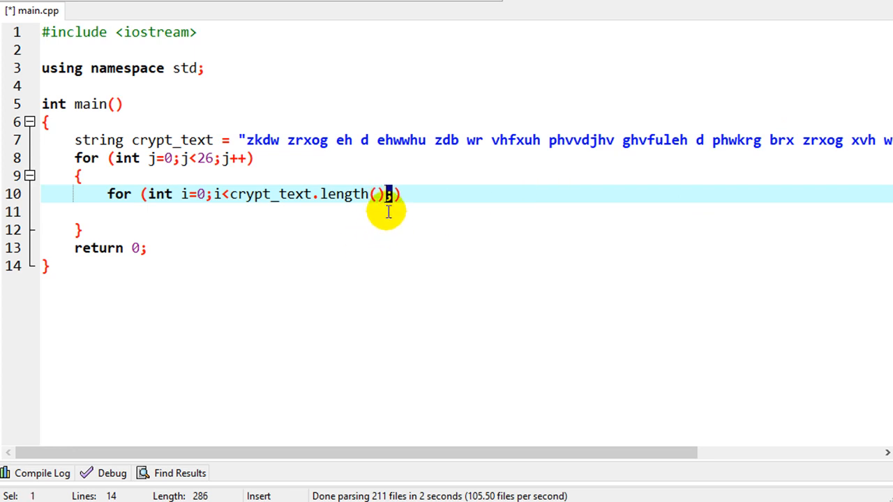
{"action": "type", "text": ";i++"}
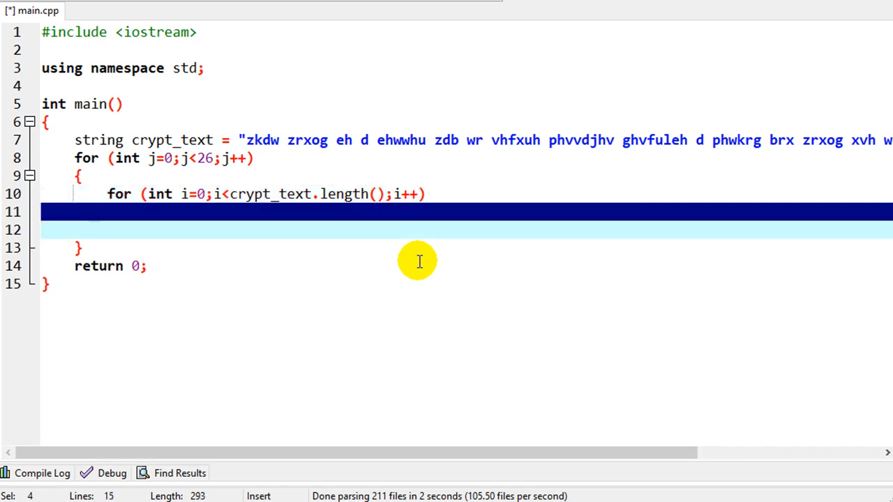
{"action": "mouse_move", "coordinate": [210, 213]}
{"action": "type", "text": "{"}
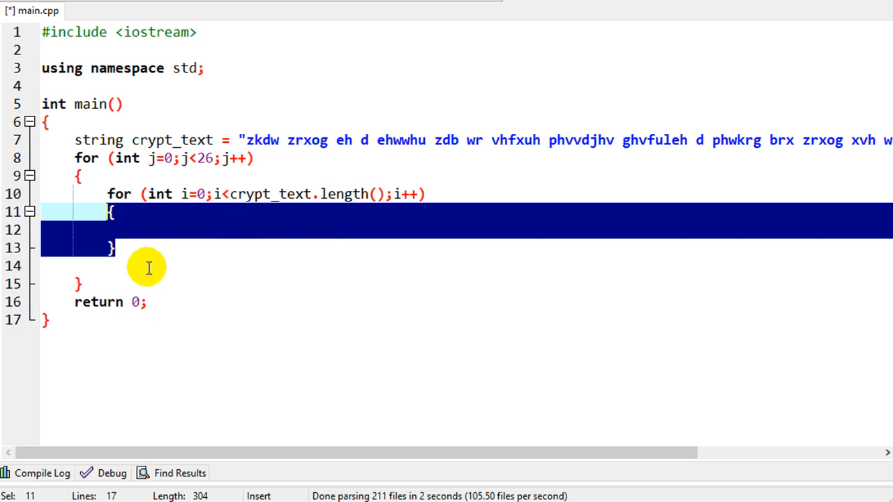
Add a cout<<endl; statement to end each shifted output line
{"action": "type", "text": "cout"}
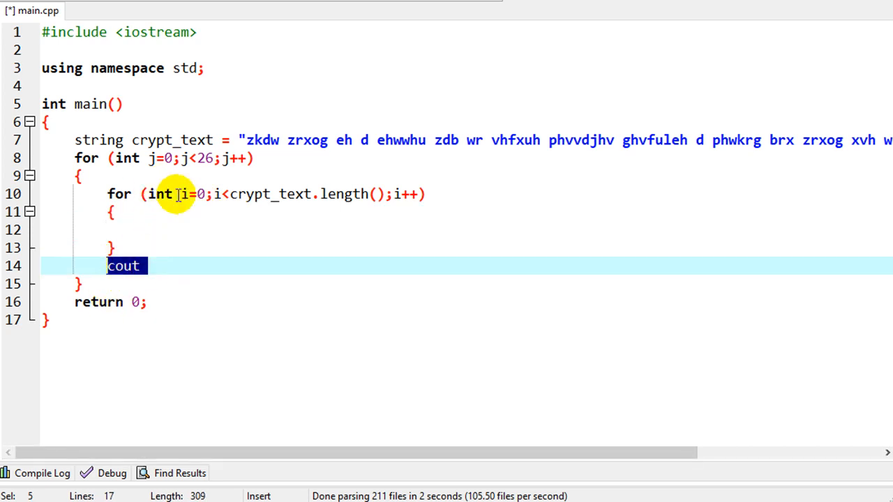
{"action": "mouse_move", "coordinate": [389, 226]}
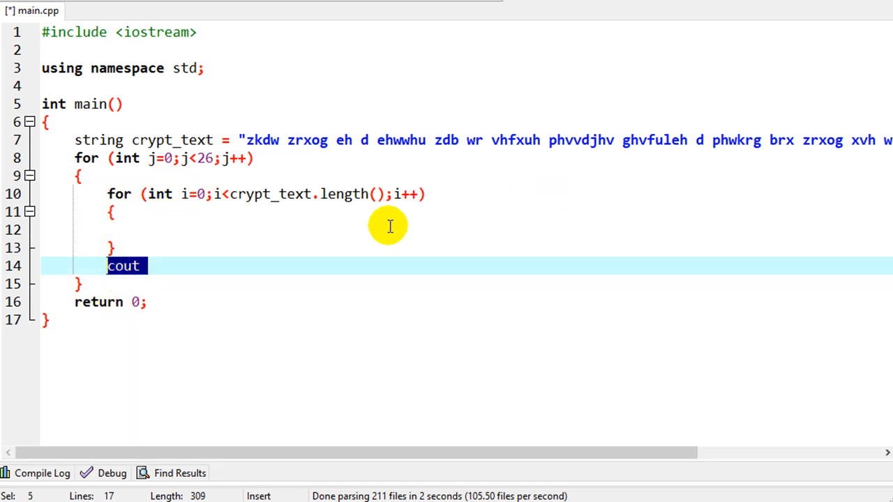
{"action": "type", "text": "<<endl"}
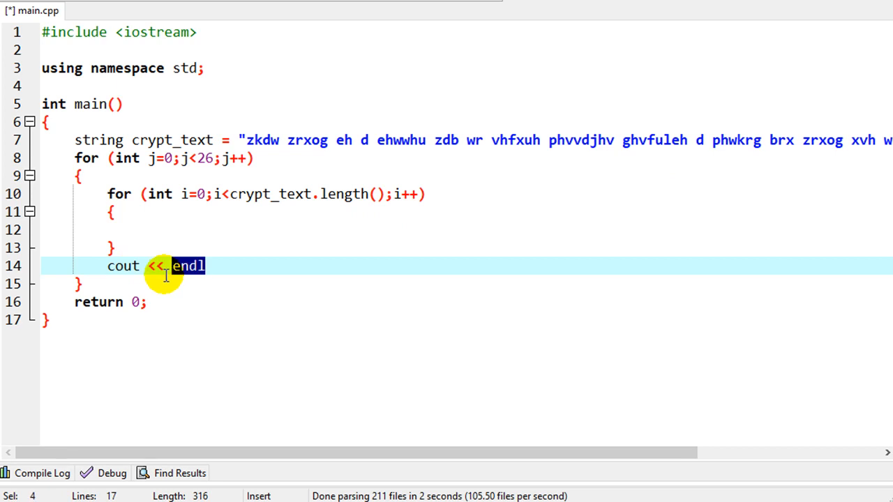
{"action": "type", "text": ";"}
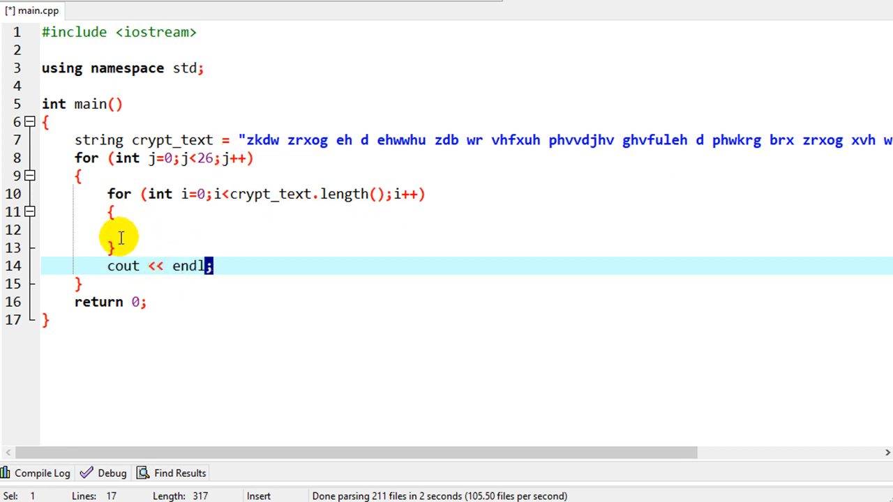
{"action": "mouse_move", "coordinate": [108, 219]}
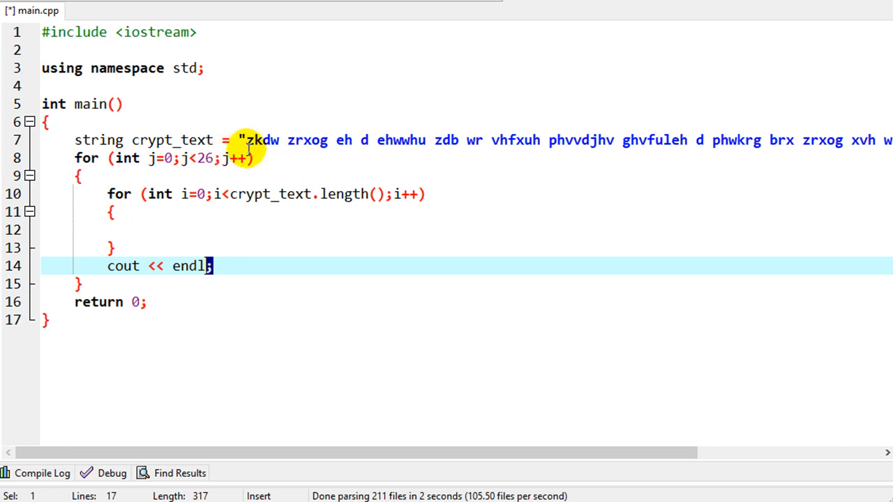
{"action": "mouse_move", "coordinate": [153, 214]}
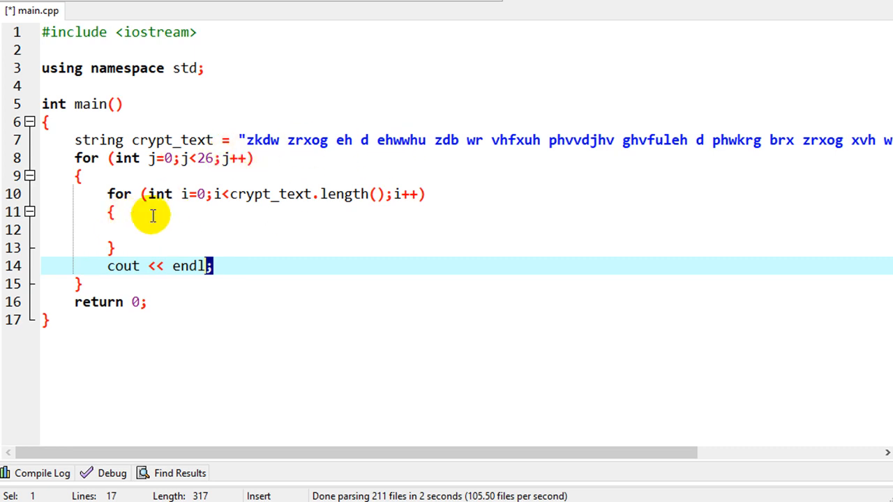
In the inner loop, declare char a, print it with cout << a;, and begin its assignment
{"action": "key", "text": "Enter"}
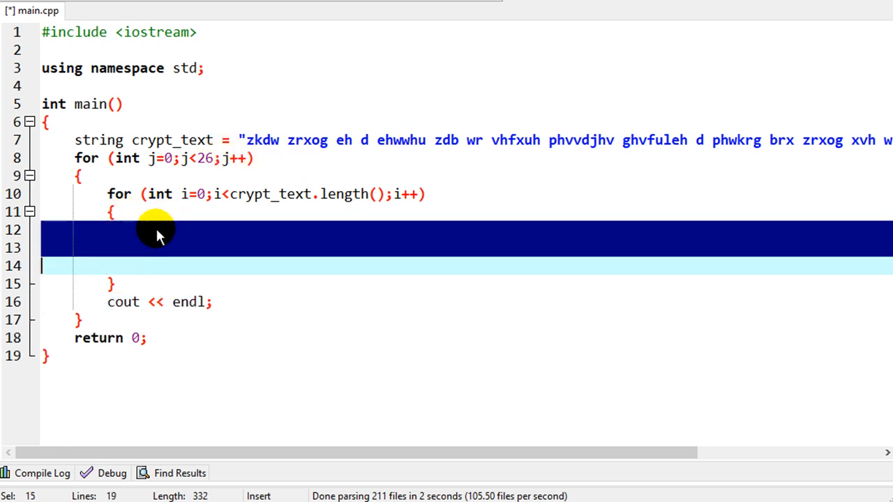
{"action": "type", "text": "char"}
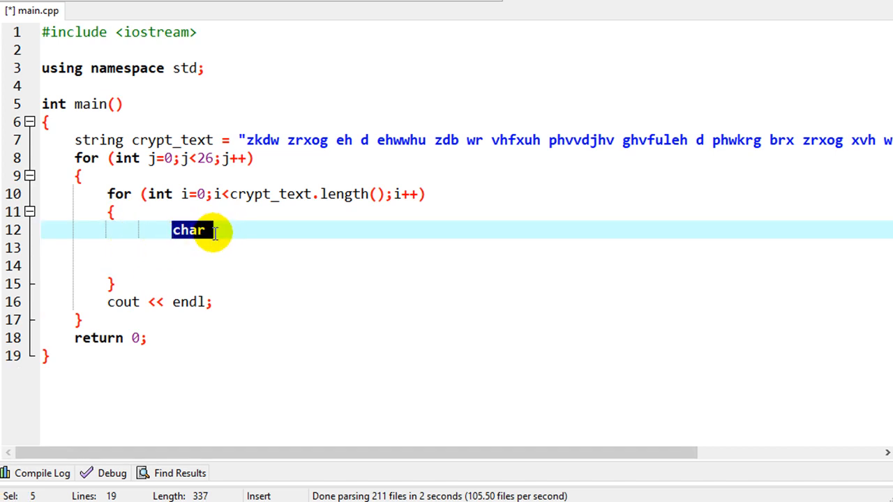
{"action": "mouse_move", "coordinate": [222, 262]}
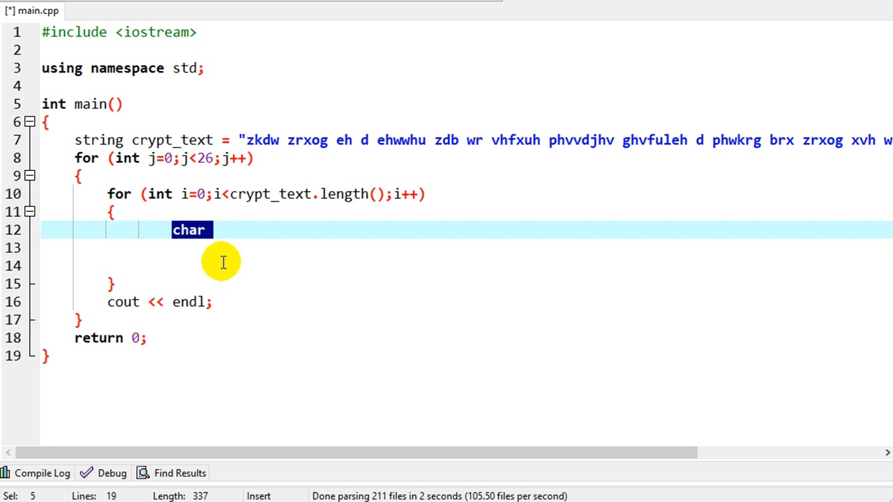
{"action": "type", "text": "a"}
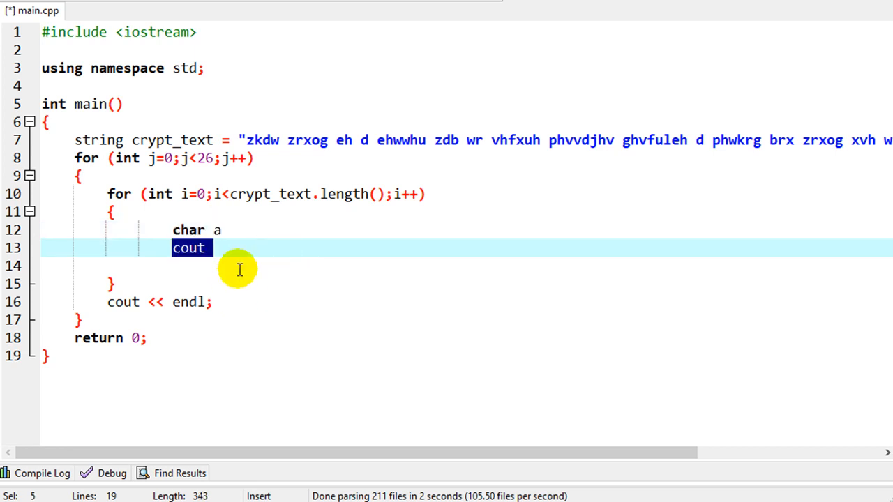
{"action": "mouse_move", "coordinate": [241, 257]}
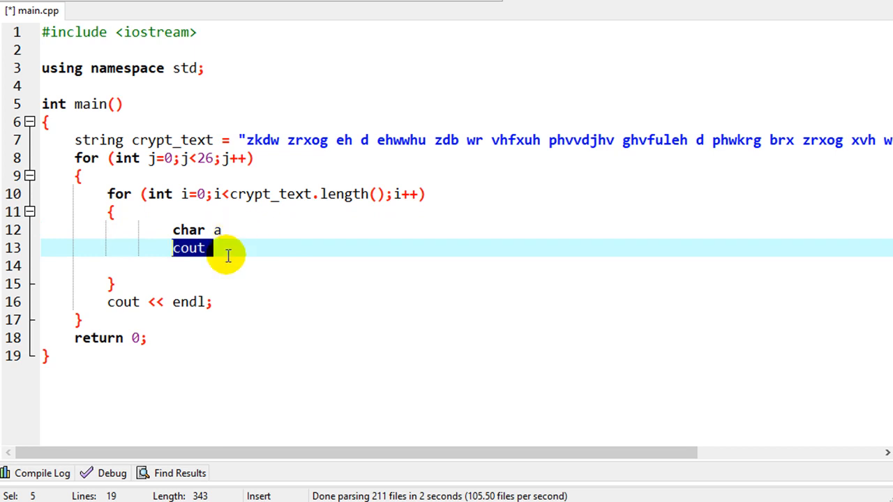
{"action": "type", "text": "<< a"}
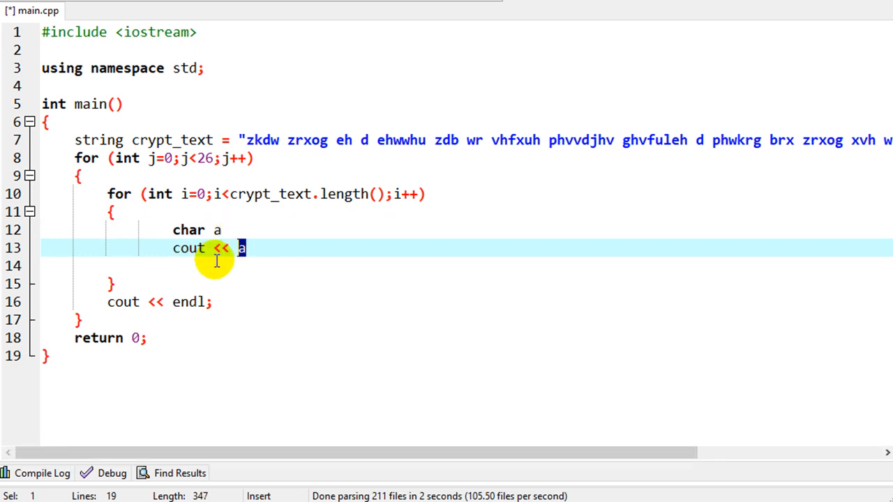
{"action": "type", "text": ";"}
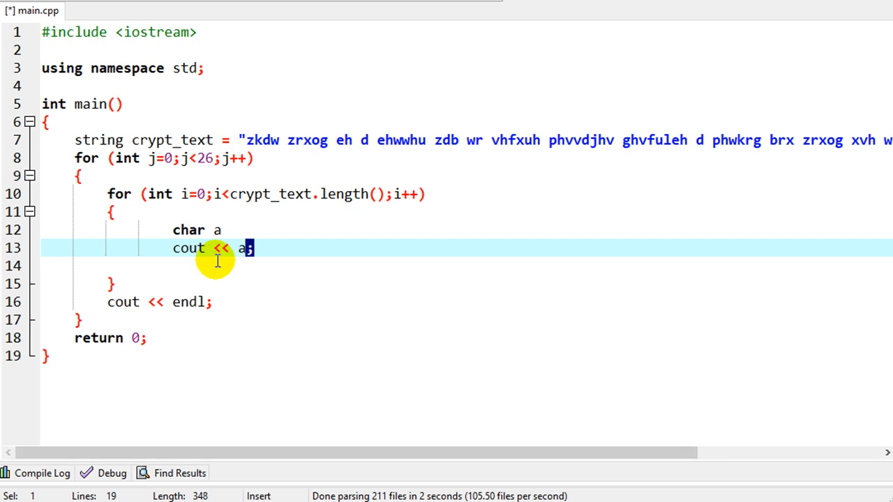
{"action": "type", "text": "="}
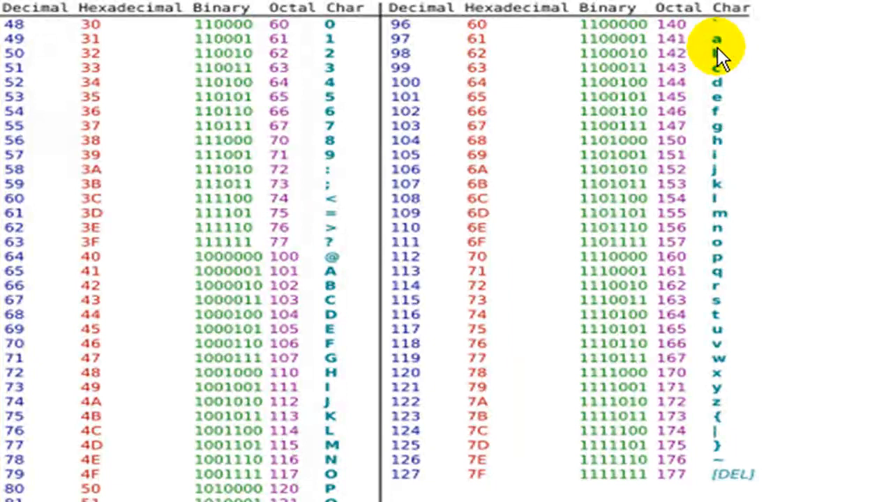
{"action": "mouse_move", "coordinate": [471, 63]}
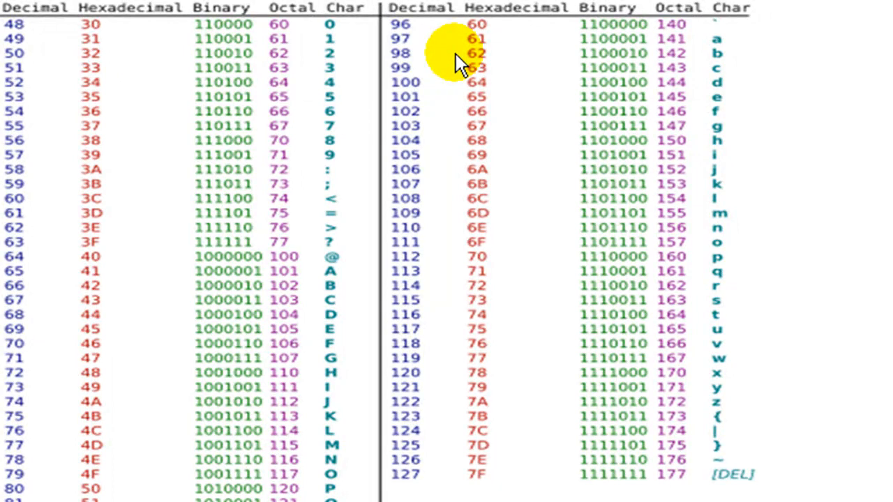
{"action": "mouse_move", "coordinate": [405, 49]}
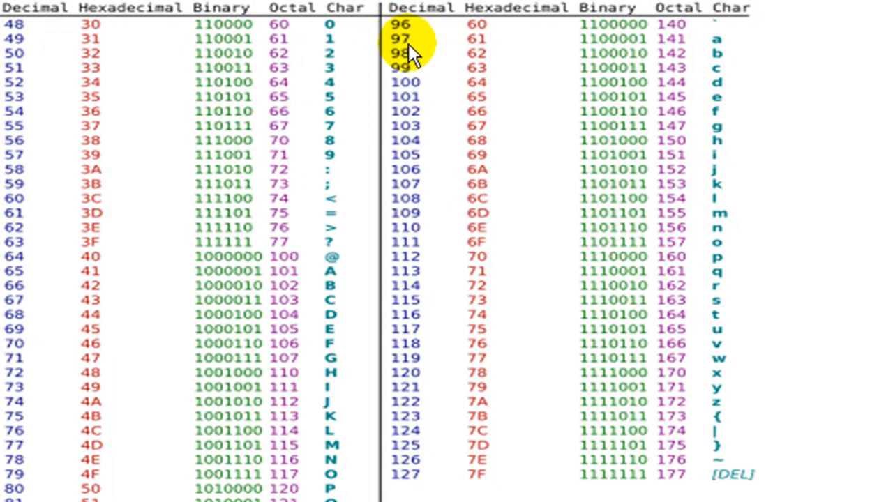
{"action": "mouse_move", "coordinate": [660, 55]}
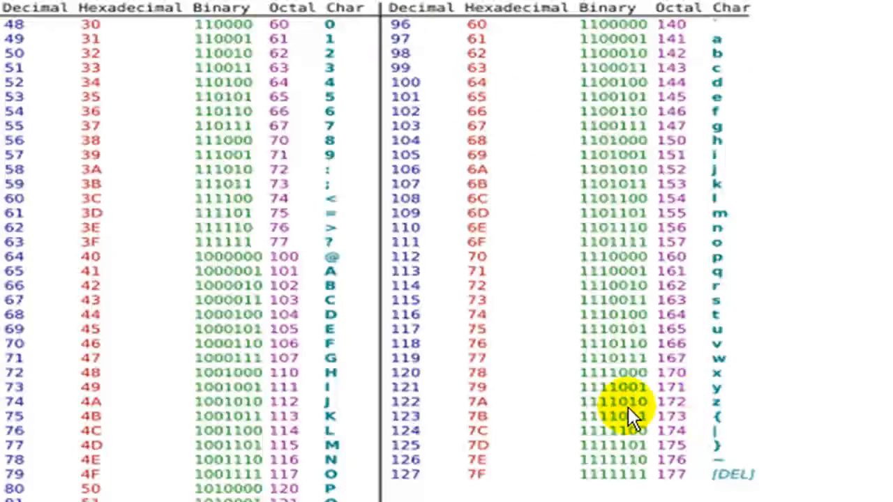
{"action": "mouse_move", "coordinate": [488, 67]}
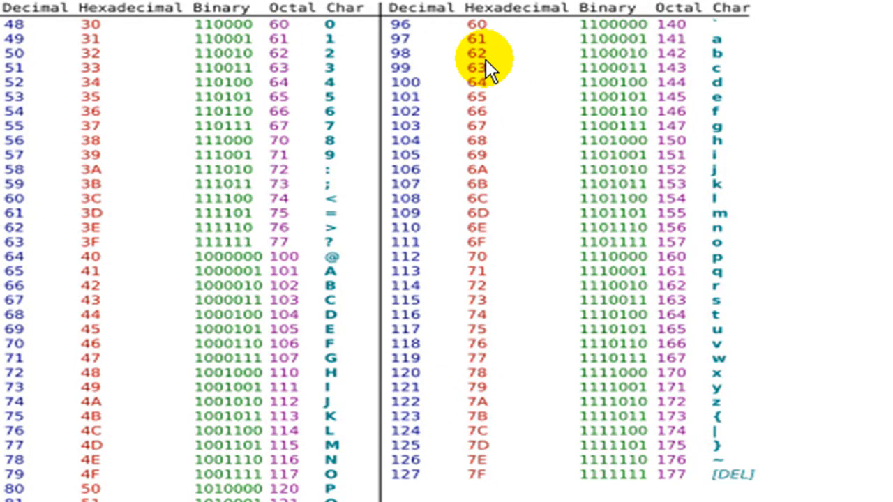
{"action": "mouse_move", "coordinate": [401, 53]}
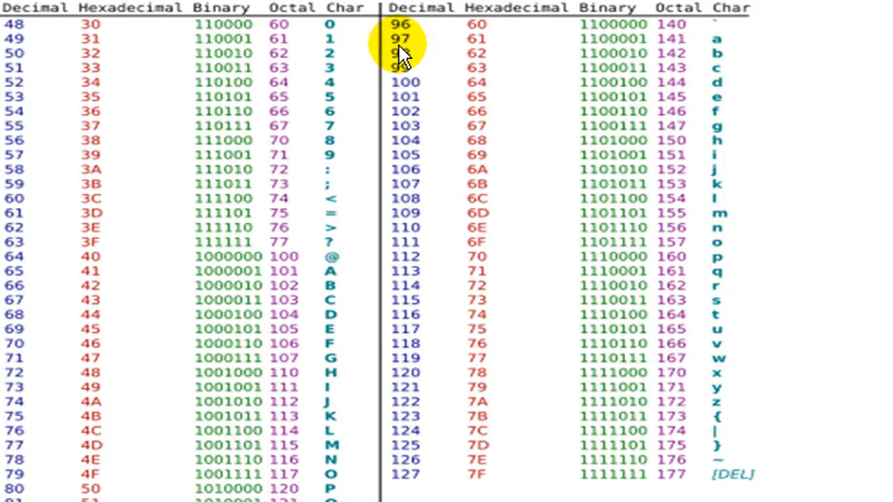
{"action": "mouse_move", "coordinate": [712, 45]}
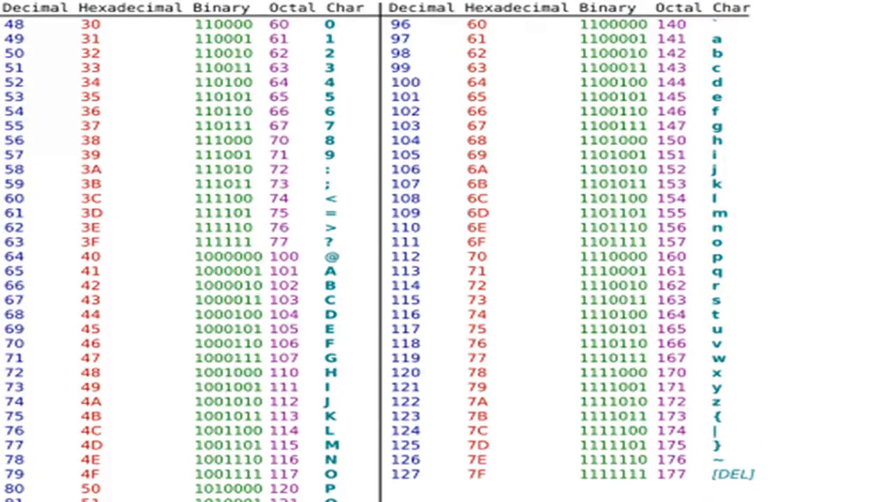
{"action": "mouse_move", "coordinate": [520, 185]}
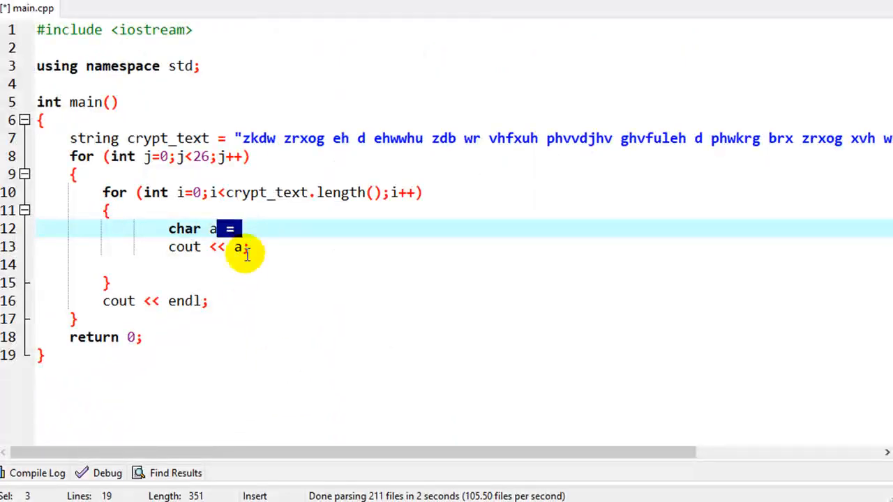
Begin assigning char a from crypt_text on line 12
{"action": "type", "text": "crypt"}
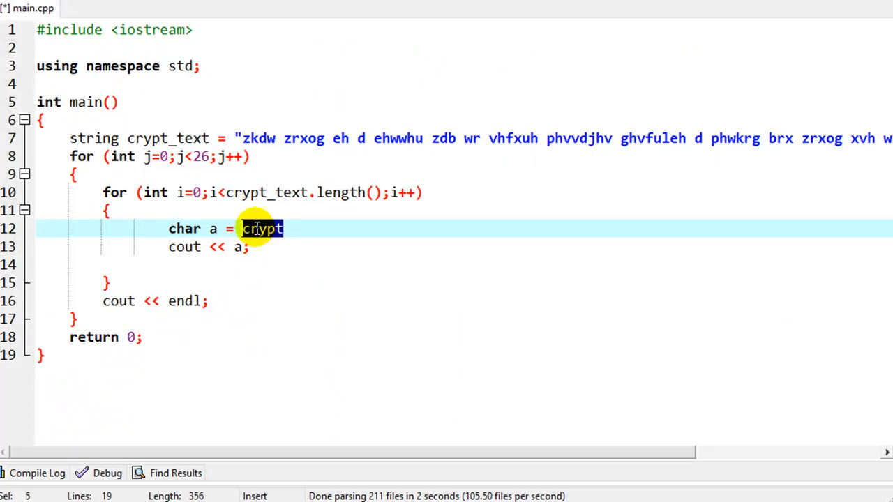
{"action": "mouse_move", "coordinate": [315, 217]}
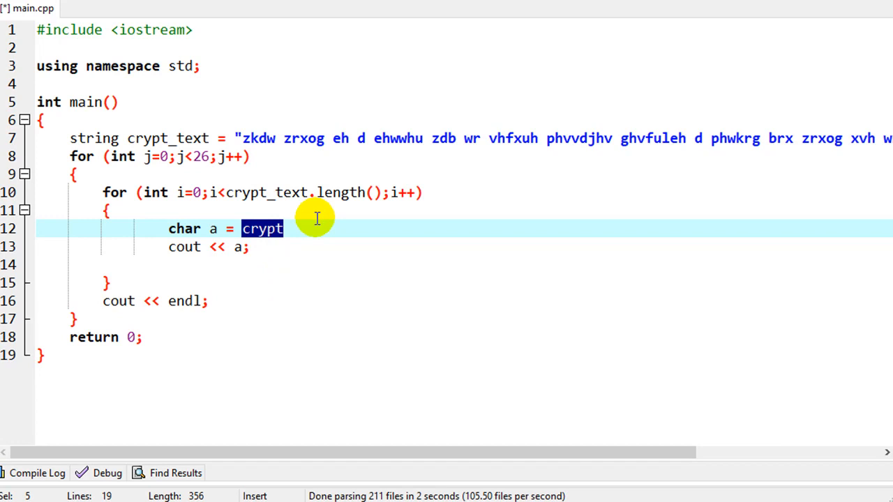
{"action": "mouse_move", "coordinate": [137, 133]}
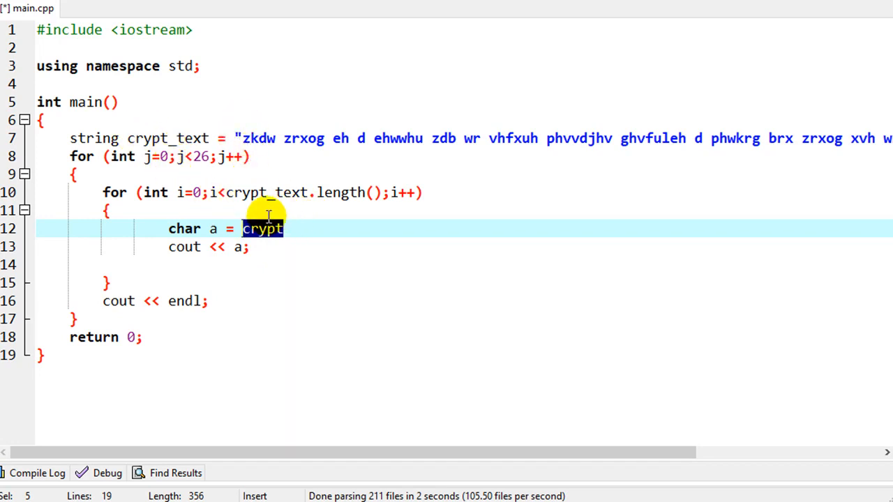
{"action": "mouse_move", "coordinate": [188, 193]}
{"action": "type", "text": "_text[i]"}
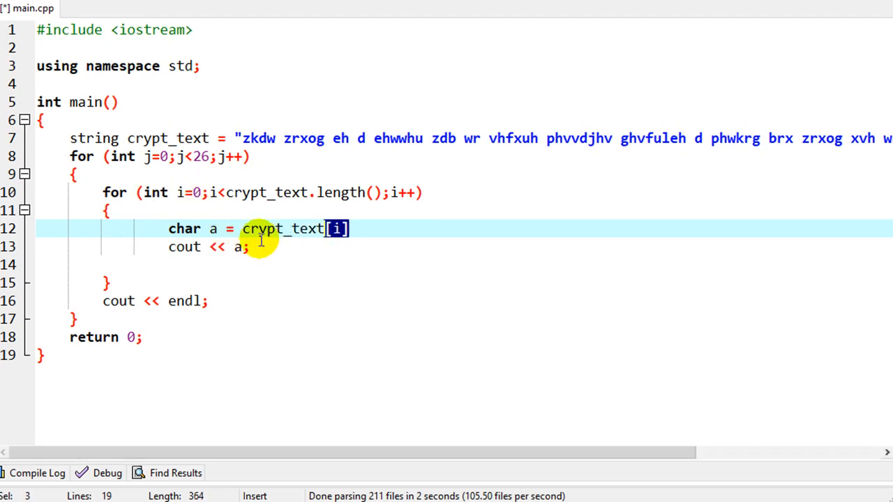
{"action": "mouse_move", "coordinate": [209, 202]}
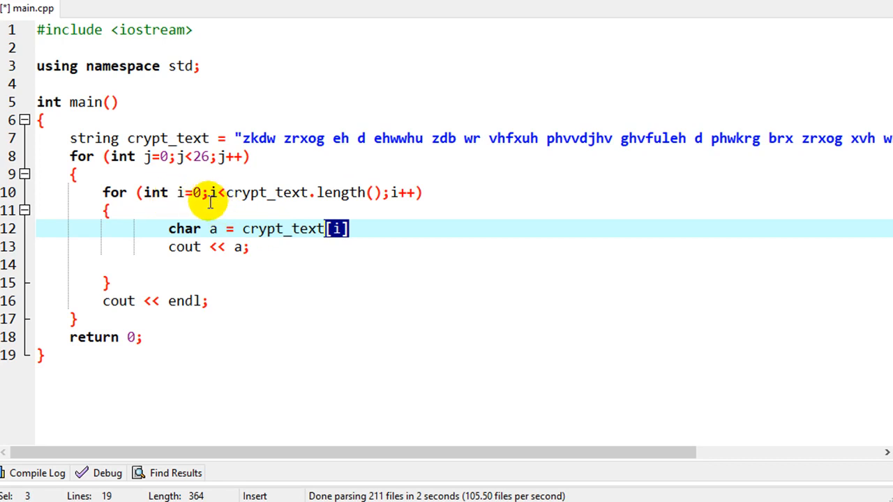
{"action": "mouse_move", "coordinate": [313, 130]}
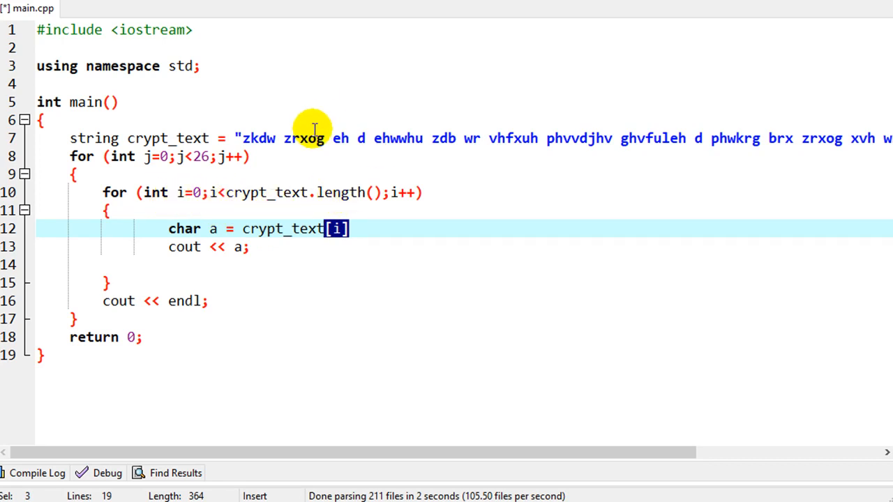
{"action": "mouse_move", "coordinate": [361, 151]}
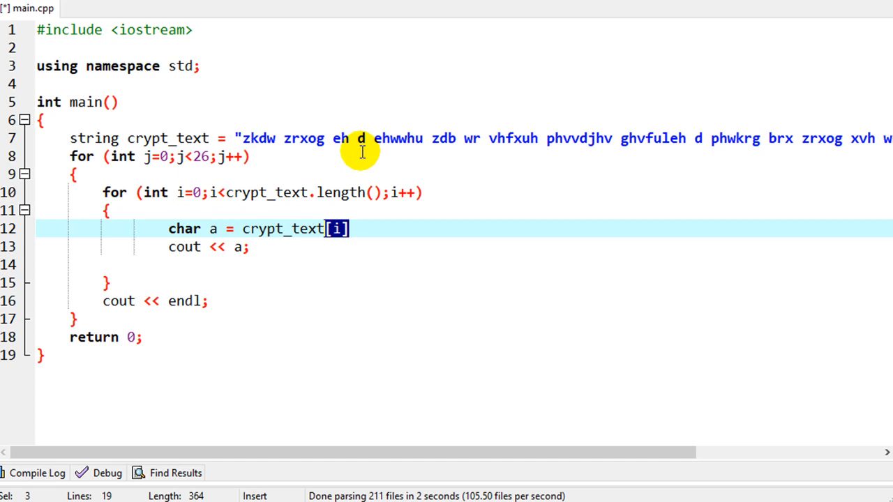
{"action": "mouse_move", "coordinate": [422, 267]}
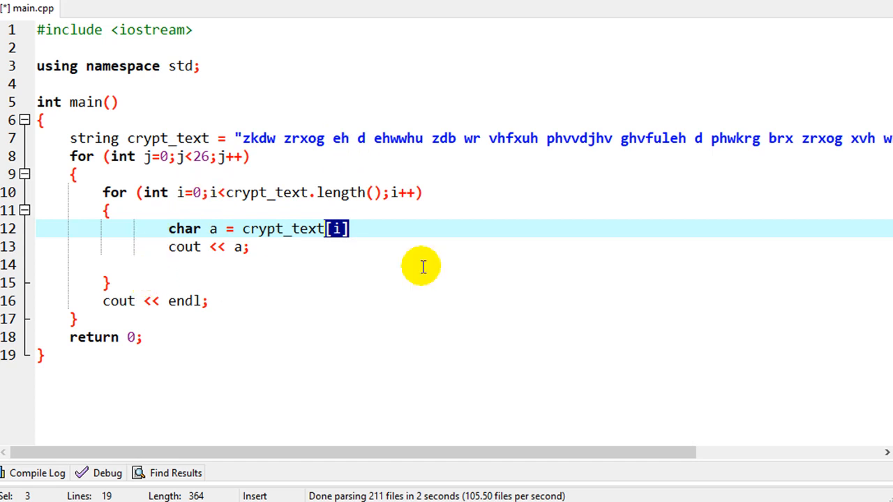
Append +j so line 12 reads char a = crypt_text[i]+j
{"action": "type", "text": "+"}
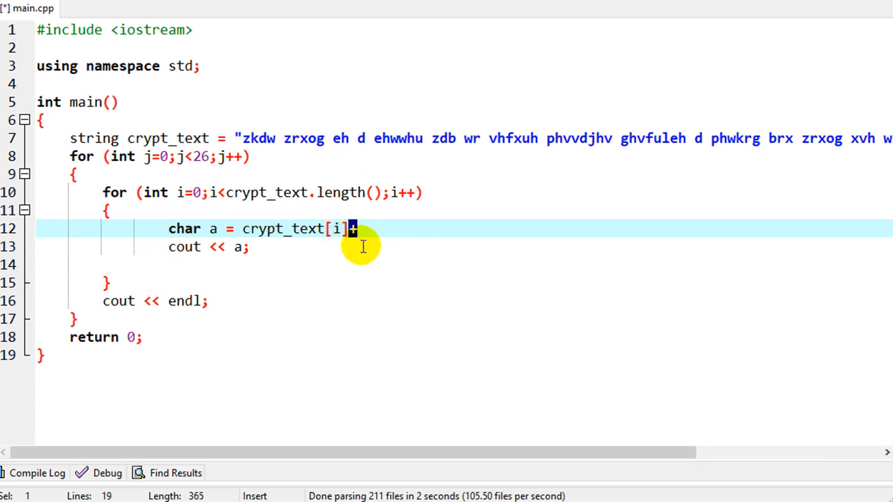
{"action": "type", "text": "j"}
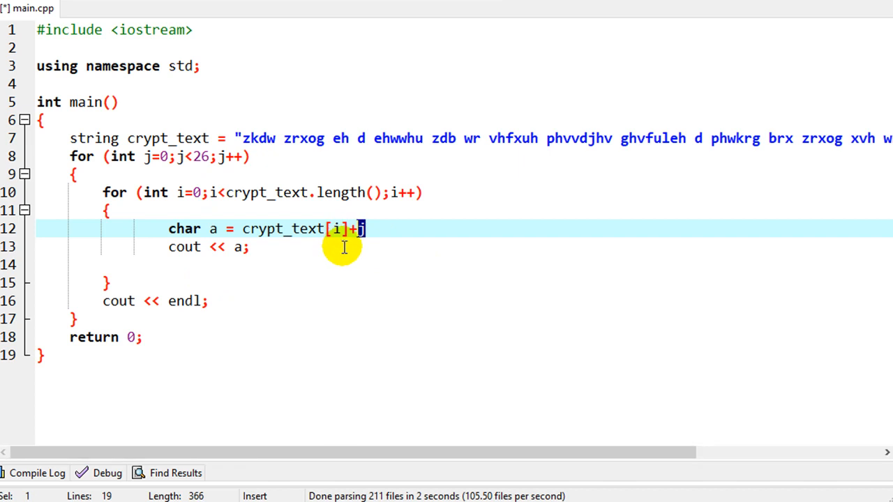
{"action": "mouse_move", "coordinate": [347, 261]}
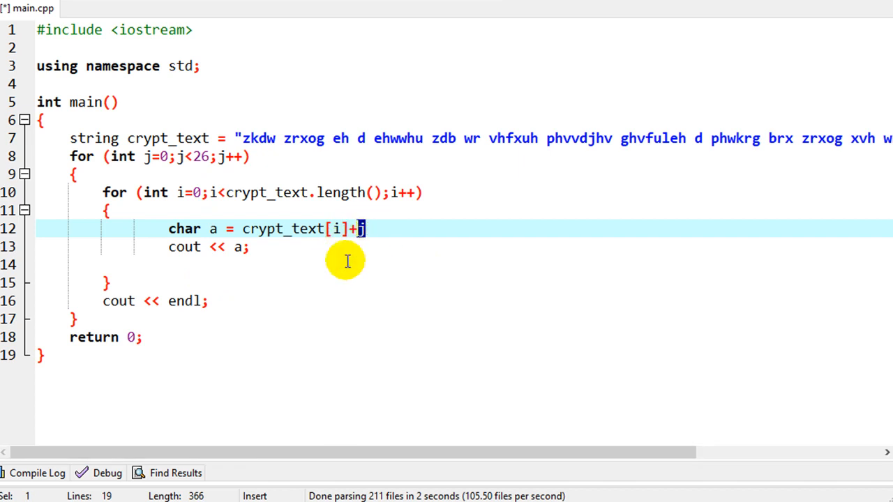
{"action": "mouse_move", "coordinate": [230, 228]}
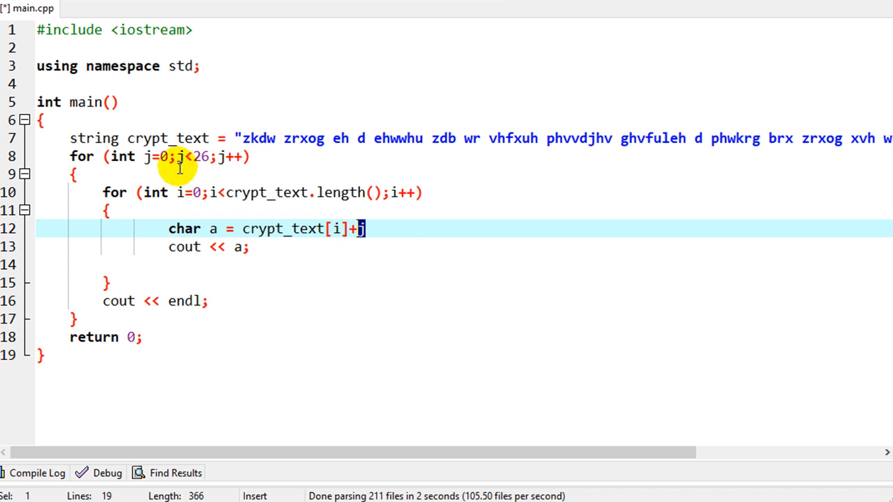
{"action": "mouse_move", "coordinate": [241, 228]}
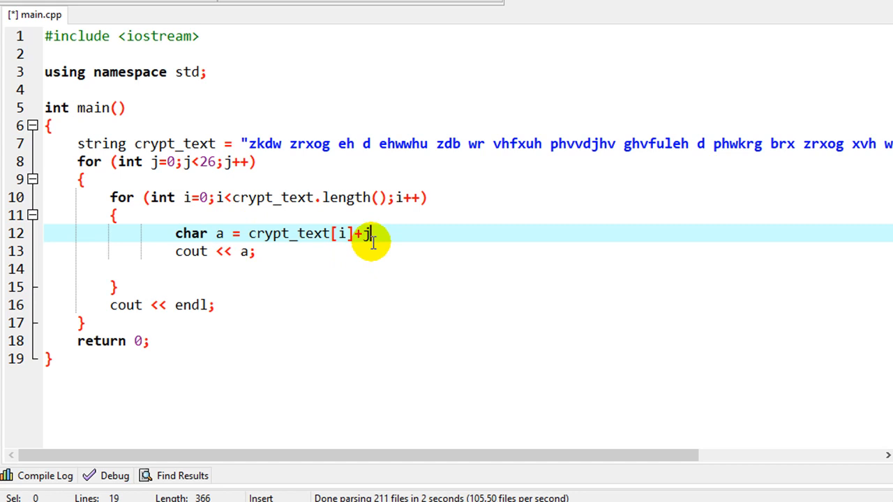
Subtract 97 and close line 12 as char a = crypt_text[i]+j-97;
{"action": "type", "text": "-"}
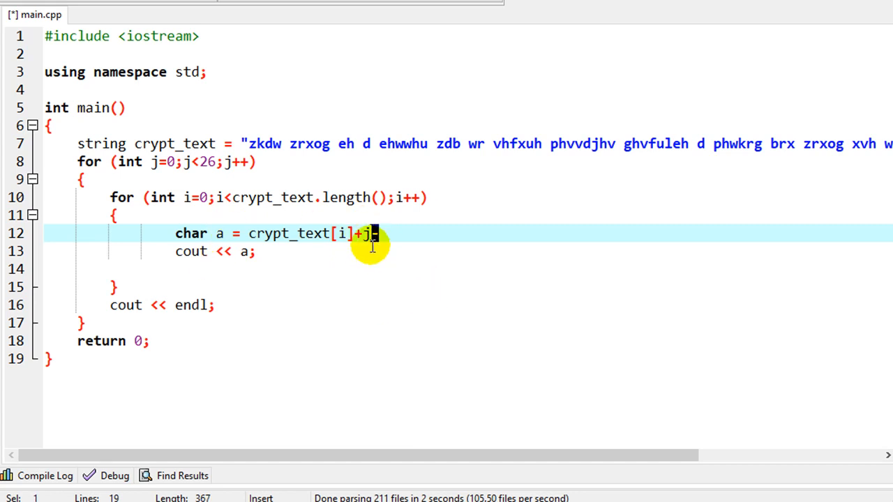
{"action": "mouse_move", "coordinate": [459, 240]}
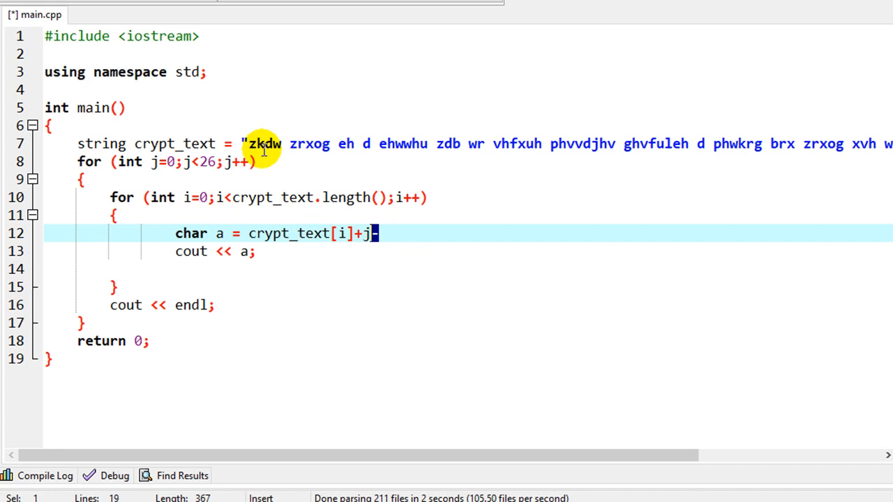
{"action": "mouse_move", "coordinate": [219, 233]}
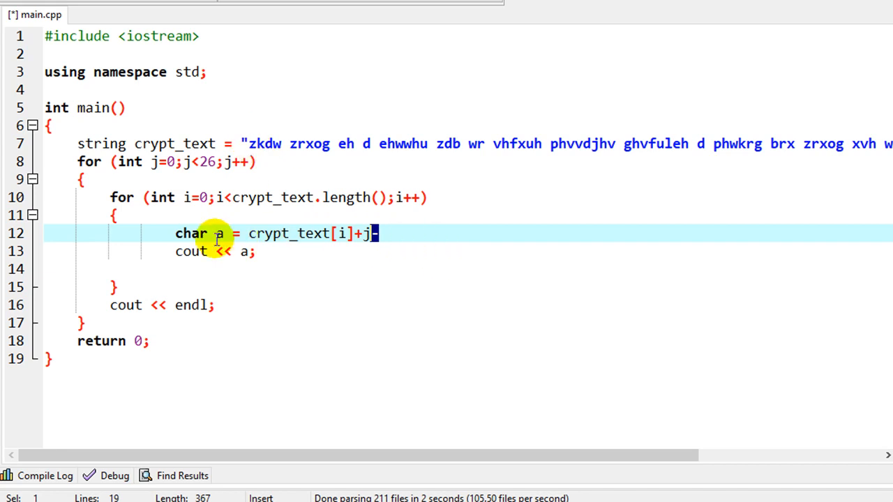
{"action": "mouse_move", "coordinate": [344, 280]}
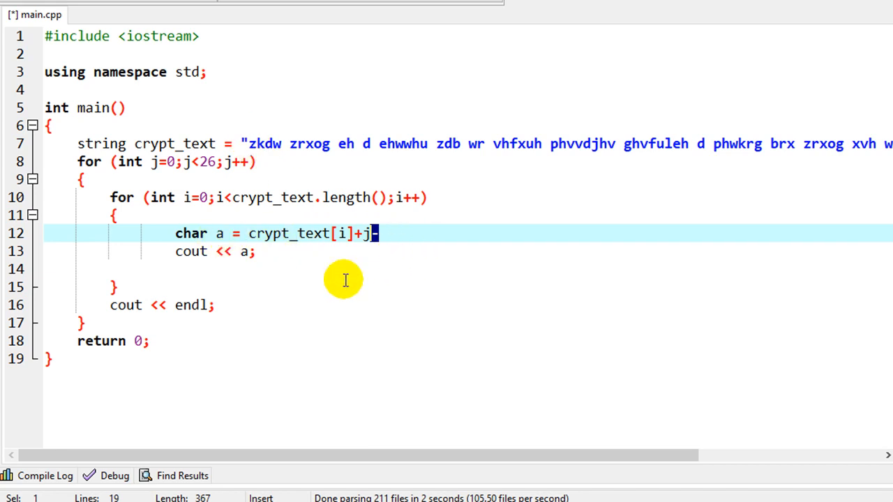
{"action": "mouse_move", "coordinate": [679, 411]}
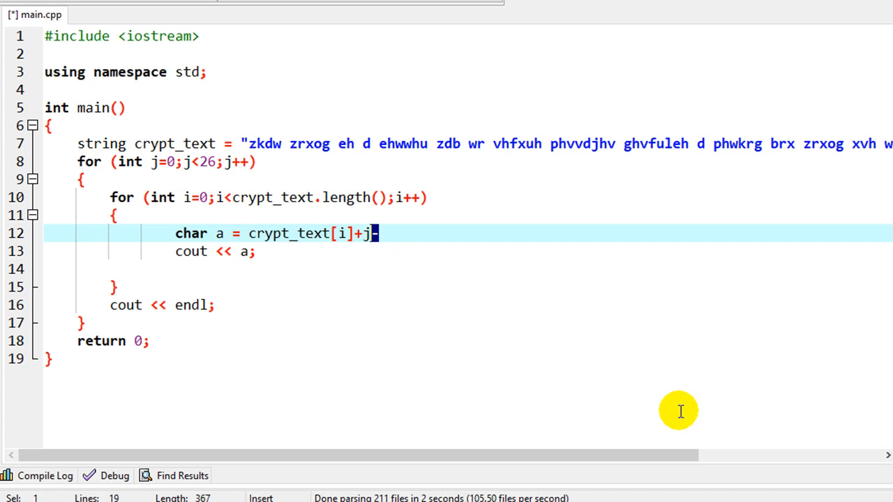
{"action": "mouse_move", "coordinate": [399, 268]}
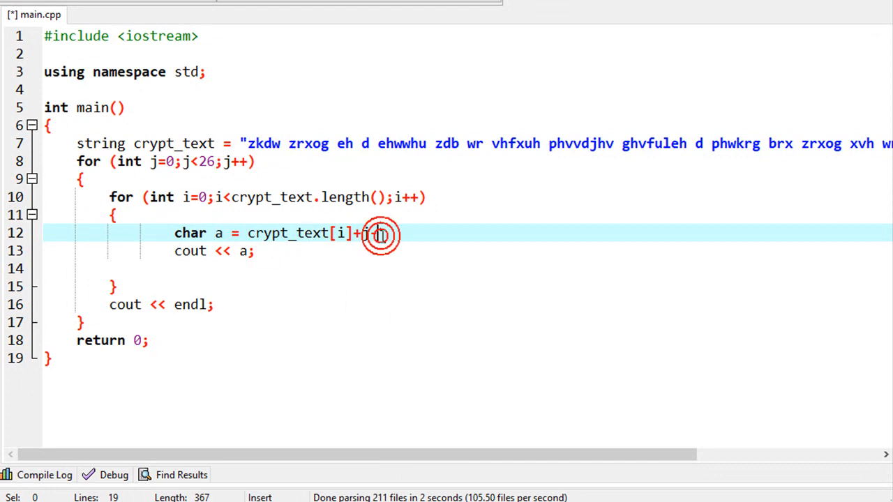
{"action": "type", "text": "-97"}
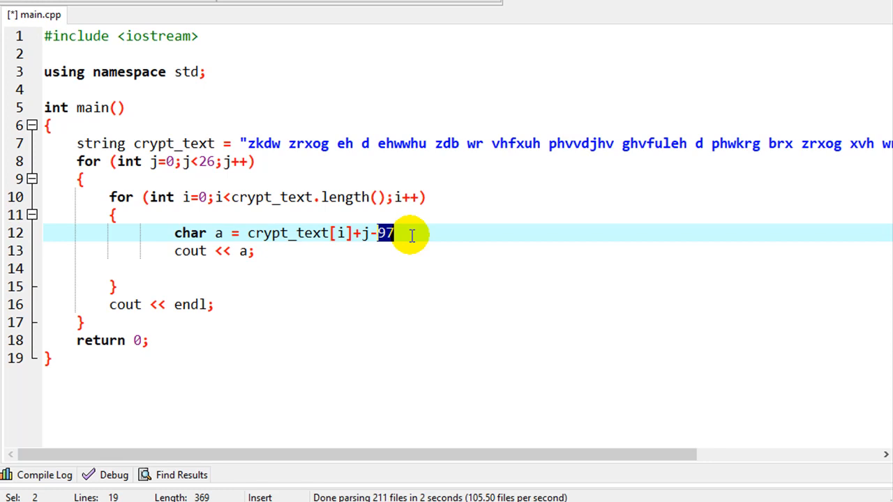
{"action": "mouse_move", "coordinate": [471, 190]}
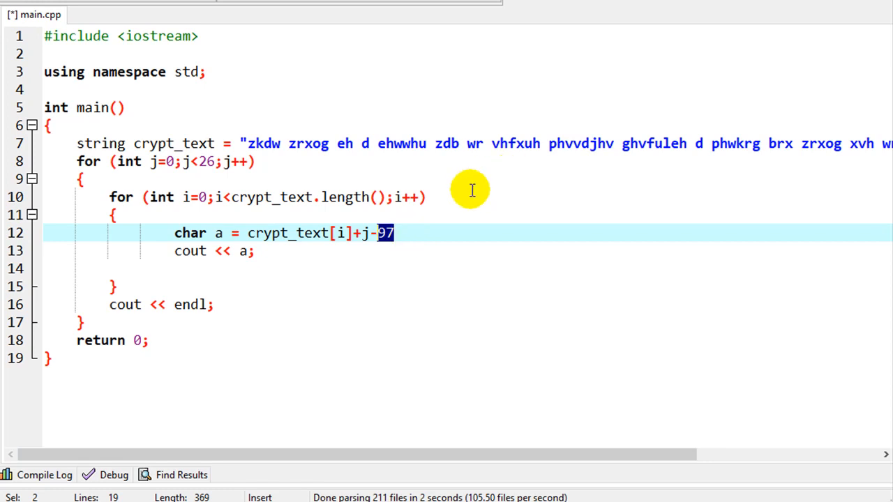
{"action": "mouse_move", "coordinate": [405, 235]}
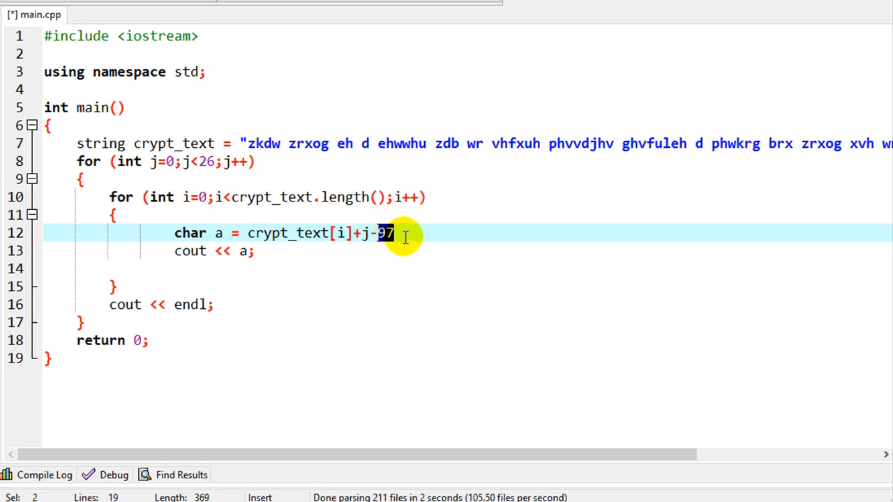
{"action": "type", "text": "5"}
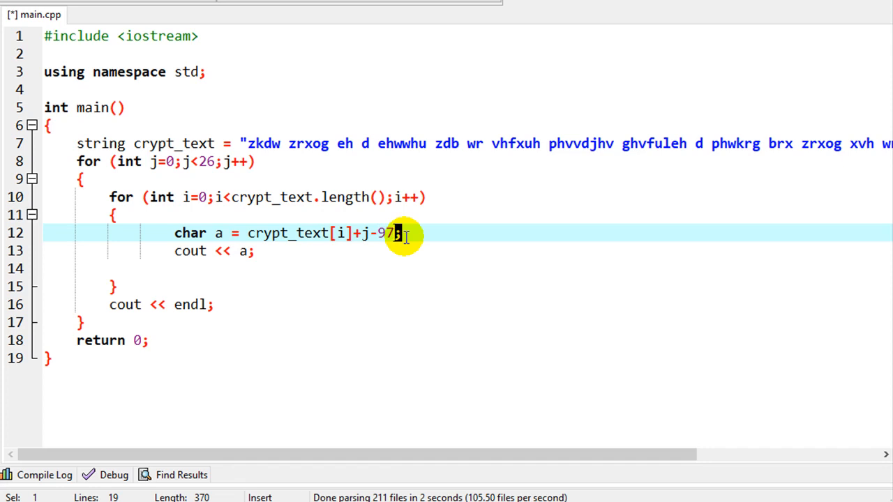
Rewrite line 12's value as int(crypt_text[i]+j-97)%26
{"action": "type", "text": "int"}
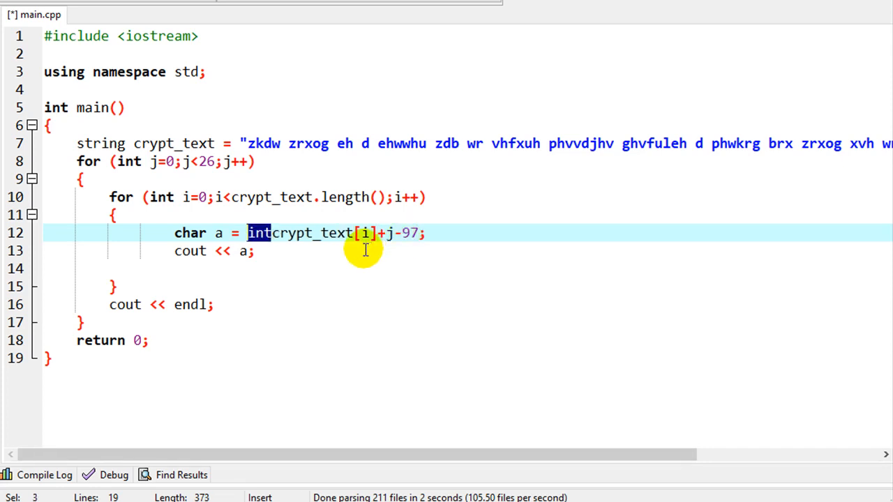
{"action": "mouse_move", "coordinate": [335, 219]}
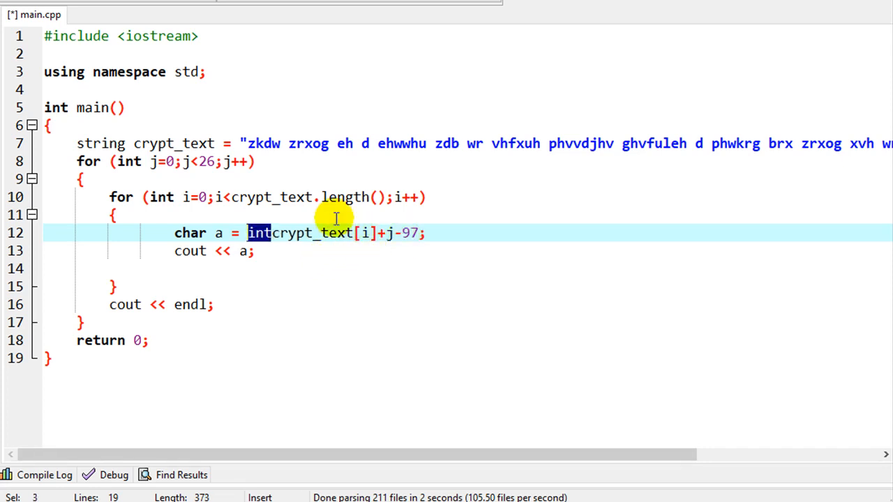
{"action": "type", "text": "("}
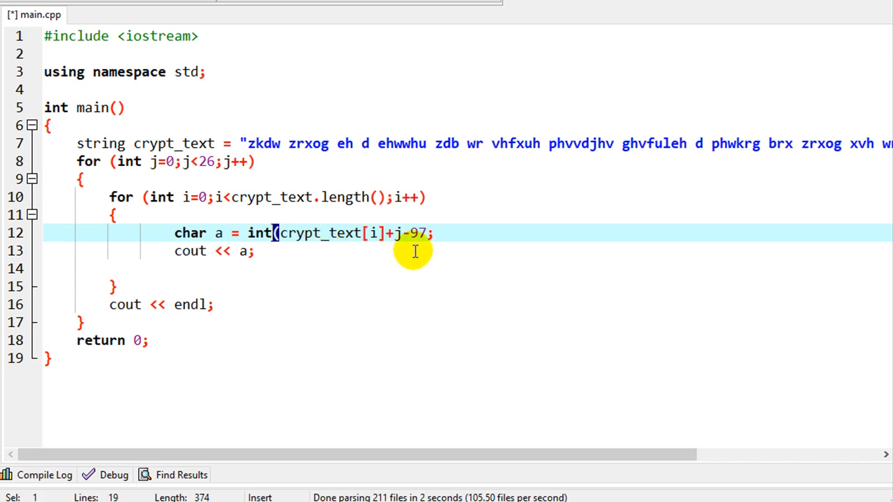
{"action": "type", "text": ")"}
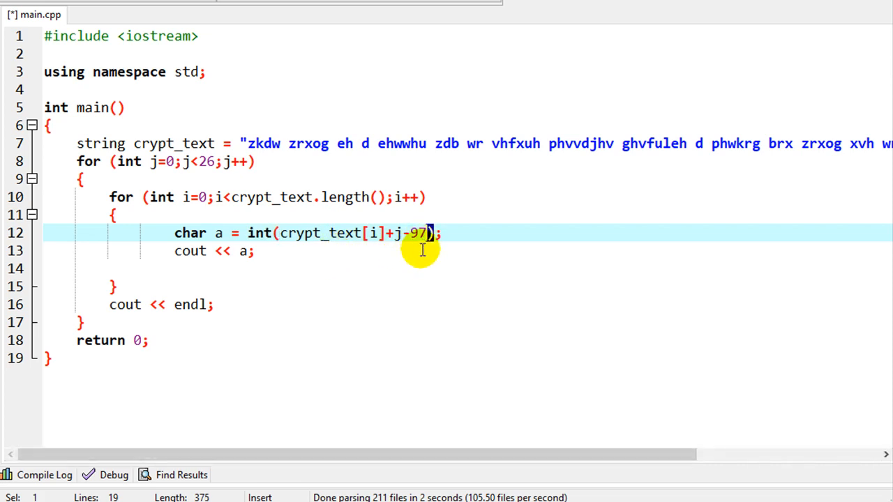
{"action": "type", "text": "%"}
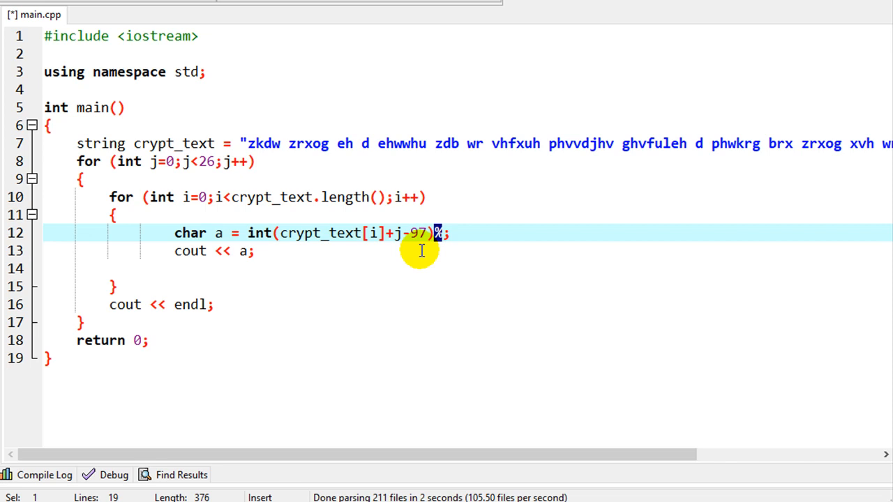
{"action": "type", "text": "26"}
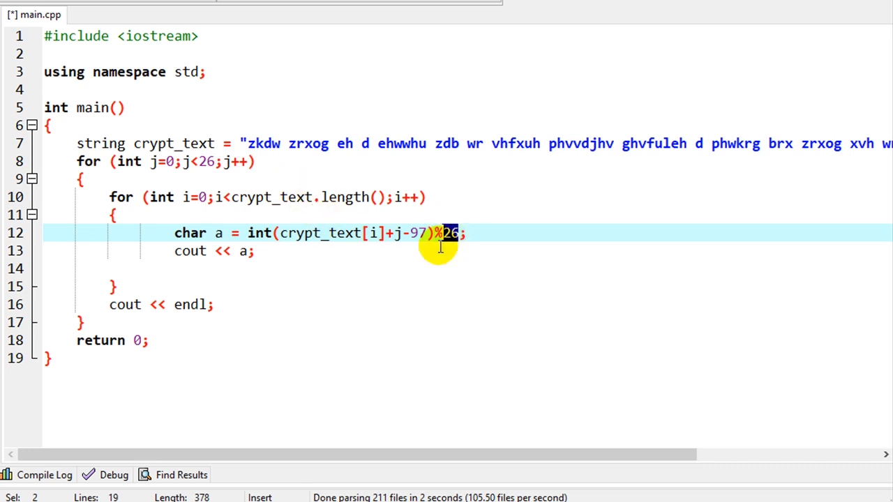
{"action": "mouse_move", "coordinate": [467, 216]}
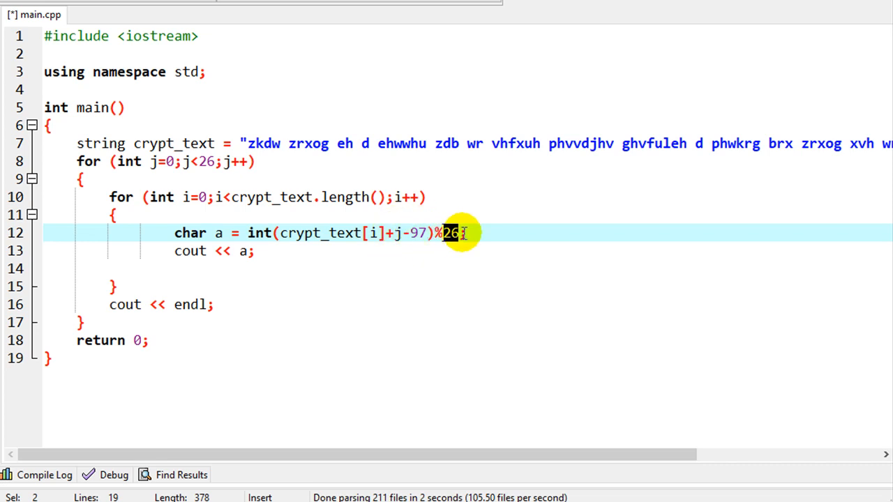
{"action": "mouse_move", "coordinate": [234, 251]}
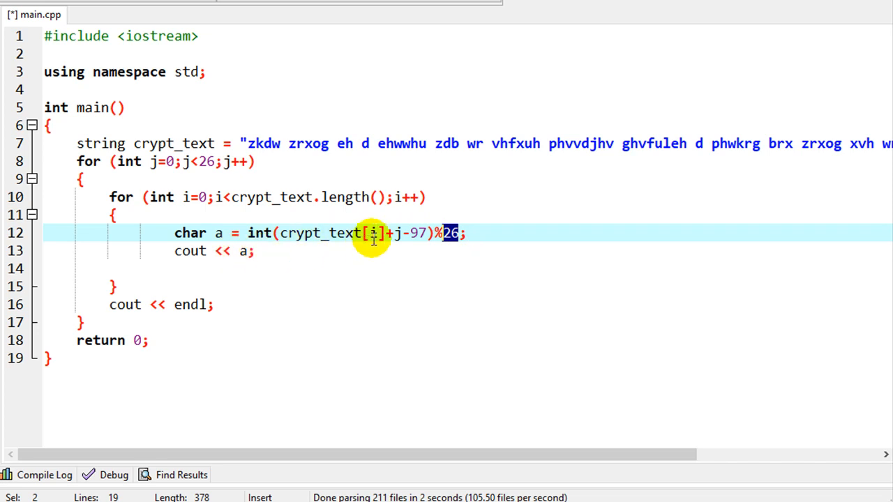
{"action": "mouse_move", "coordinate": [429, 223]}
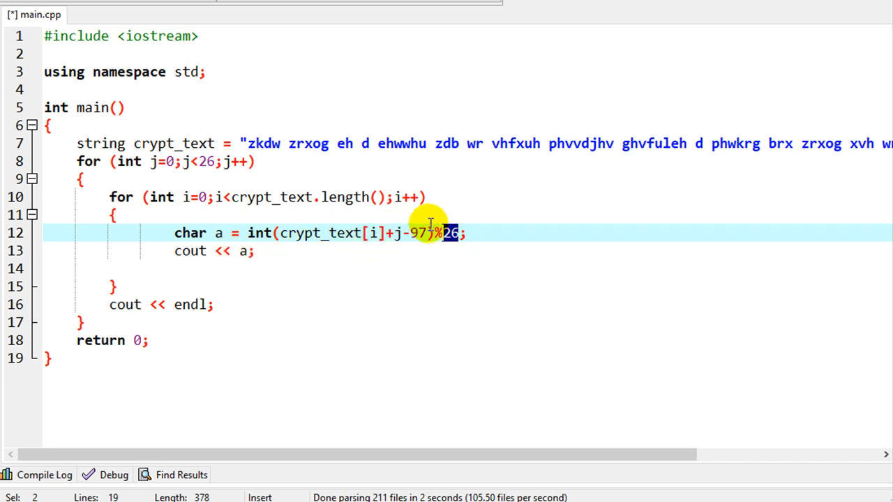
{"action": "mouse_move", "coordinate": [363, 233]}
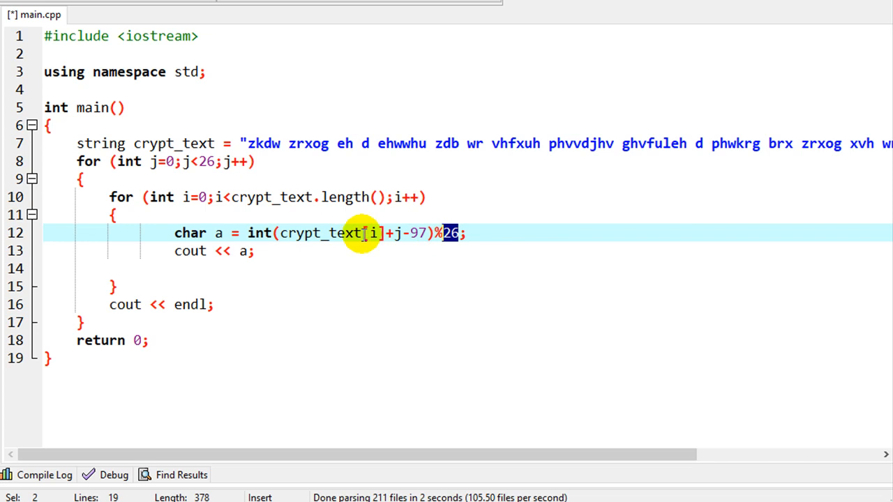
{"action": "mouse_move", "coordinate": [459, 233]}
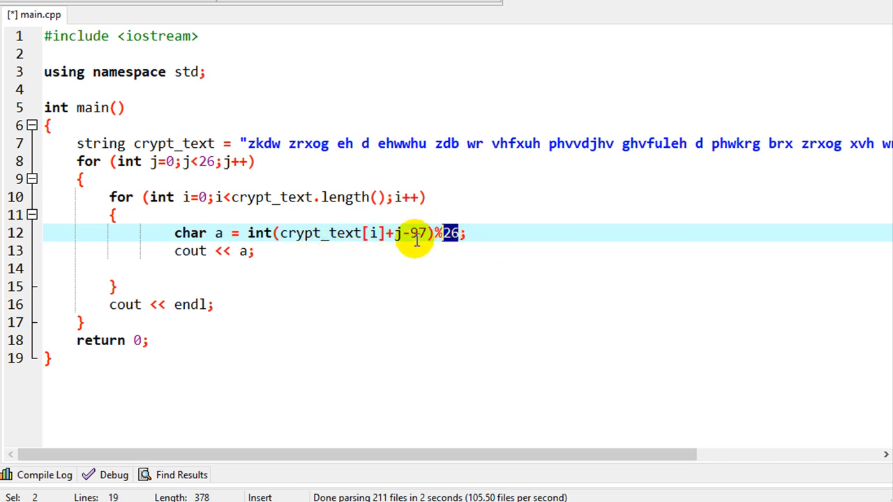
{"action": "mouse_move", "coordinate": [444, 233]}
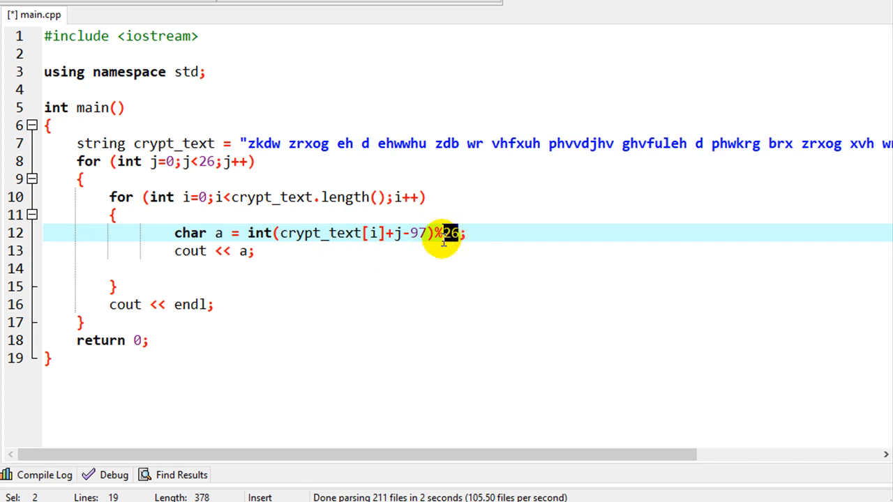
Append +97 after %26 on line 12 so shifted letters wrap back into the alphabet
{"action": "type", "text": "+"}
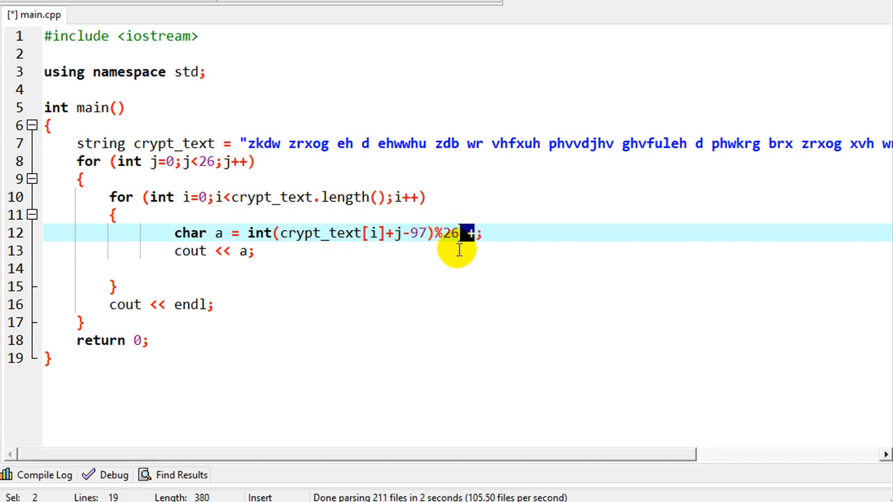
{"action": "type", "text": "97"}
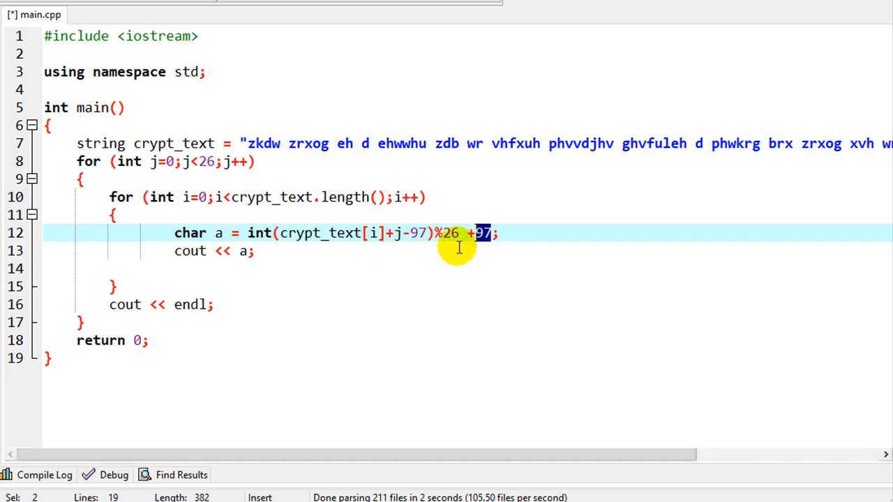
{"action": "mouse_move", "coordinate": [419, 218]}
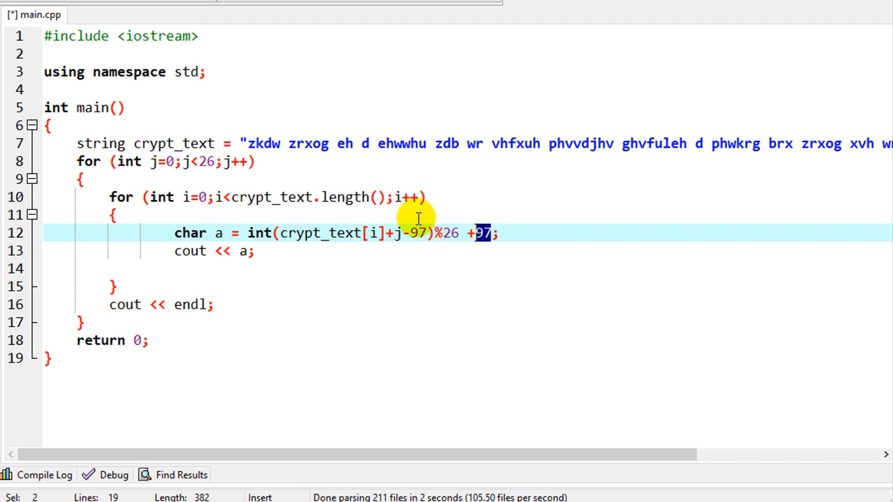
{"action": "mouse_move", "coordinate": [433, 257]}
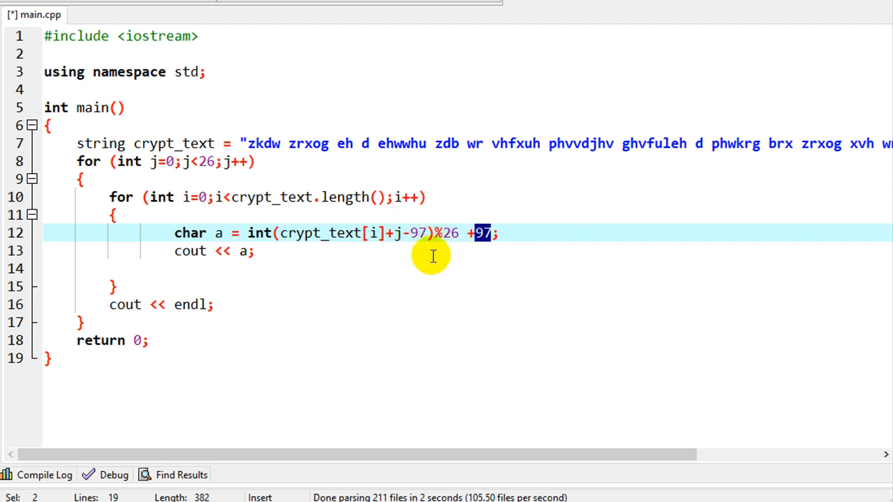
{"action": "mouse_move", "coordinate": [384, 233]}
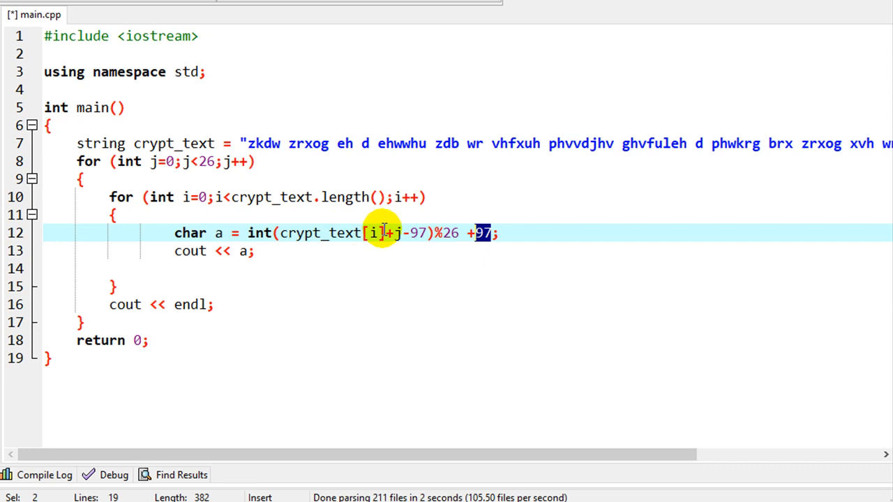
{"action": "mouse_move", "coordinate": [487, 259]}
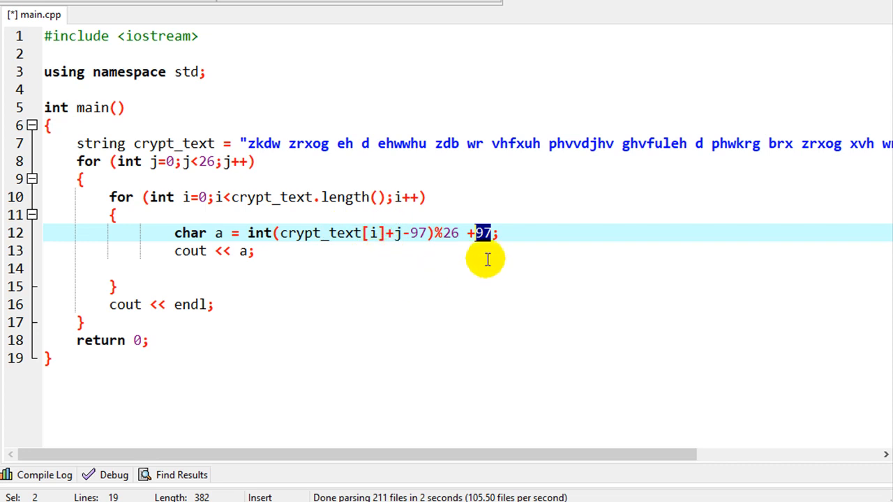
{"action": "mouse_move", "coordinate": [274, 250]}
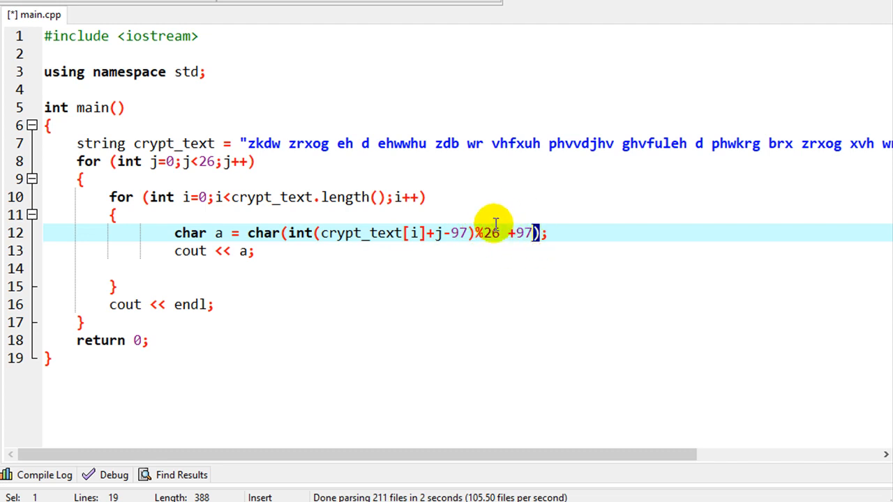
{"action": "mouse_move", "coordinate": [266, 228]}
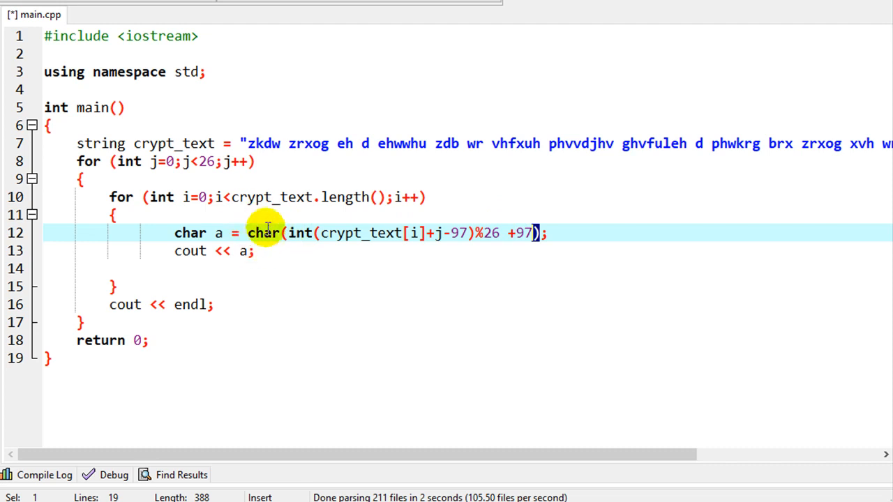
{"action": "mouse_move", "coordinate": [242, 257]}
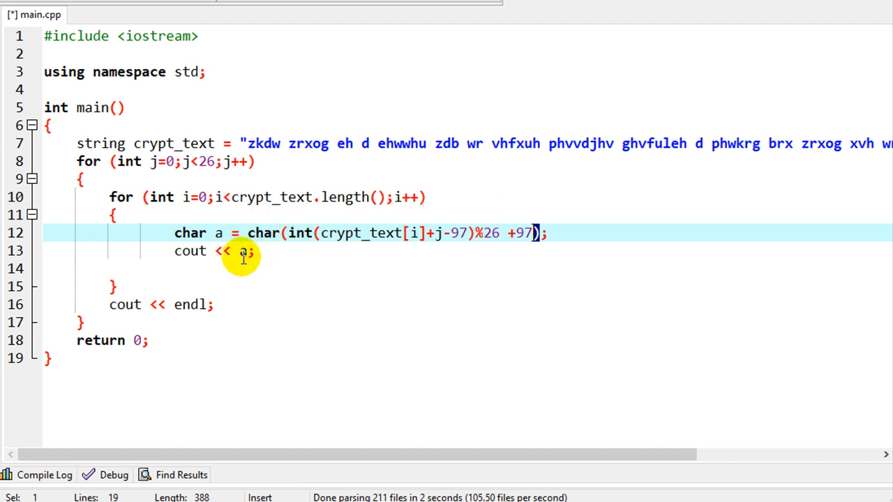
{"action": "mouse_move", "coordinate": [284, 284]}
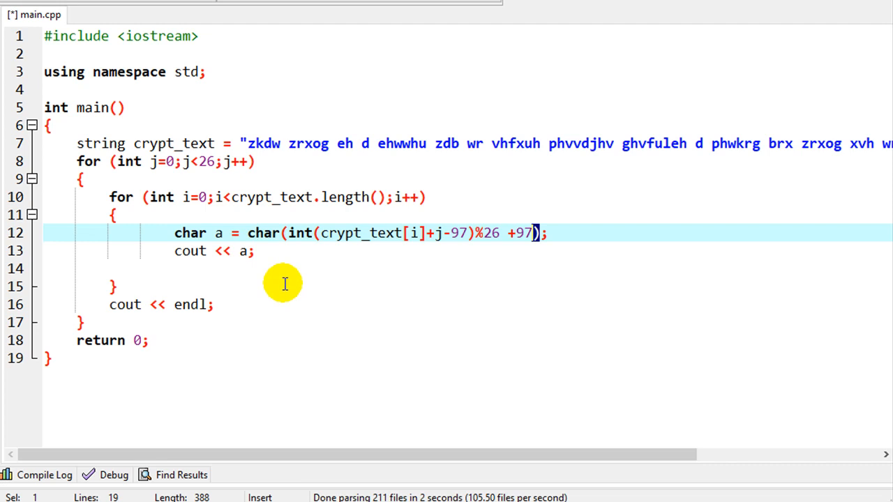
{"action": "mouse_move", "coordinate": [331, 270]}
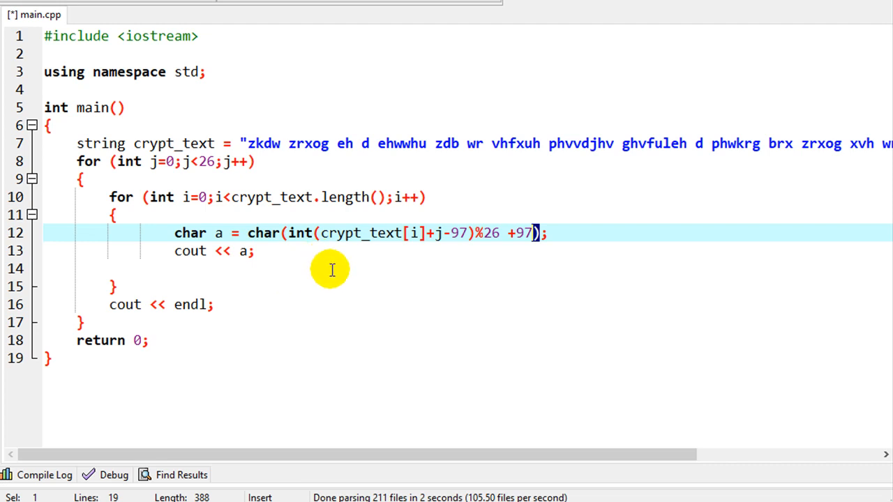
Wrap the char and cout lines in an if (crypt_text[i] != ' ') block
{"action": "key", "text": "Return"}
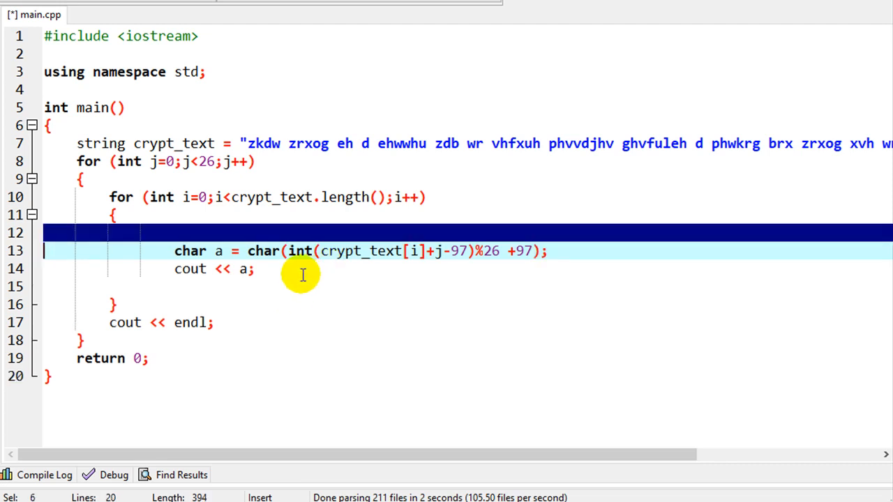
{"action": "type", "text": "if"}
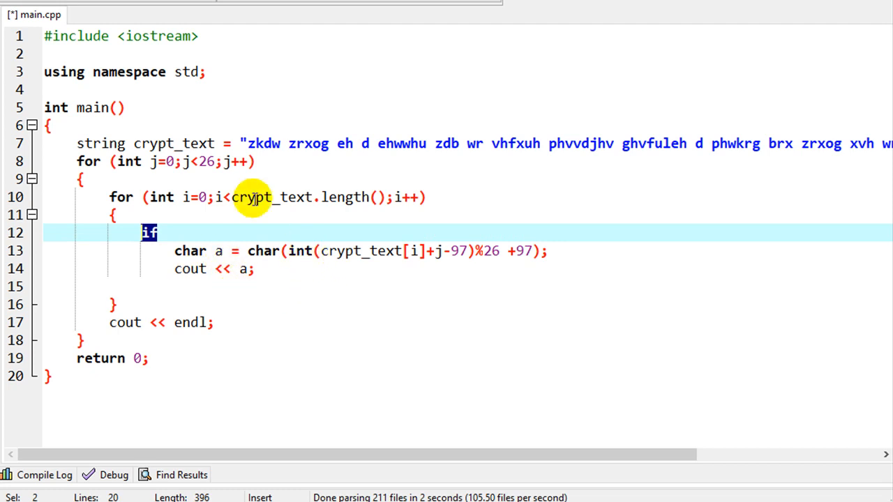
{"action": "mouse_move", "coordinate": [294, 143]}
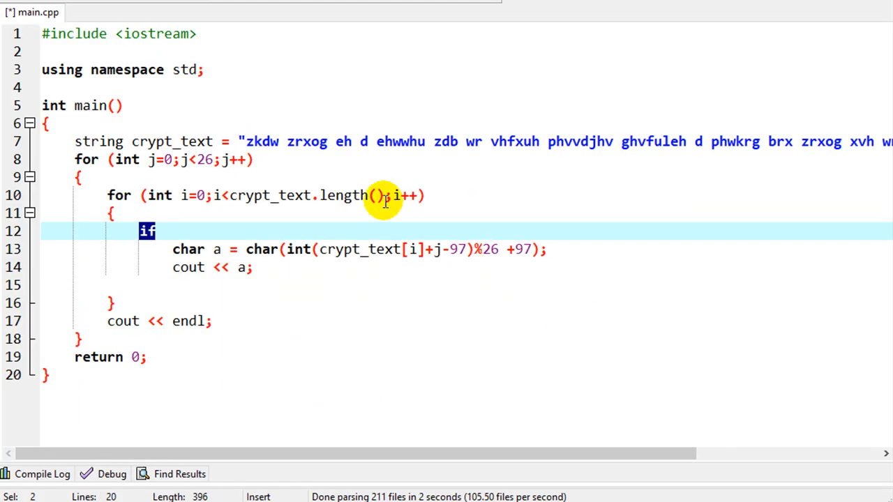
{"action": "mouse_move", "coordinate": [282, 137]}
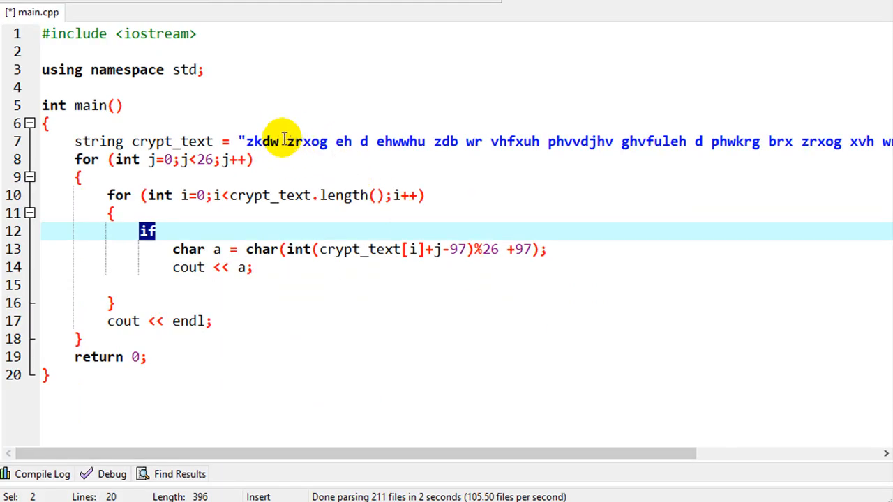
{"action": "mouse_move", "coordinate": [284, 142]}
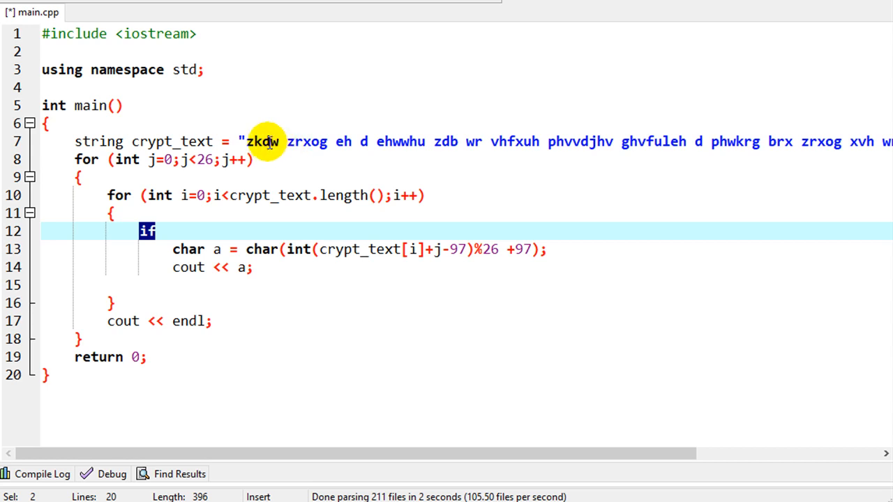
{"action": "mouse_move", "coordinate": [286, 141]}
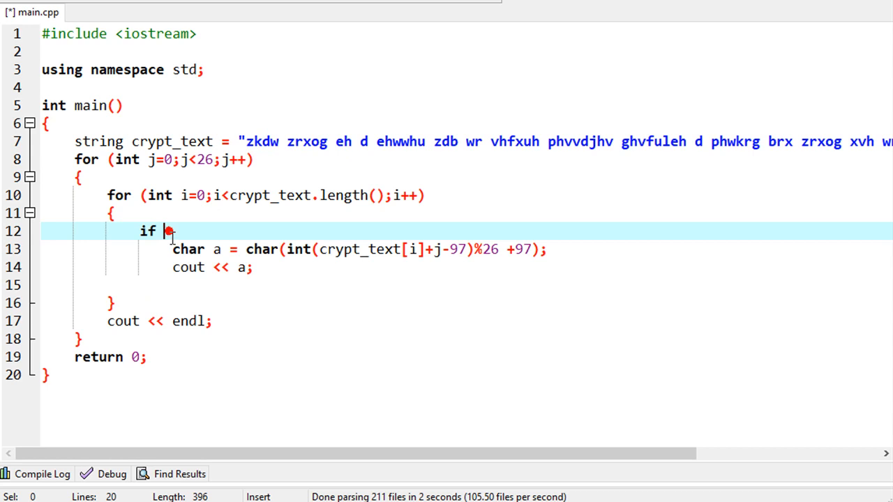
{"action": "type", "text": "crypt_text  )"}
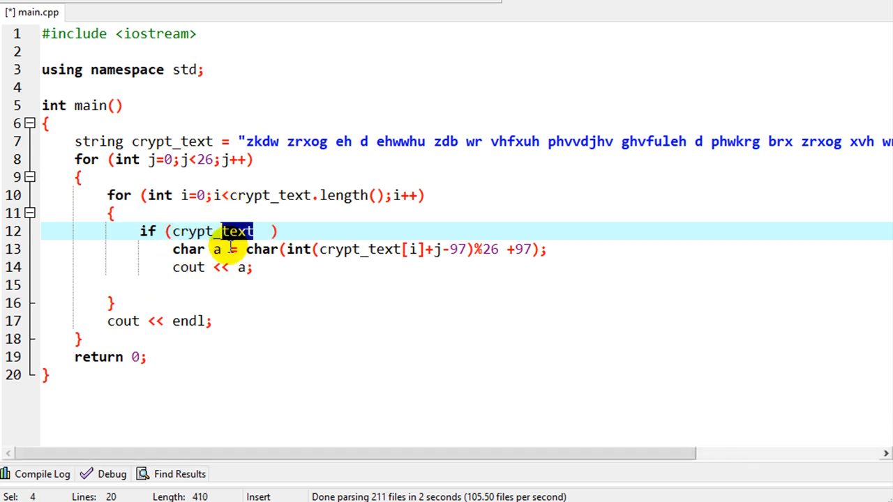
{"action": "type", "text": "[i] !="}
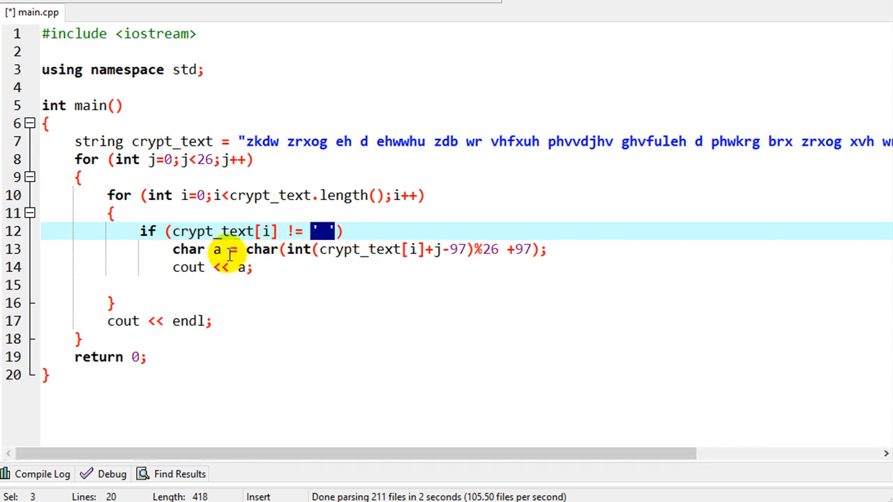
{"action": "key", "text": "Enter"}
{"action": "type", "text": "{"}
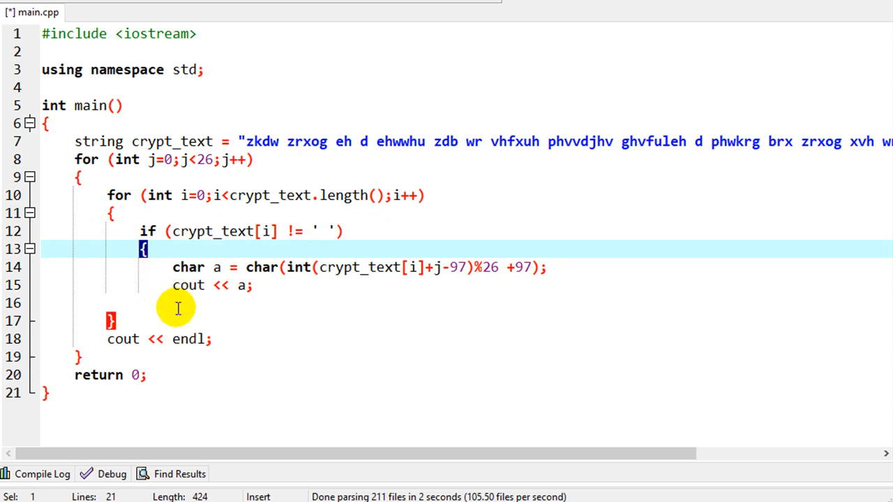
{"action": "key", "text": "Enter"}
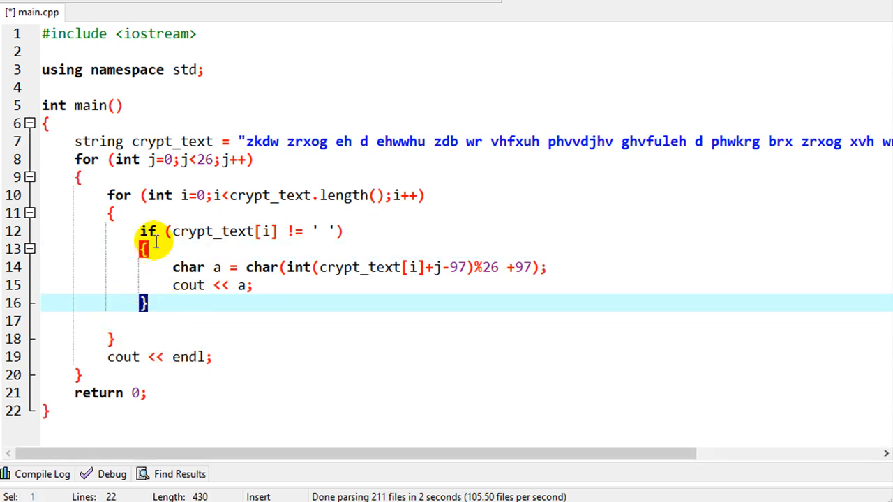
{"action": "mouse_move", "coordinate": [250, 231]}
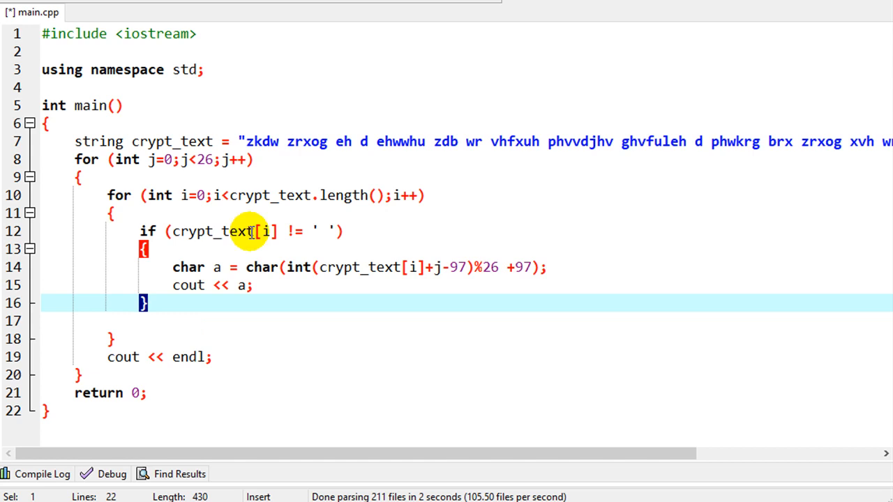
{"action": "mouse_move", "coordinate": [286, 141]}
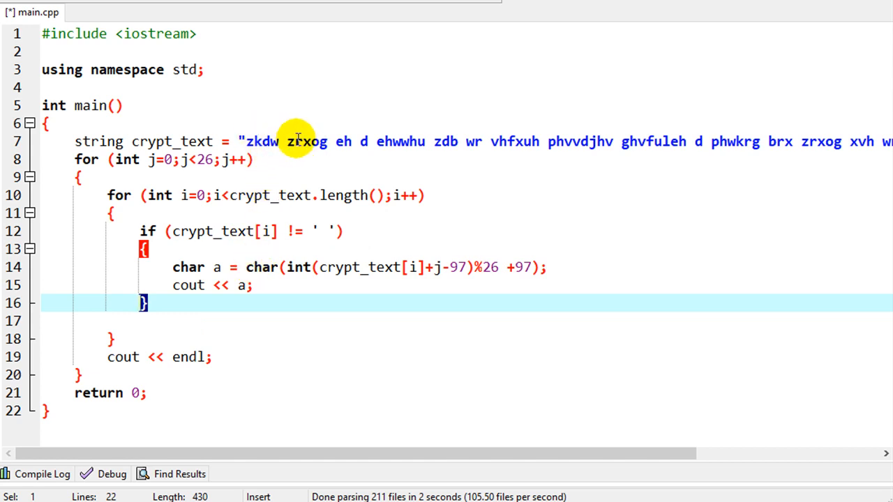
{"action": "mouse_move", "coordinate": [670, 143]}
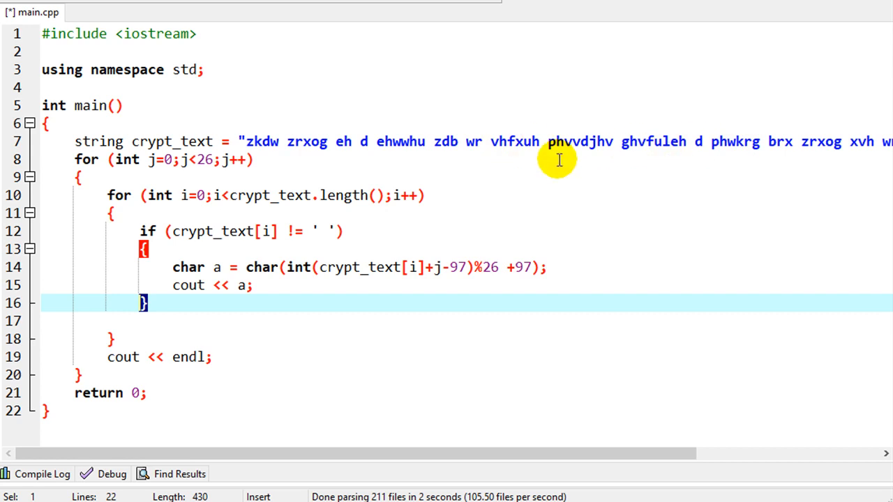
{"action": "mouse_move", "coordinate": [148, 320]}
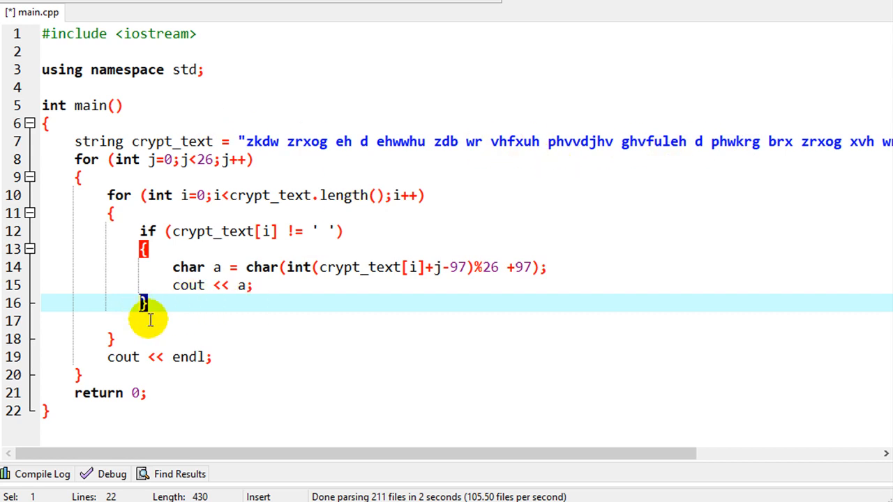
Add an else block after the space check containing cout << ' ';
{"action": "type", "text": "else"}
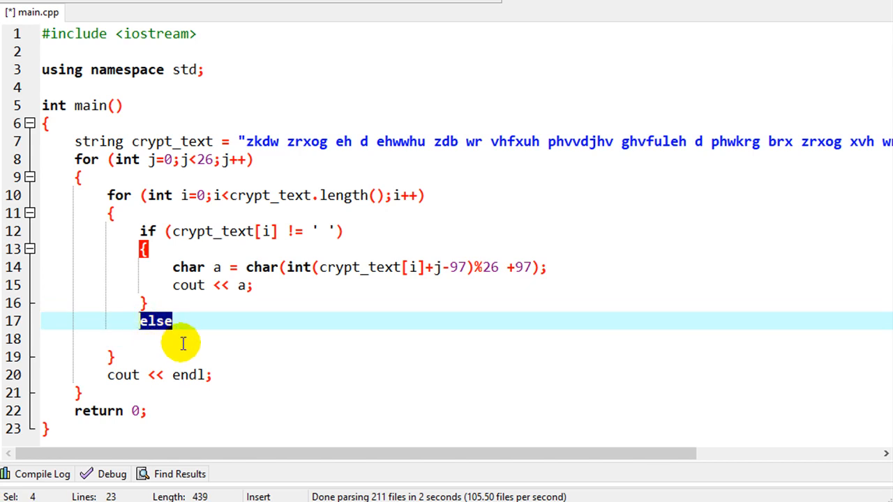
{"action": "key", "text": "Return"}
{"action": "type", "text": "cout <<"}
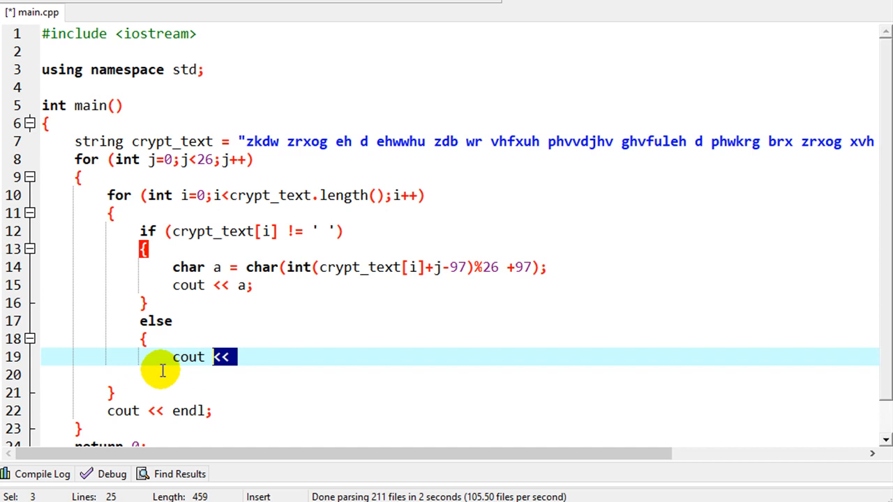
{"action": "type", "text": "' ';"}
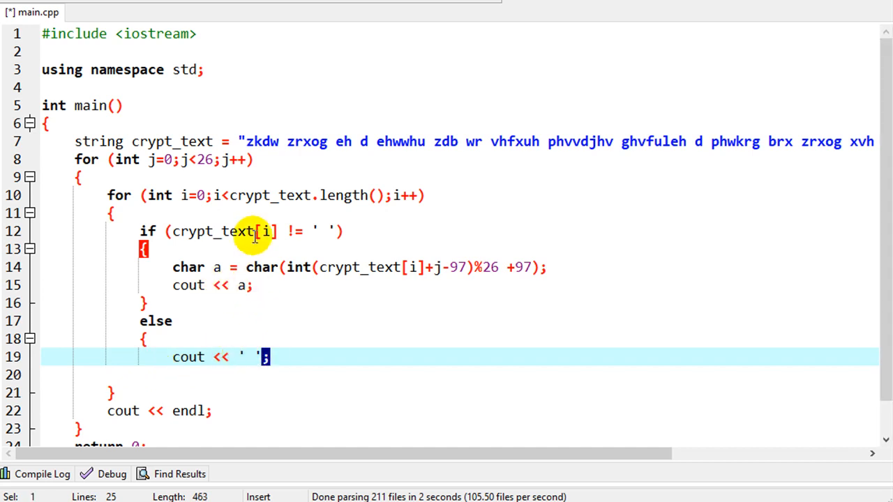
{"action": "mouse_move", "coordinate": [445, 351]}
{"action": "type", "text": "}"}
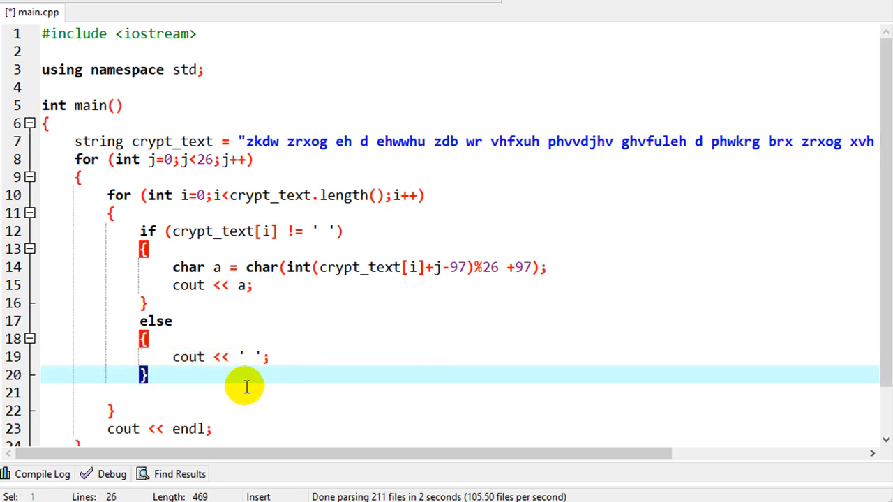
{"action": "scroll", "scroll_direction": "down", "scroll_amount": 3}
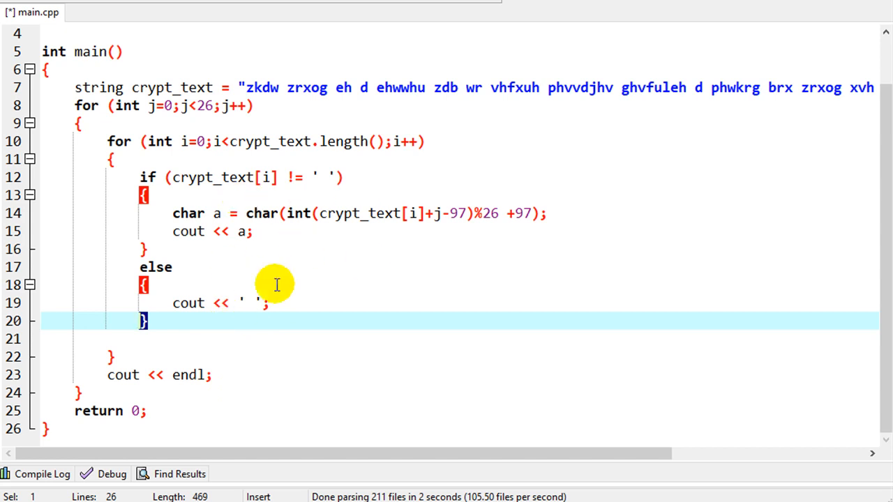
{"action": "mouse_move", "coordinate": [358, 258]}
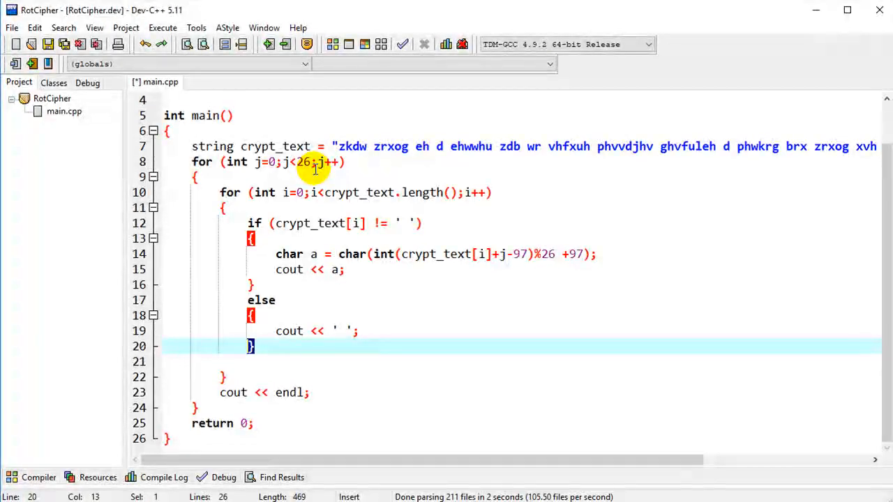
{"action": "mouse_move", "coordinate": [172, 56]}
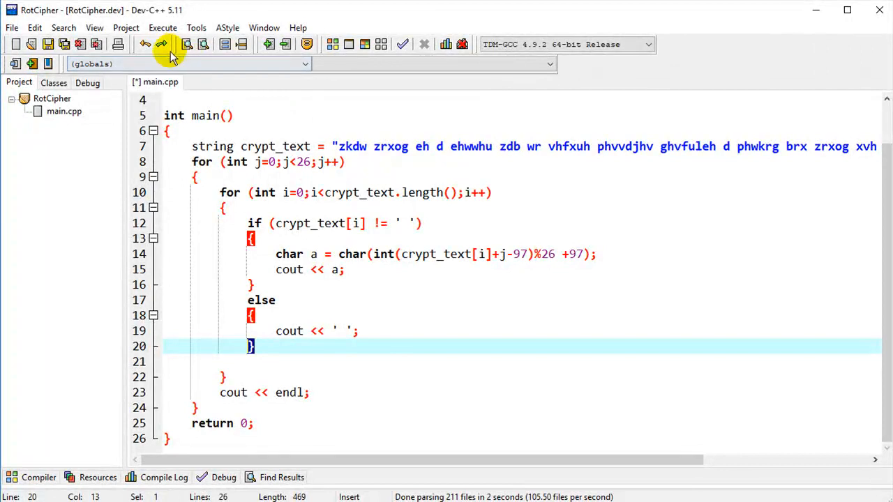
Open the Execute menu to reach Compile & Run
{"action": "left_click", "coordinate": [163, 27]}
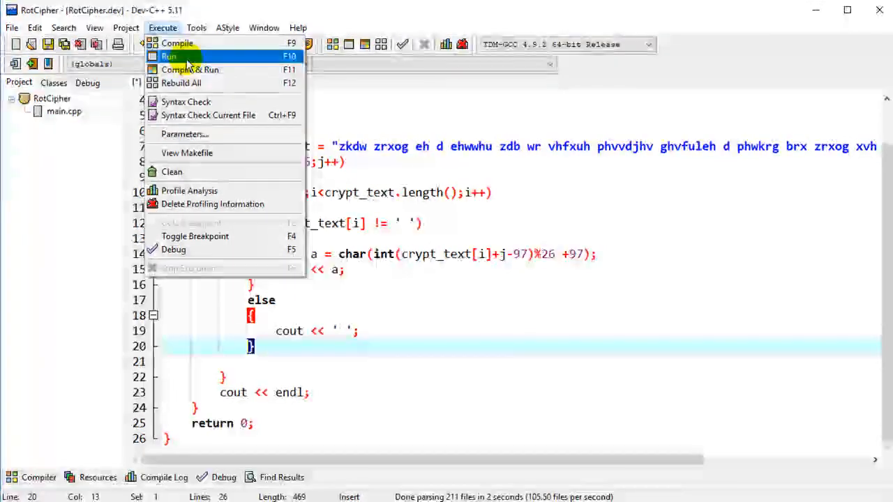
{"action": "mouse_move", "coordinate": [189, 69]}
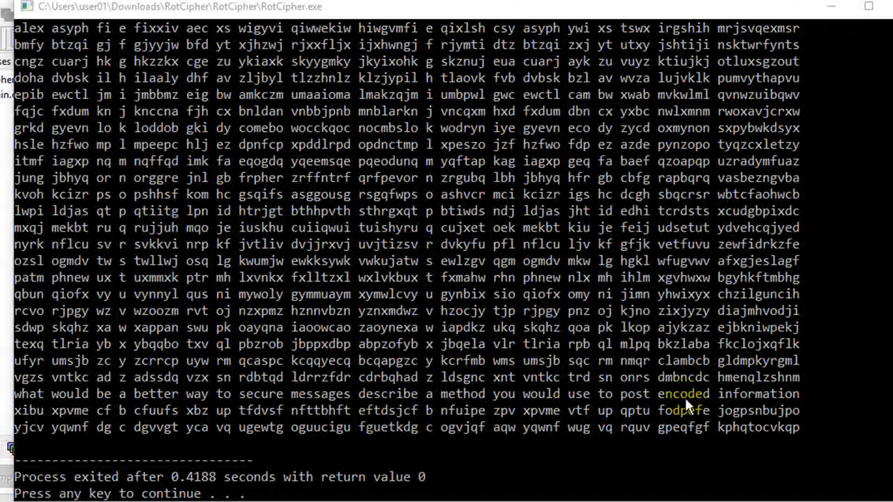
{"action": "mouse_move", "coordinate": [729, 412]}
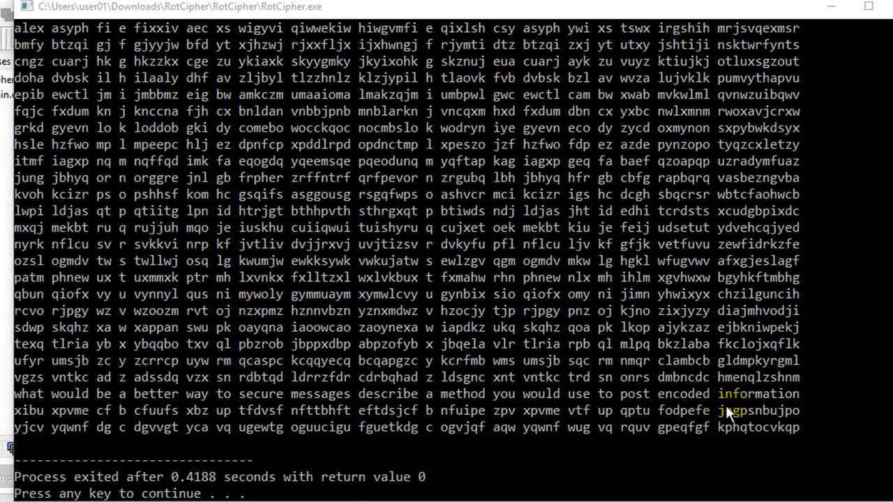
{"action": "mouse_move", "coordinate": [216, 404]}
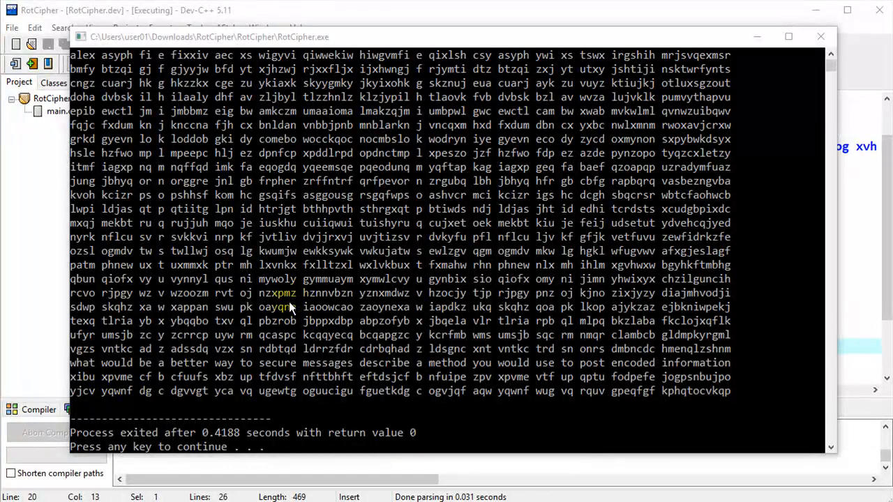
{"action": "mouse_move", "coordinate": [202, 328]}
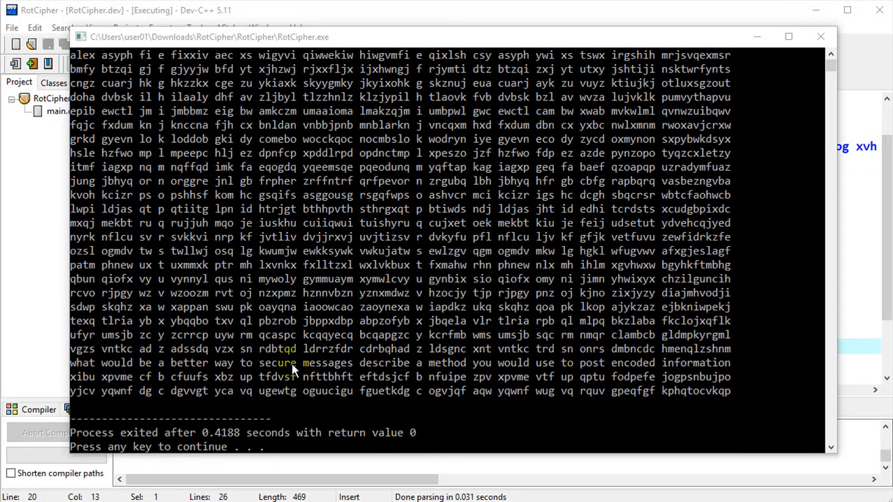
{"action": "mouse_move", "coordinate": [252, 381]}
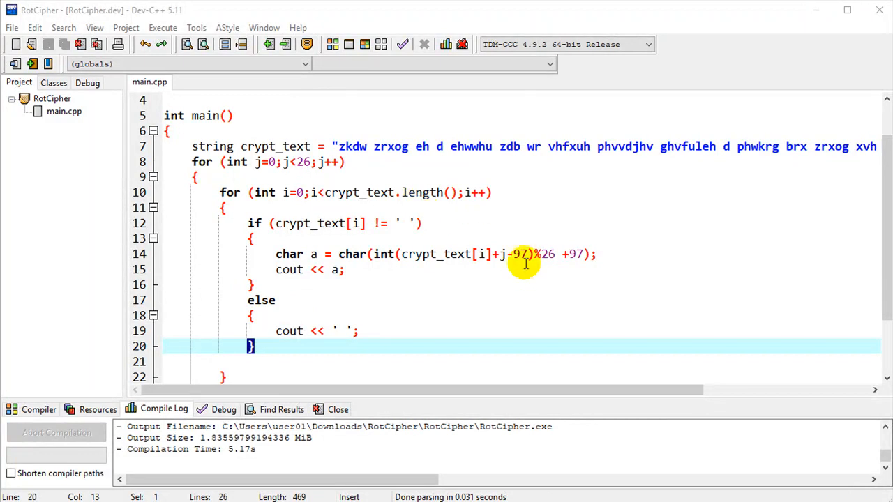
{"action": "mouse_move", "coordinate": [399, 237]}
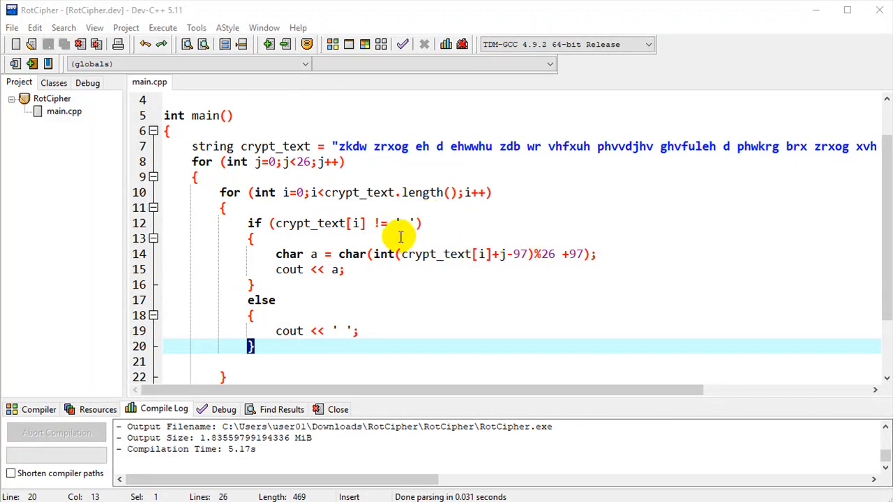
{"action": "mouse_move", "coordinate": [377, 162]}
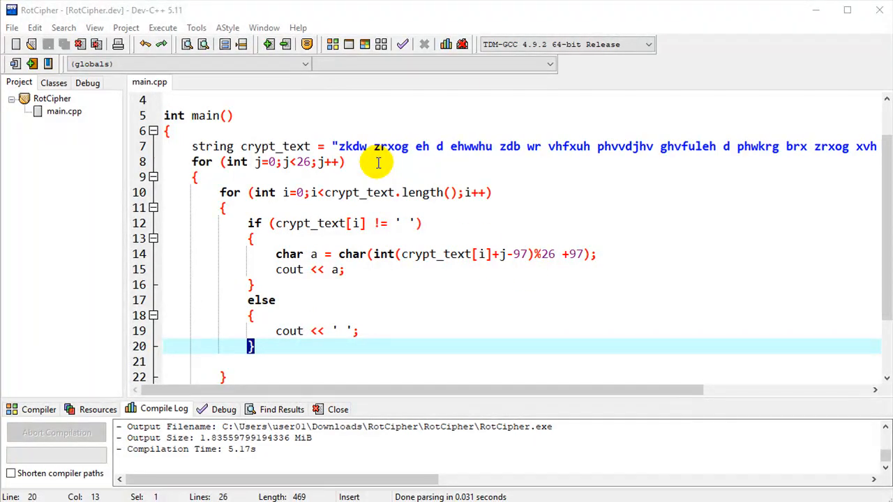
{"action": "mouse_move", "coordinate": [440, 263]}
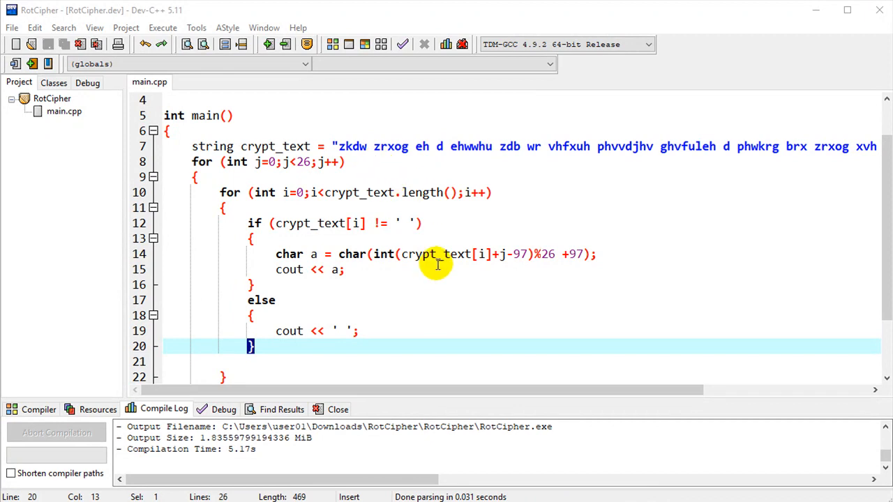
{"action": "mouse_move", "coordinate": [641, 407]}
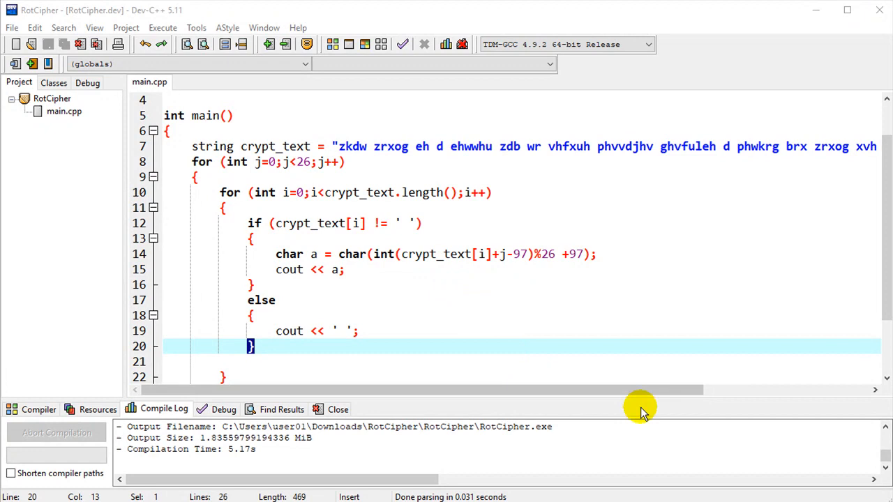
{"action": "mouse_move", "coordinate": [718, 496]}
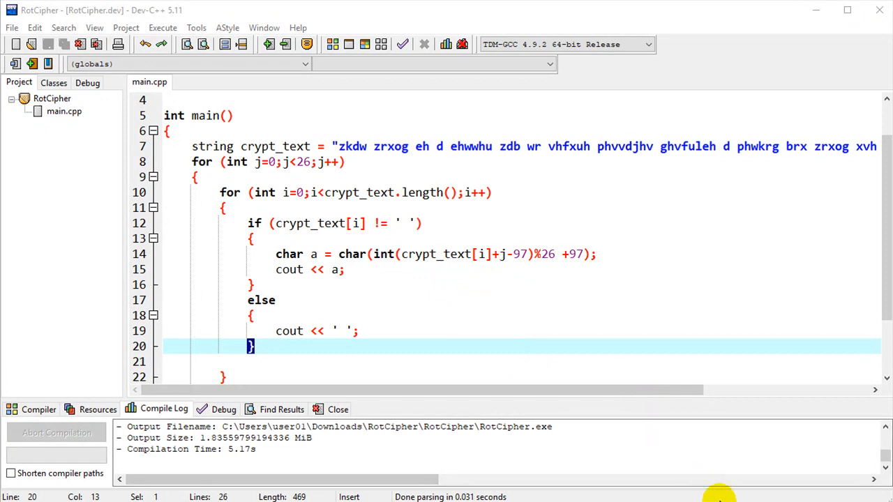